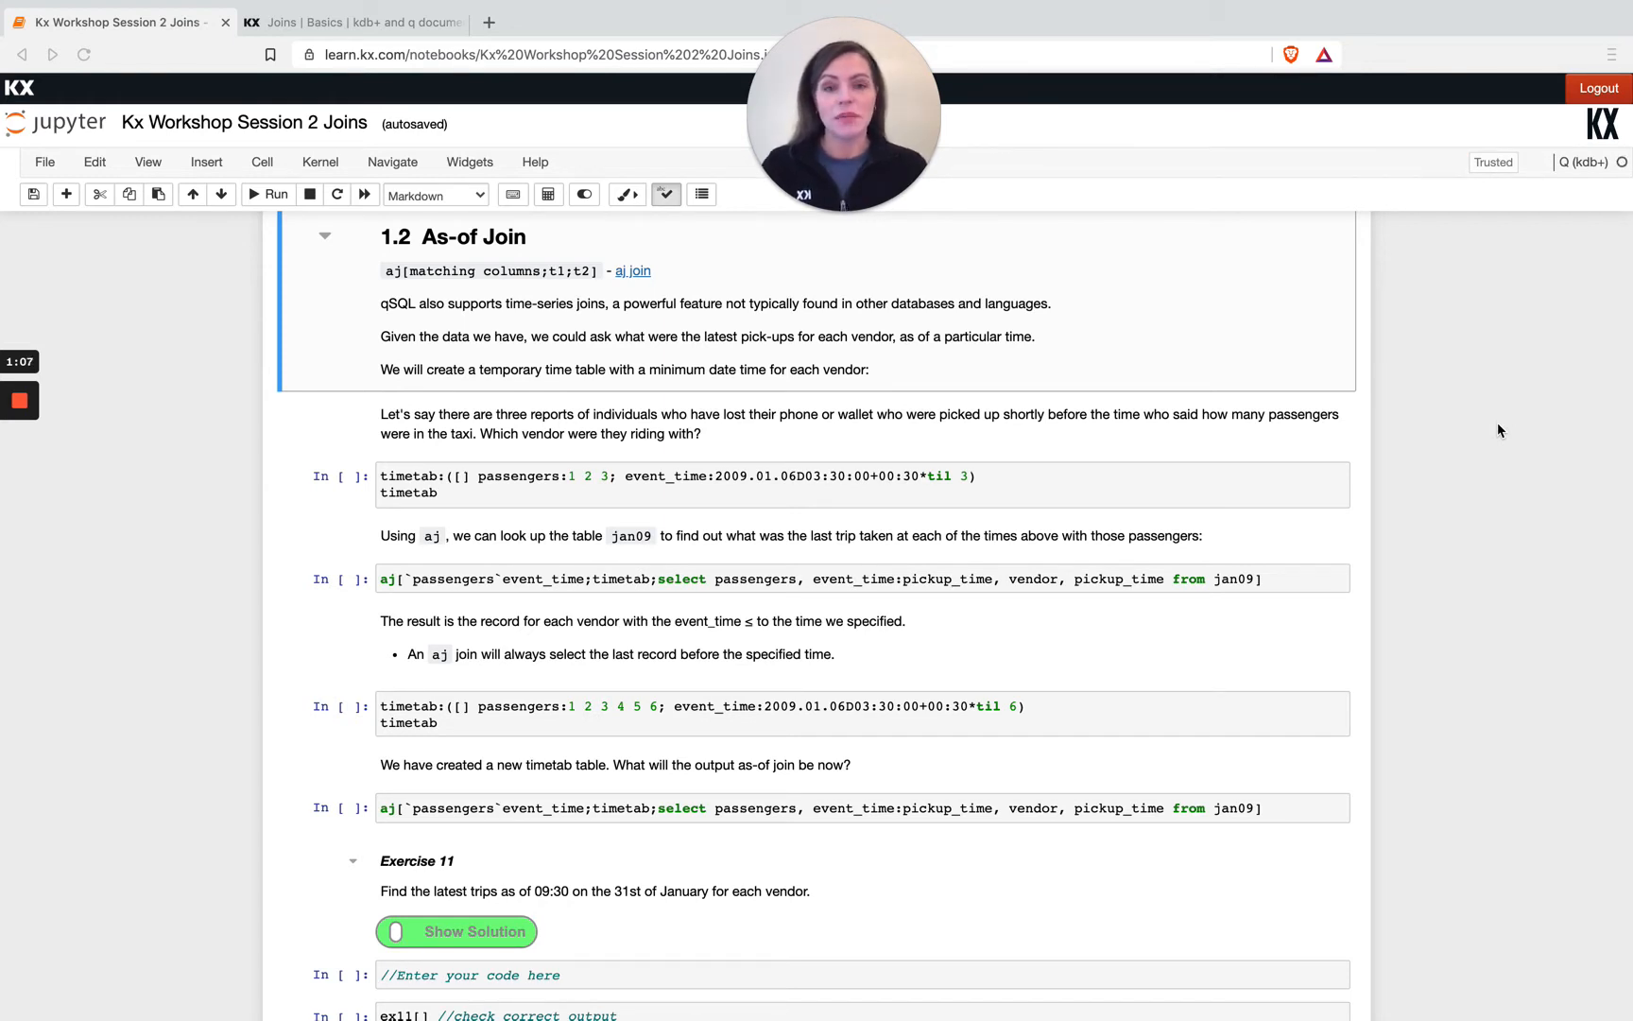
{"action": "mouse_move", "coordinate": [805, 444]}
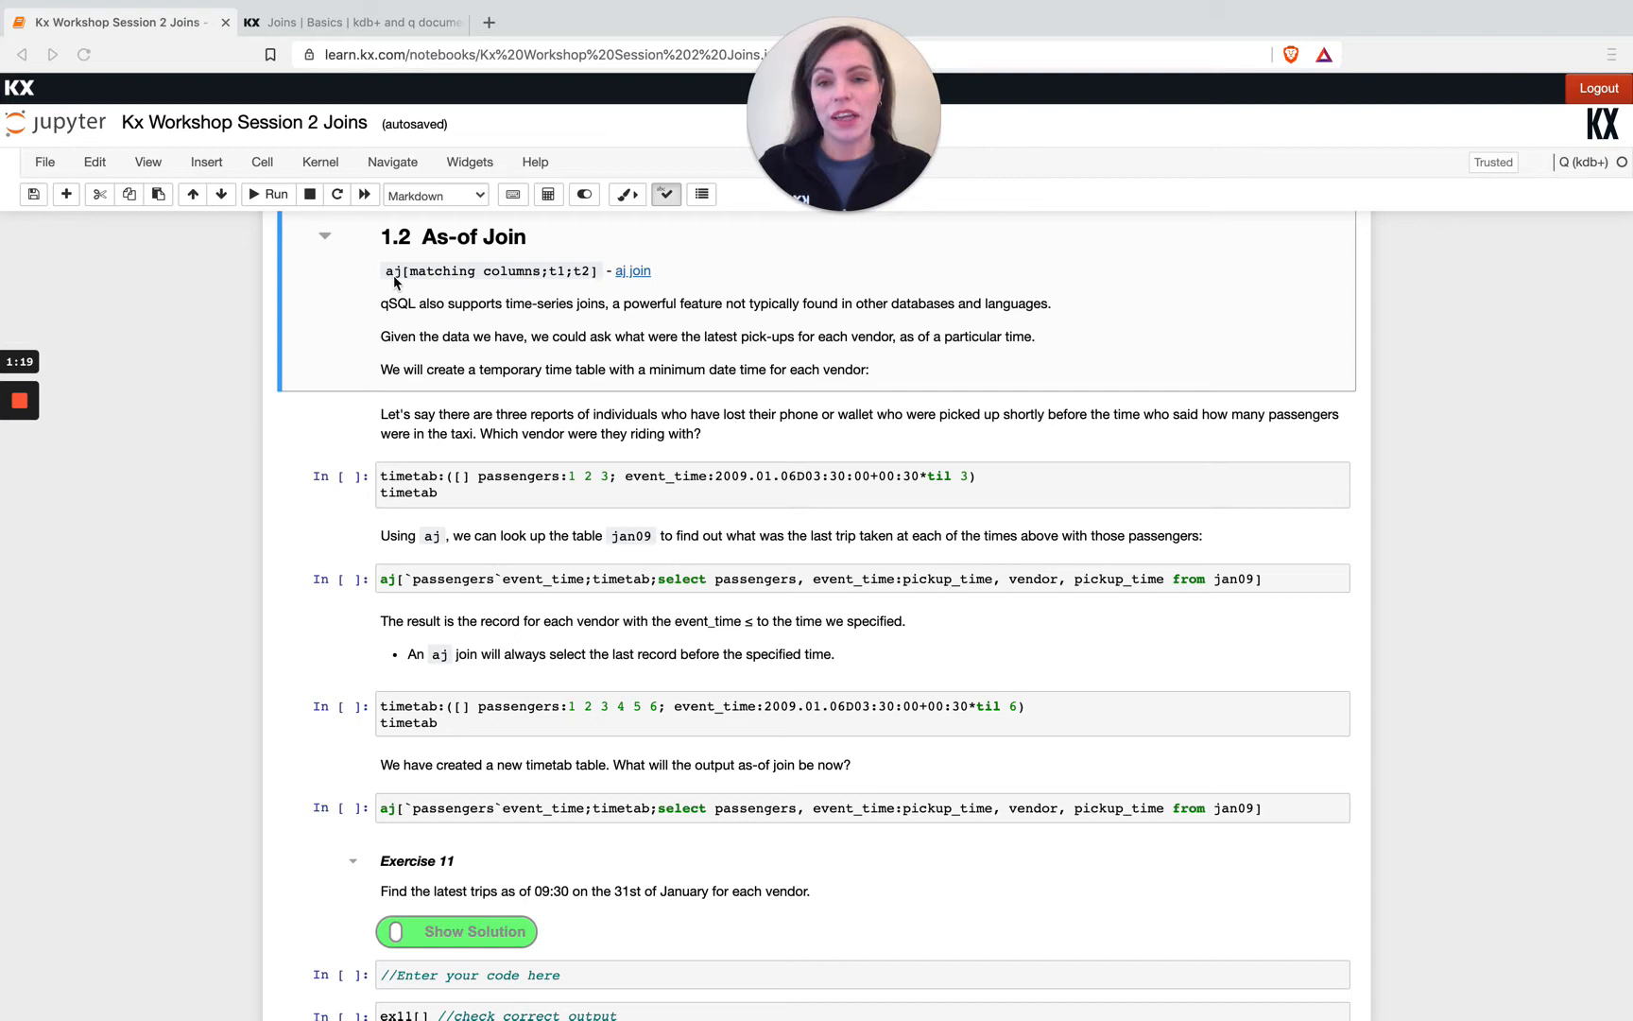
{"action": "mouse_move", "coordinate": [415, 275]}
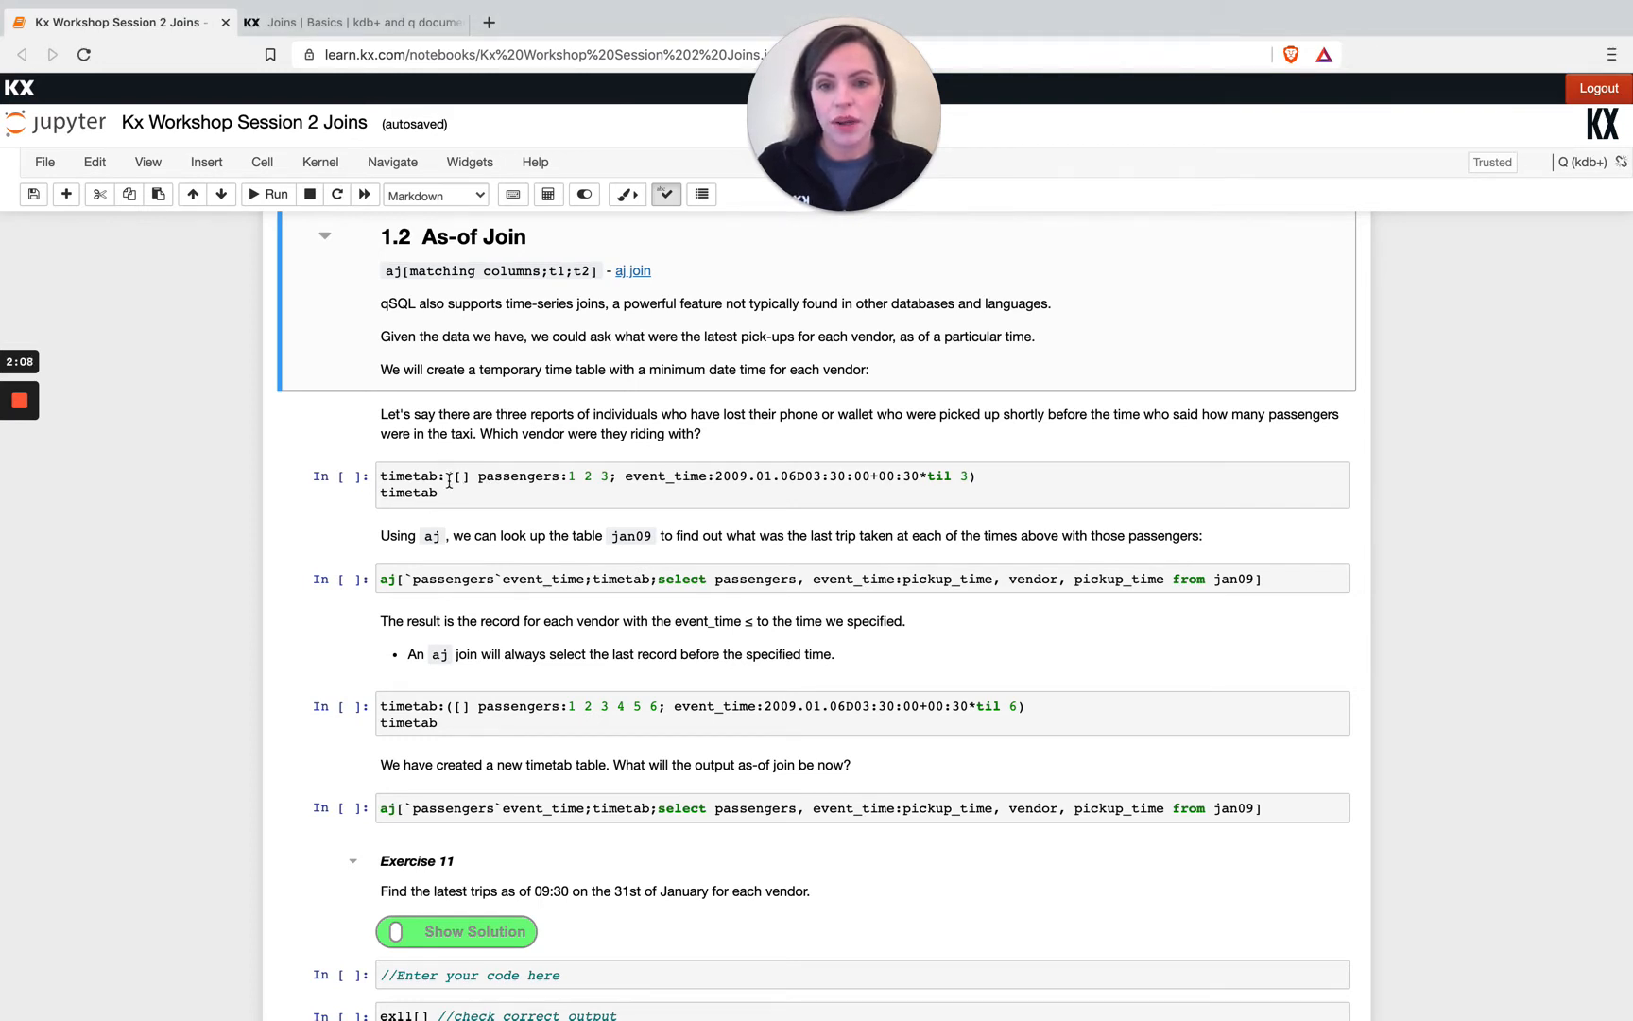
Review the lost-phone scenario, then run the three-row timetab cell for passengers 1–3
{"action": "double_click", "coordinate": [390, 414]}
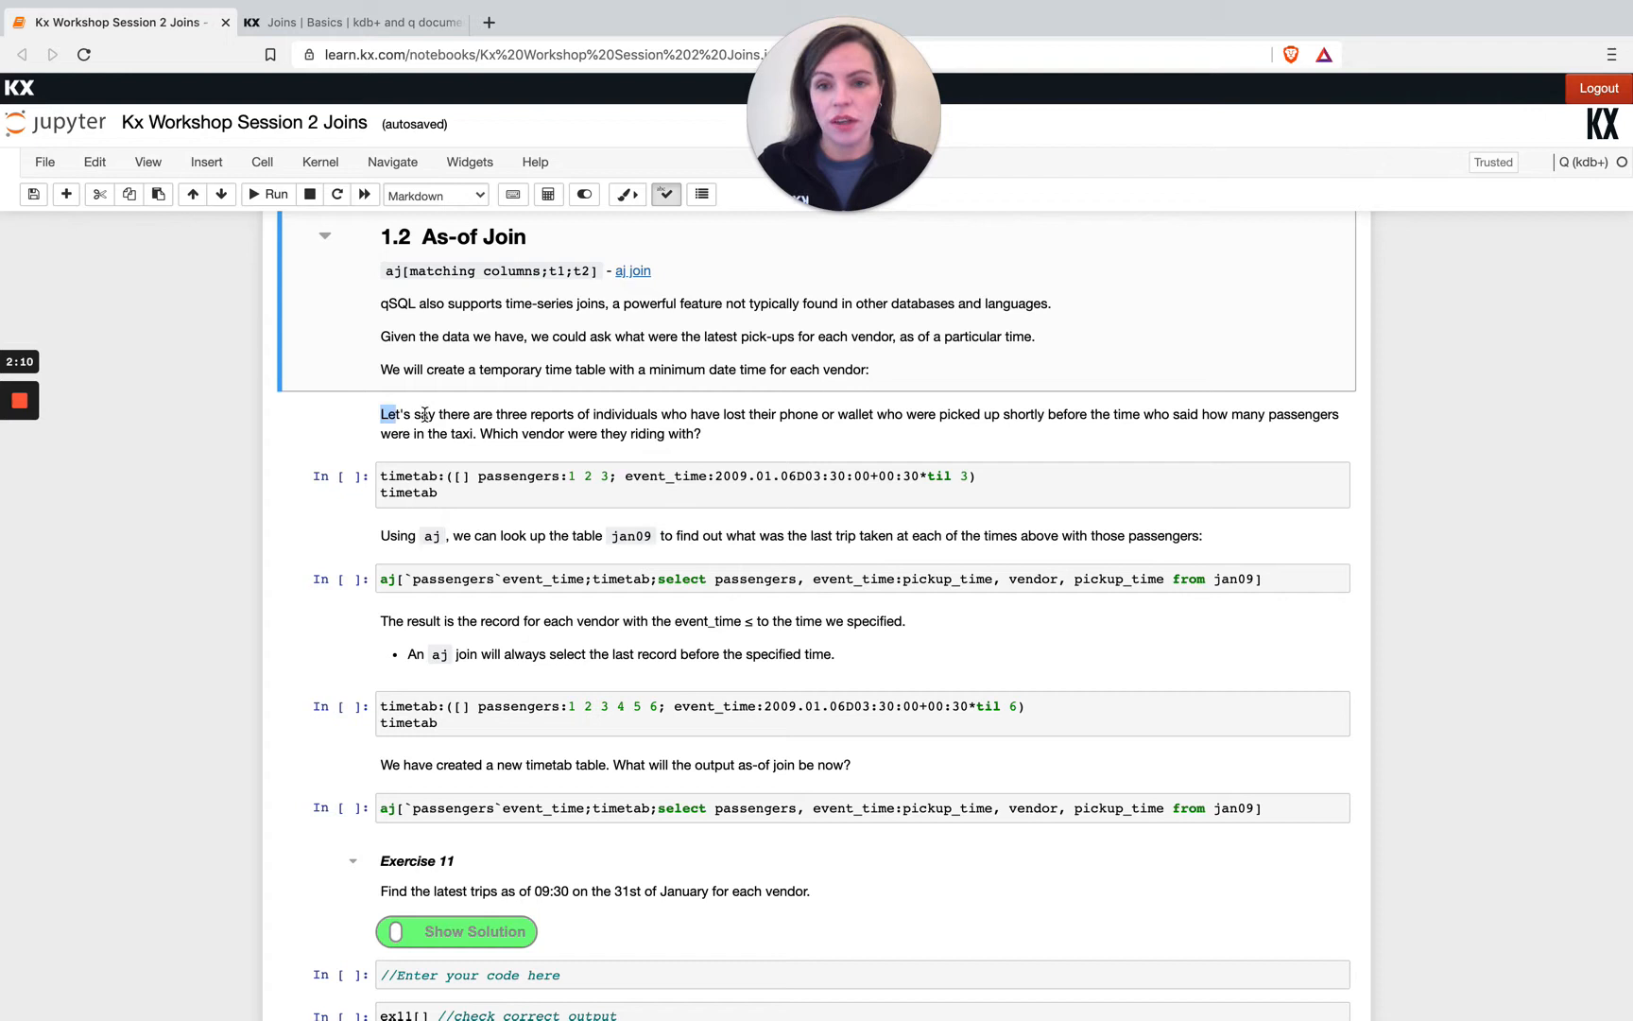
{"action": "left_click_drag", "start_coordinate": [381, 415], "coordinate": [654, 414]}
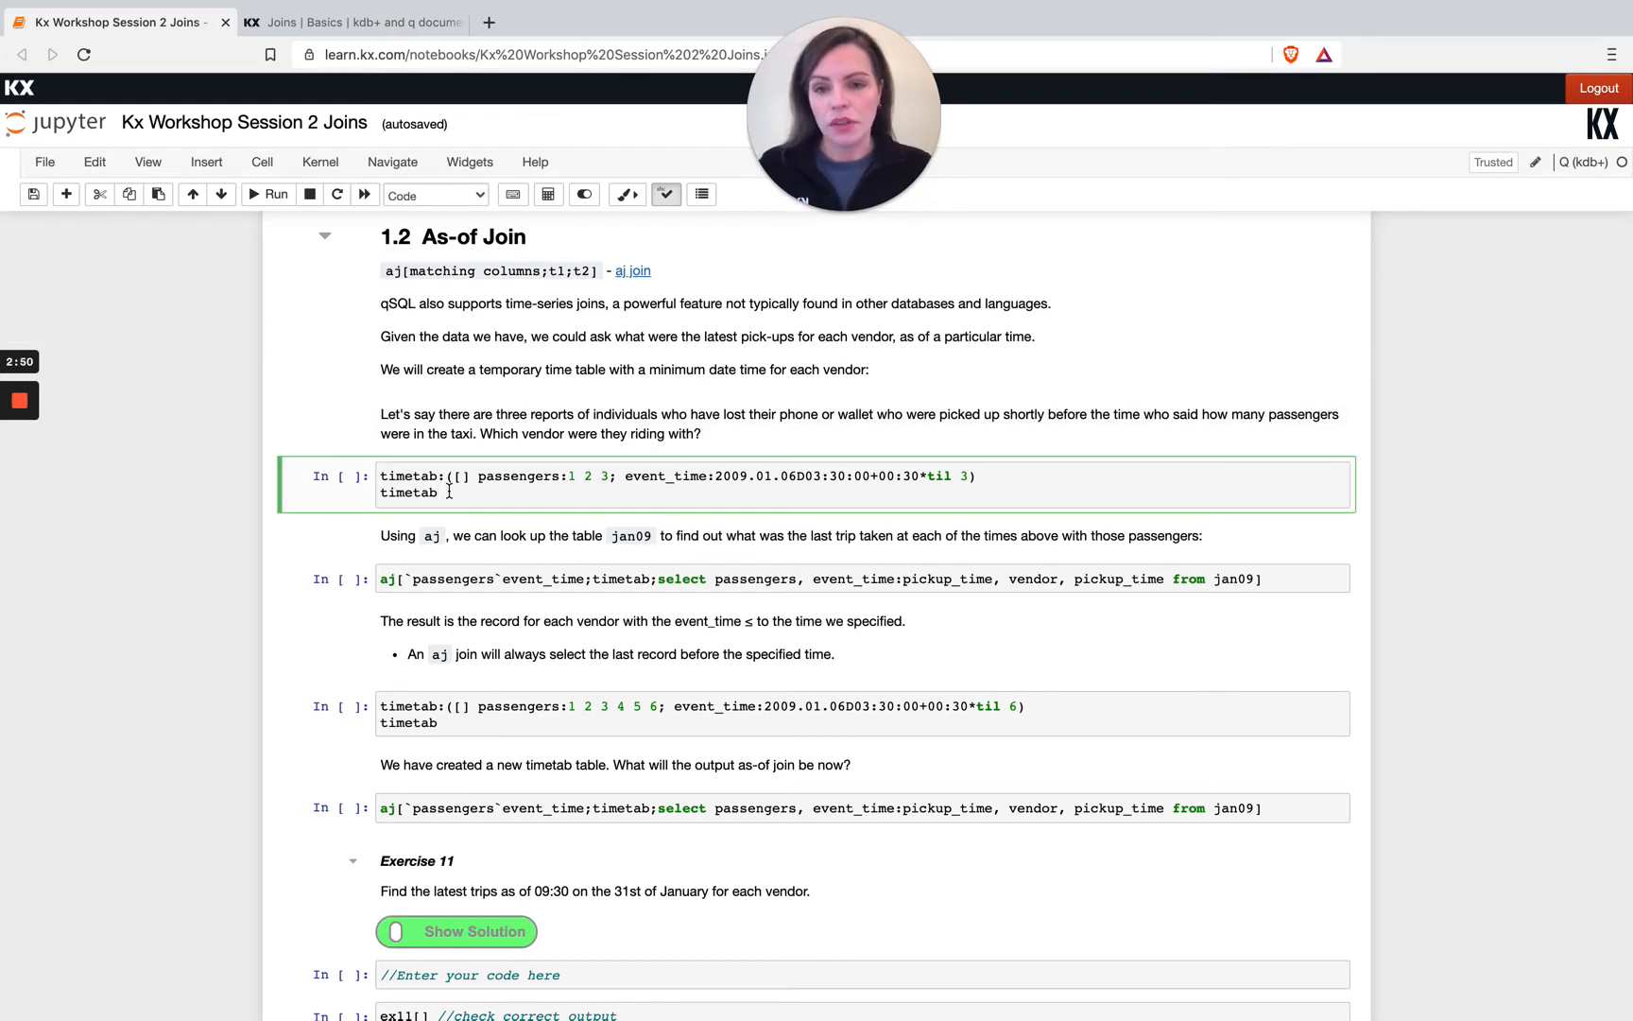
{"action": "left_click", "coordinate": [275, 195]}
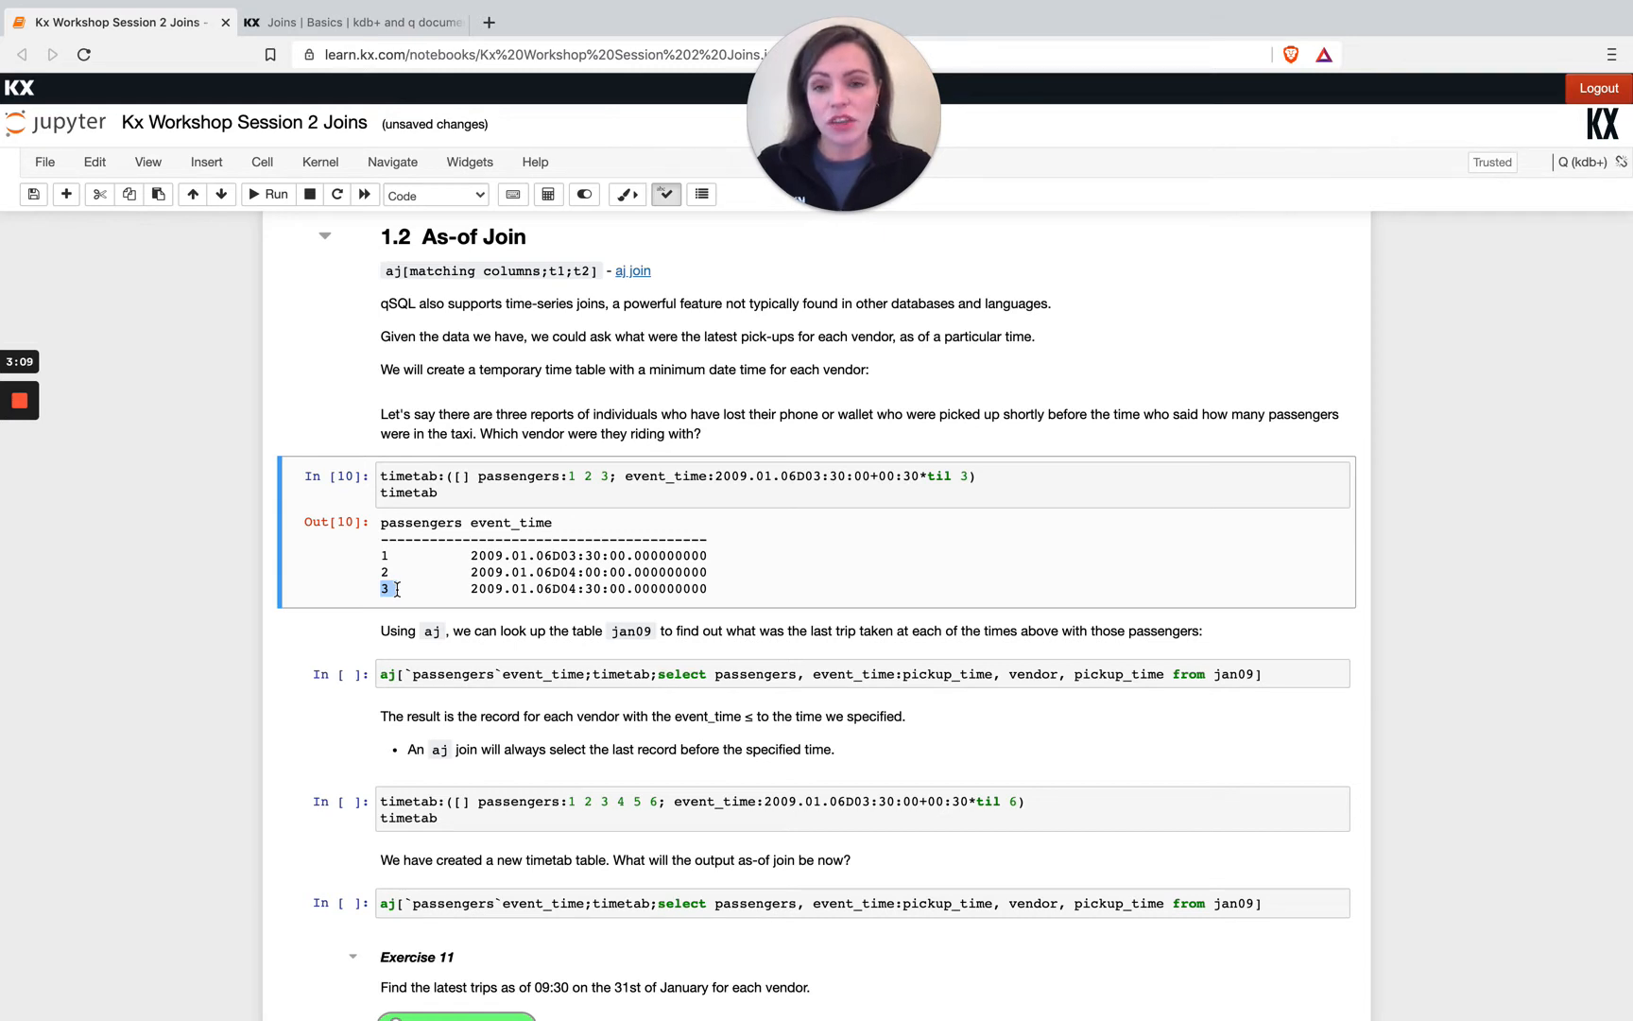
Scroll down and highlight the select query on jan09 inside the join
{"action": "scroll", "scroll_direction": "down", "scroll_amount": 3}
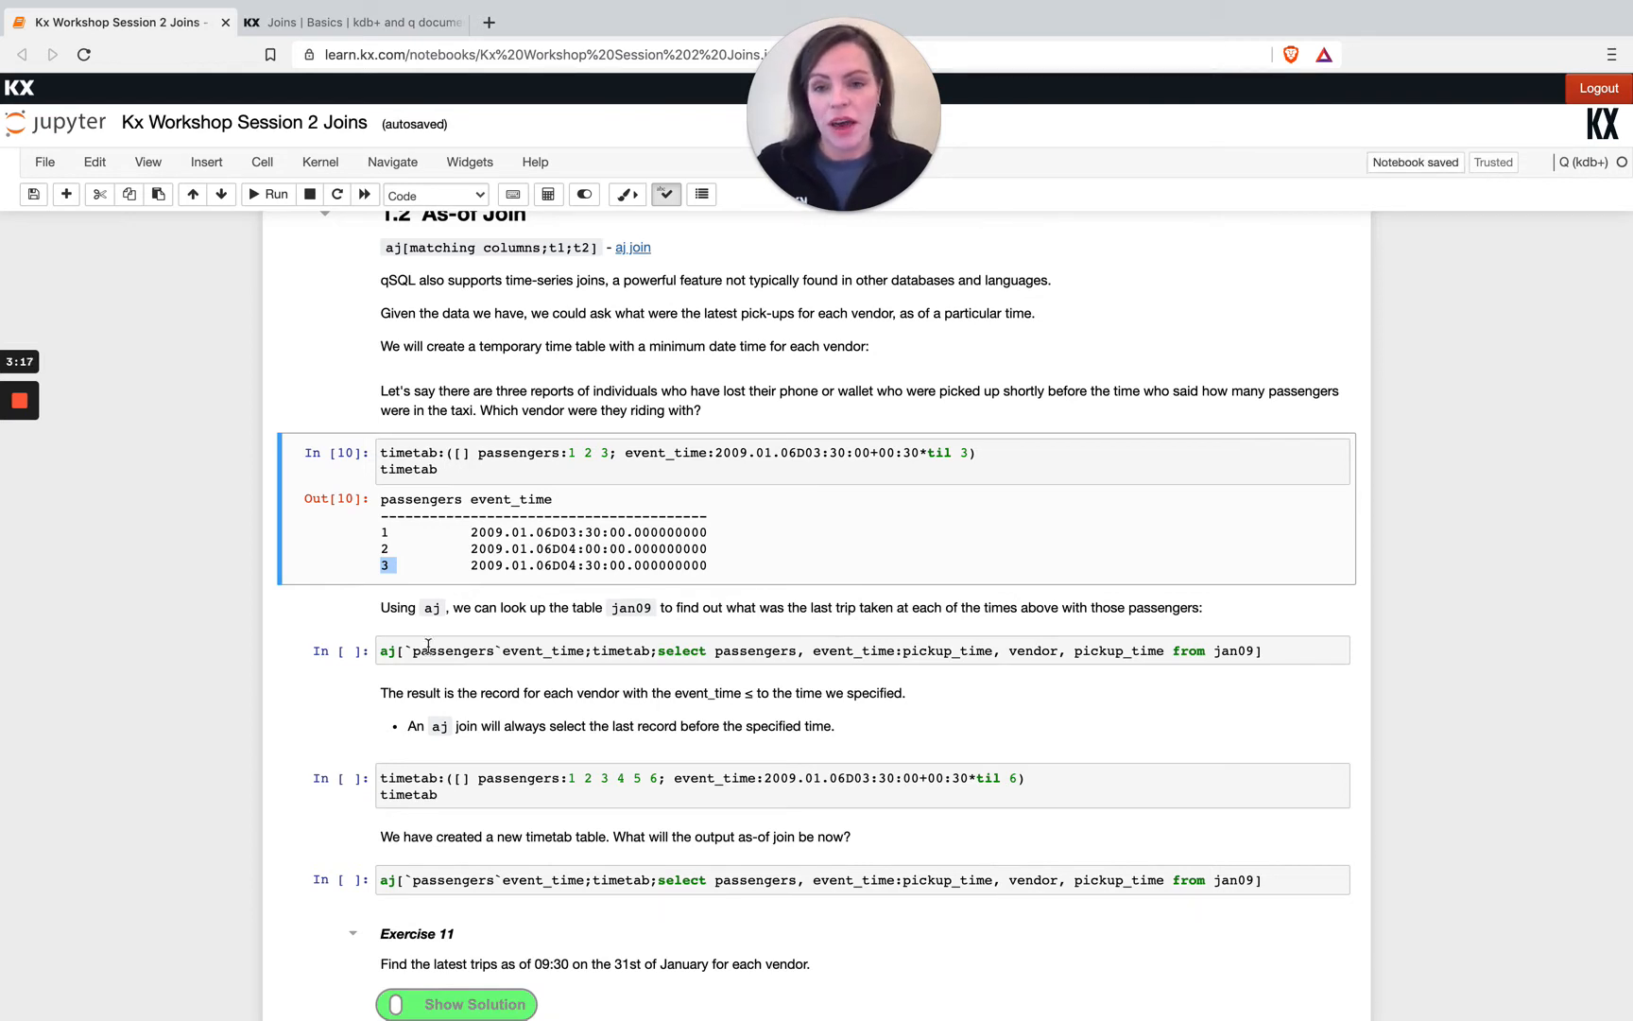
{"action": "scroll", "scroll_direction": "down", "scroll_amount": 3}
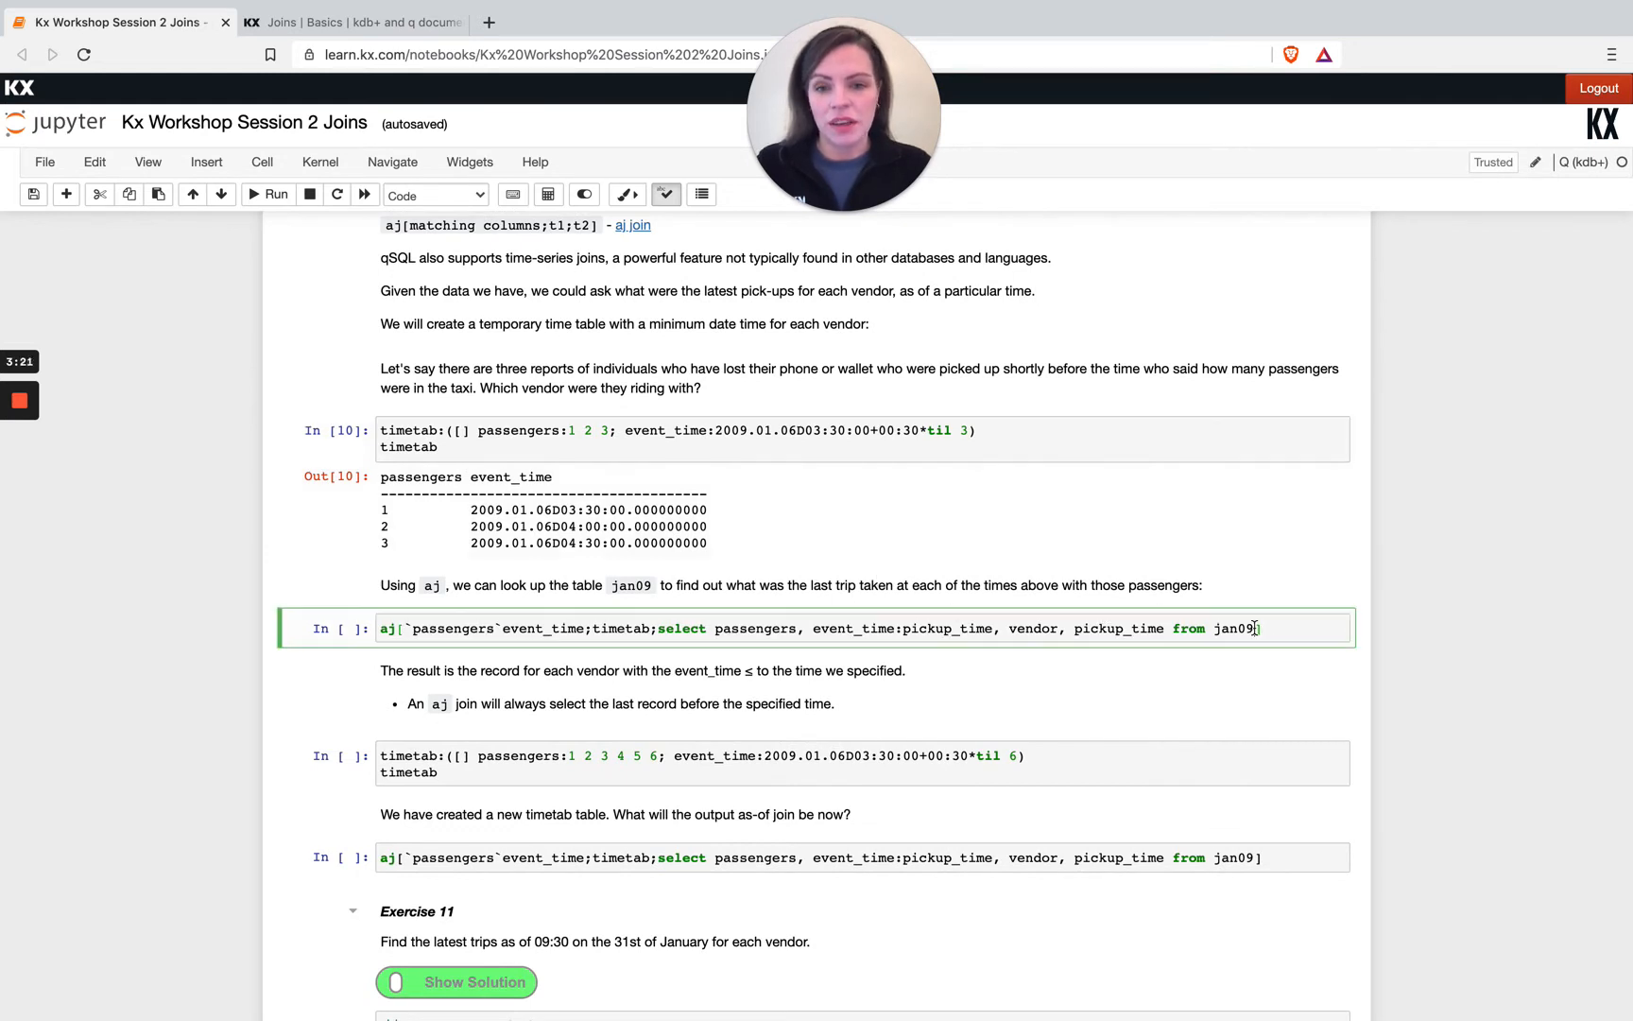
{"action": "left_click_drag", "start_coordinate": [660, 629], "coordinate": [1258, 628]}
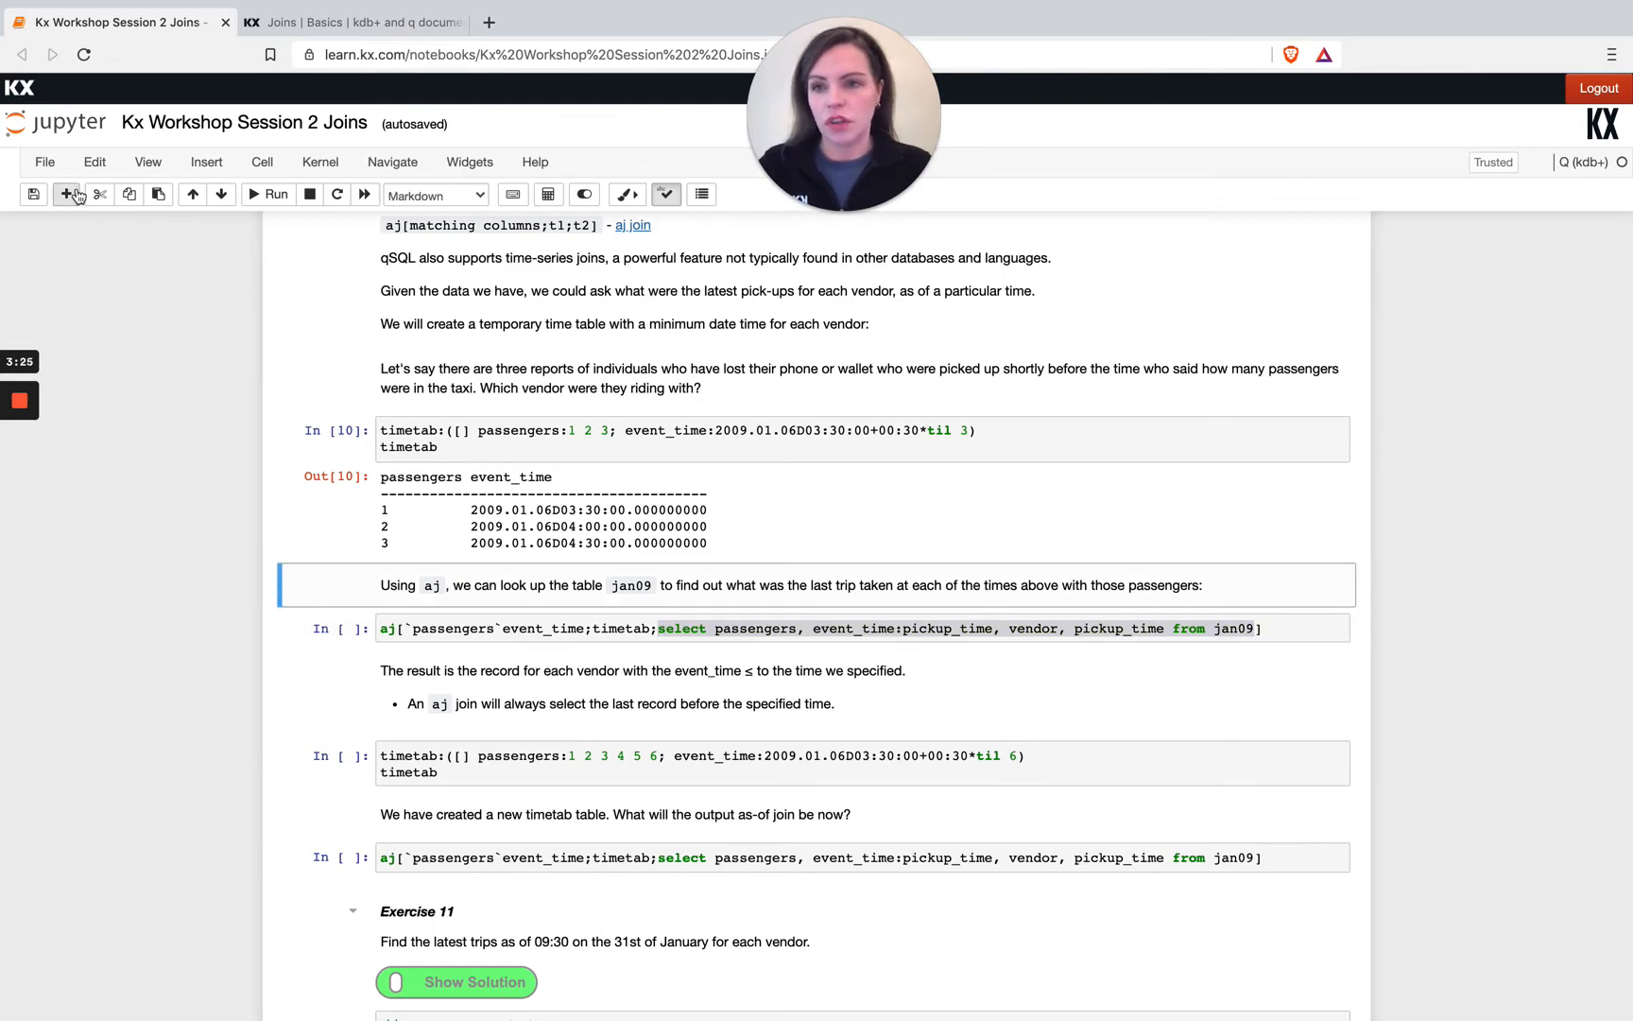
Add a new cell running the jan09 select of passengers, pickup_time as event_time, and vendor
{"action": "left_click", "coordinate": [66, 194]}
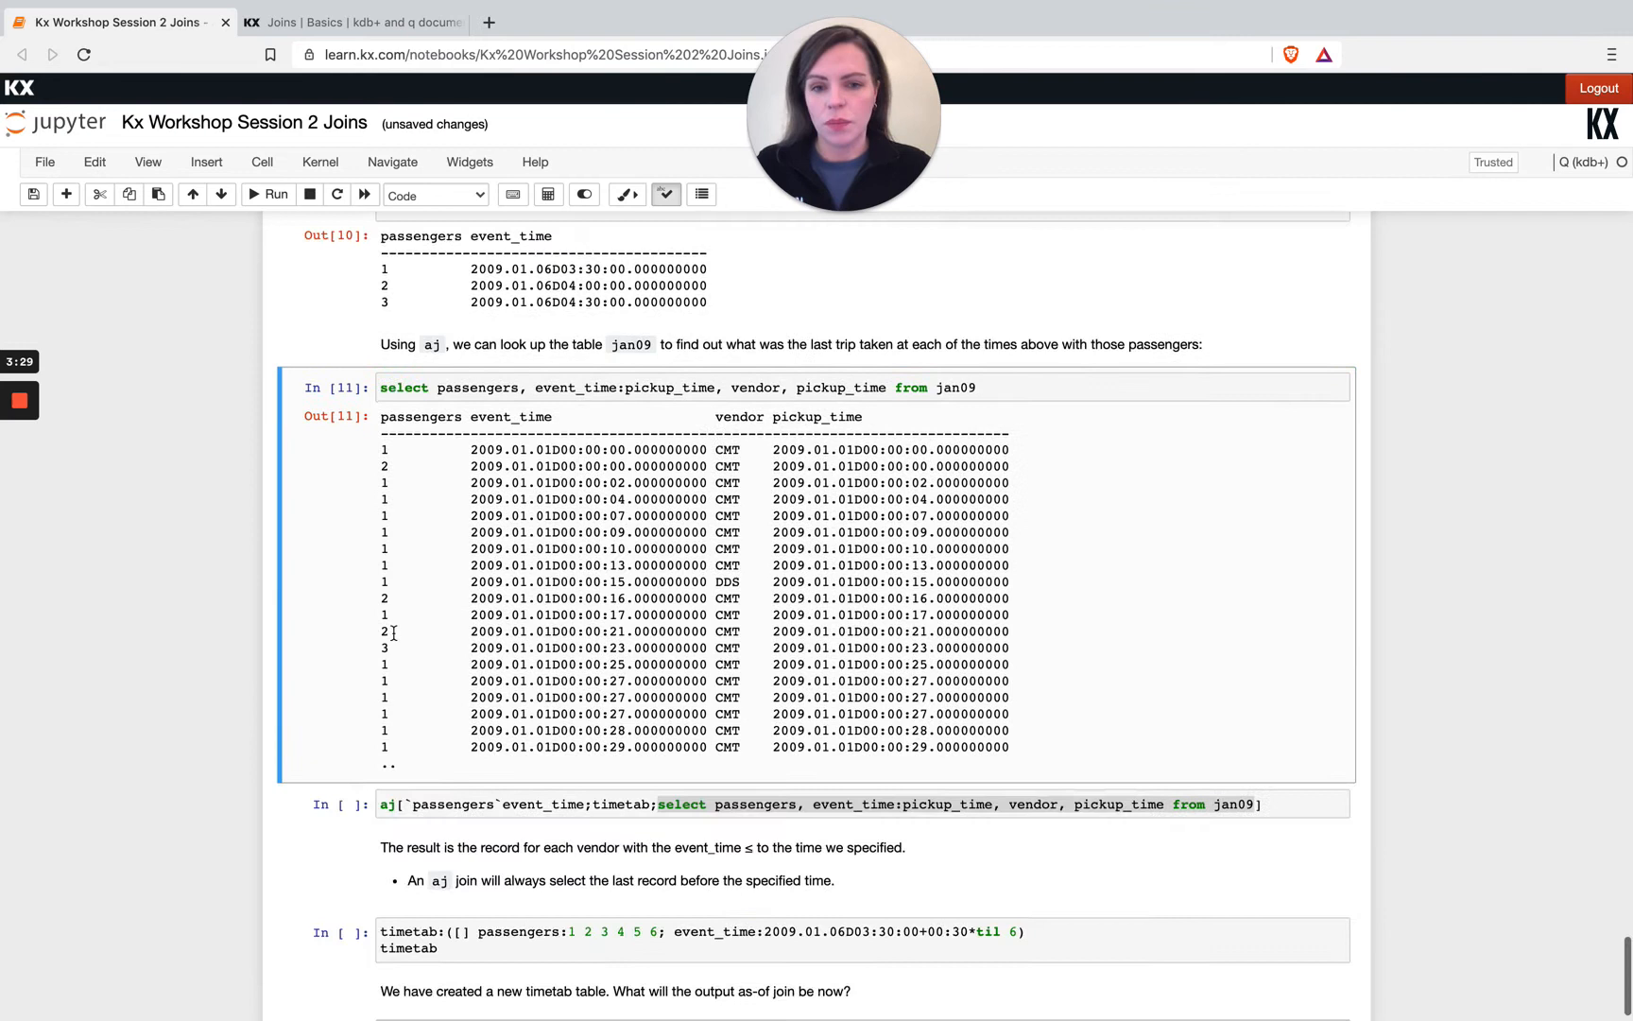
{"action": "scroll", "scroll_direction": "down", "scroll_amount": 3}
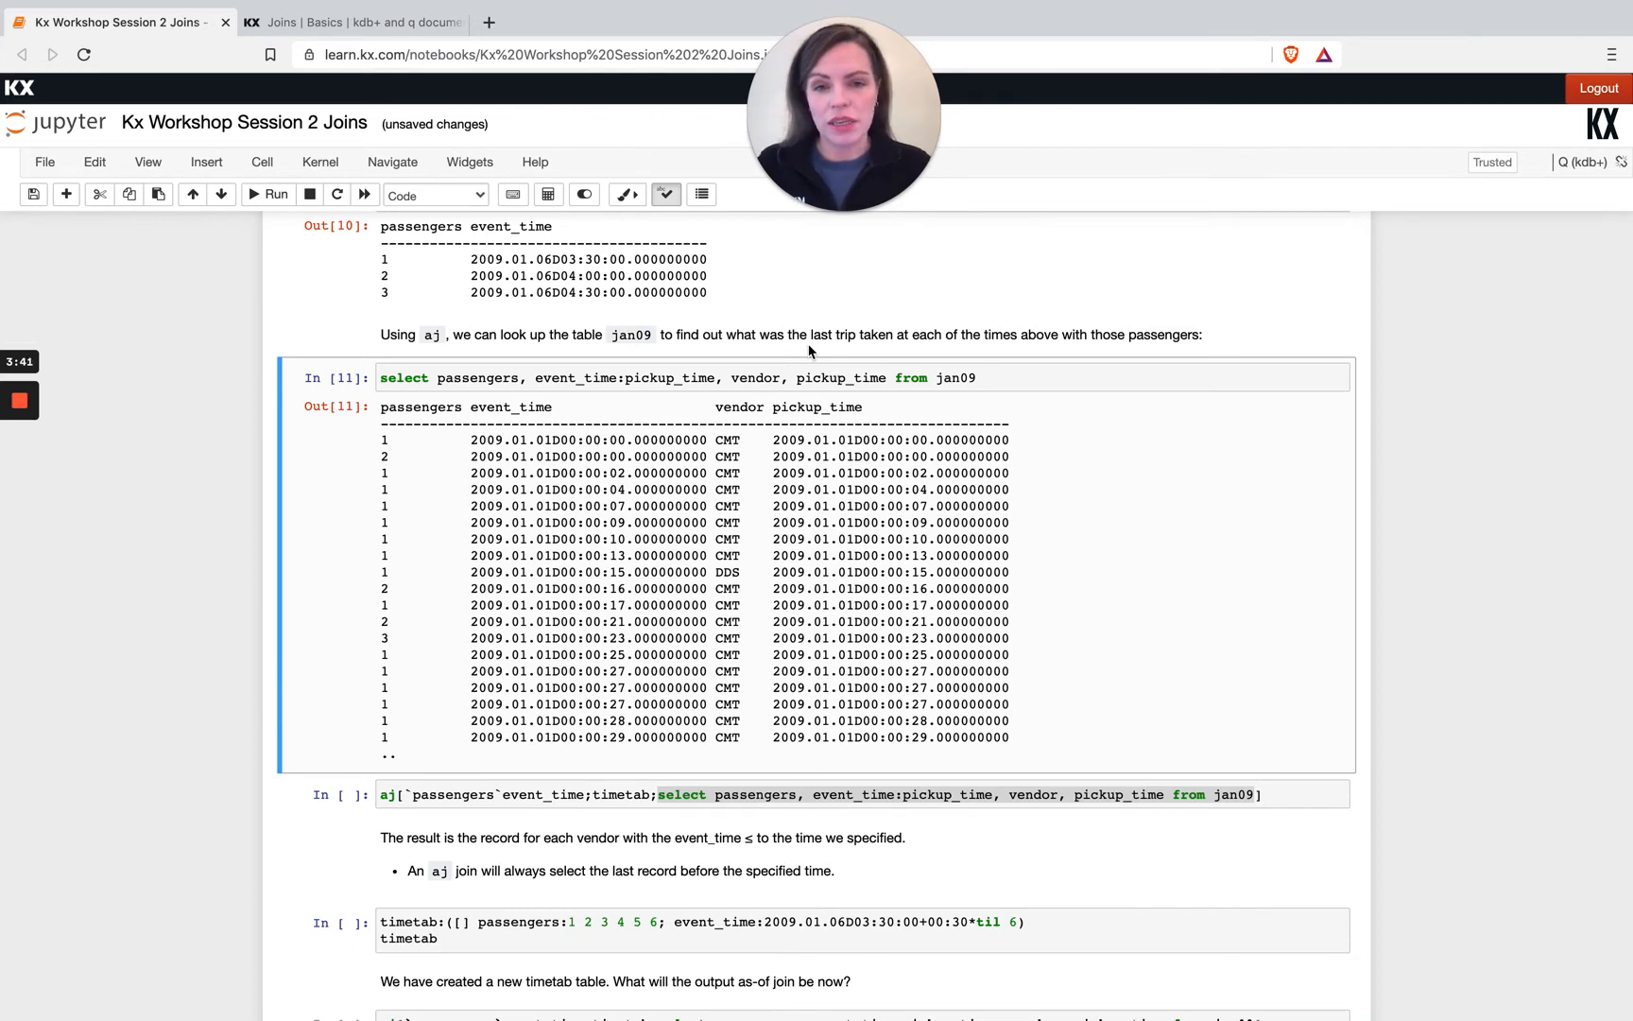
{"action": "mouse_move", "coordinate": [435, 383]}
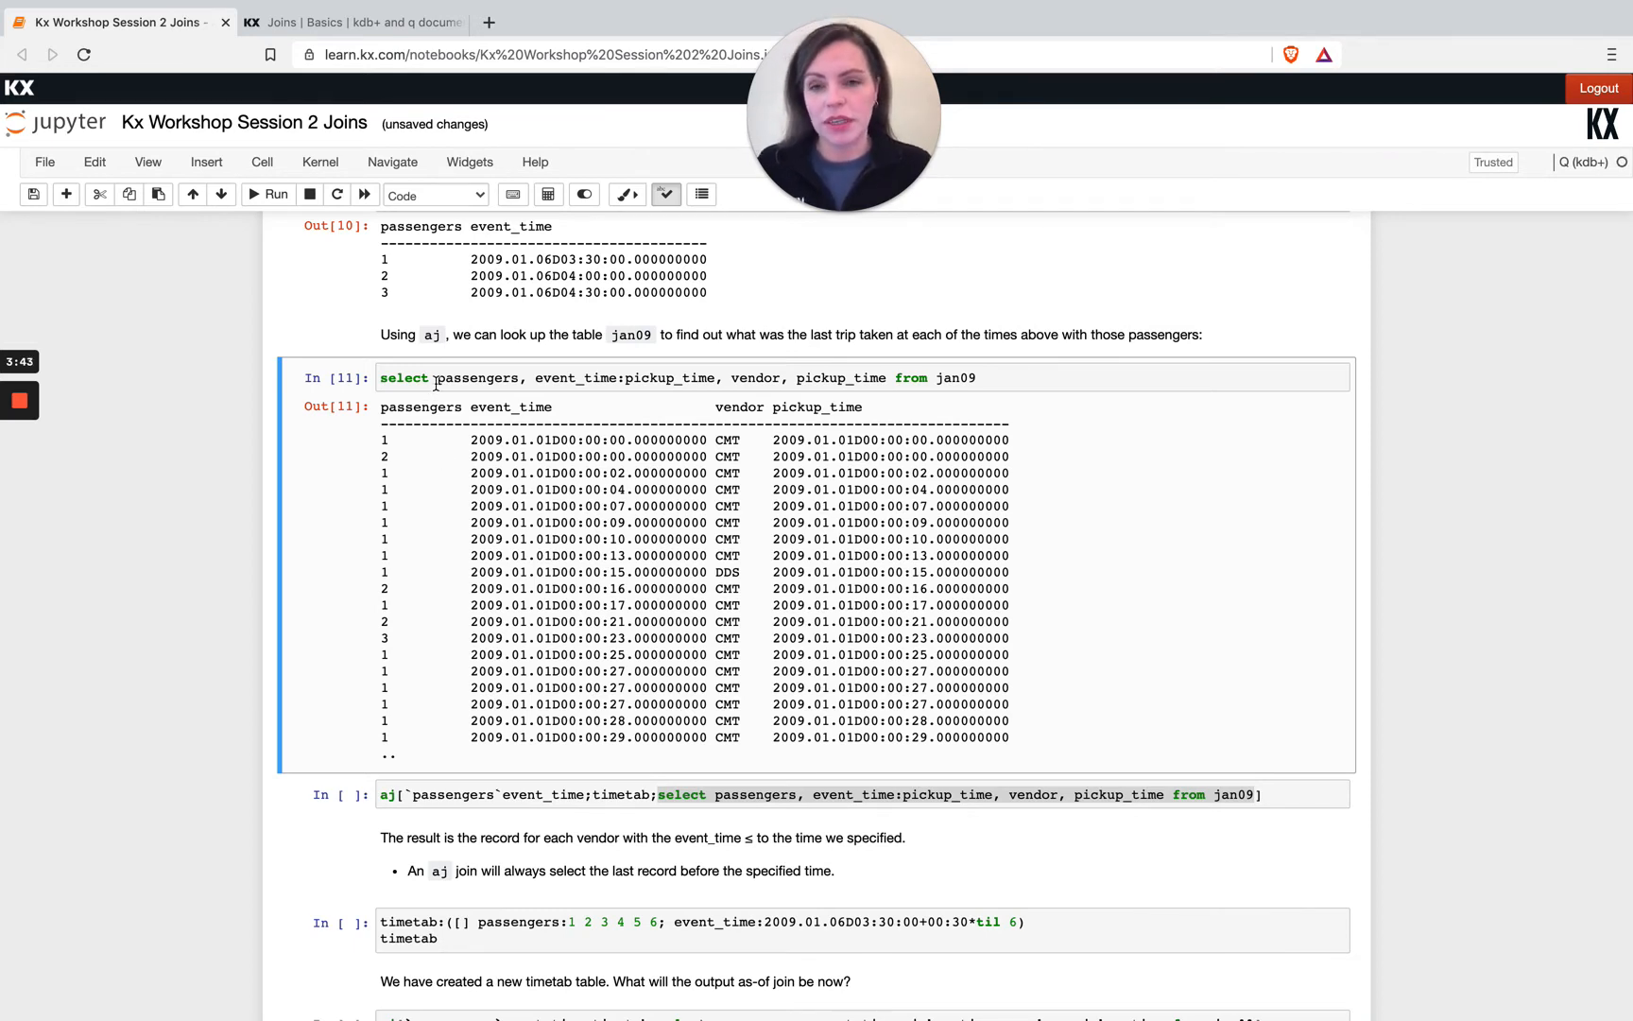
{"action": "double_click", "coordinate": [477, 377]}
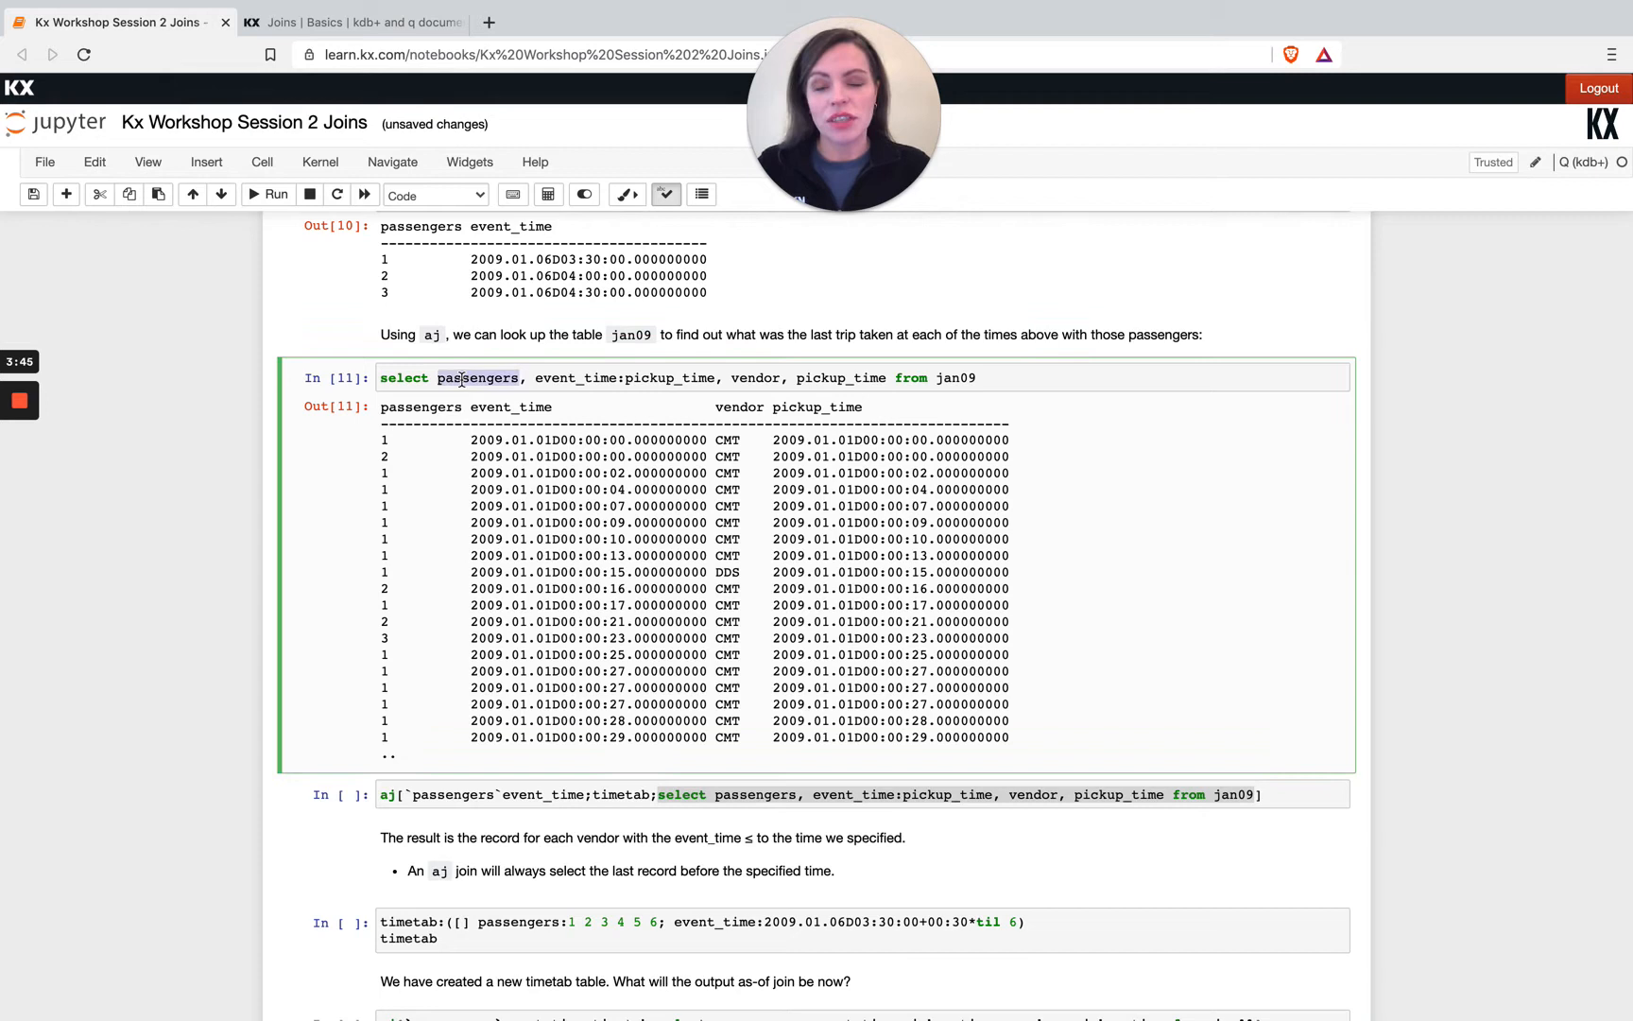
{"action": "scroll", "scroll_direction": "down", "scroll_amount": 3}
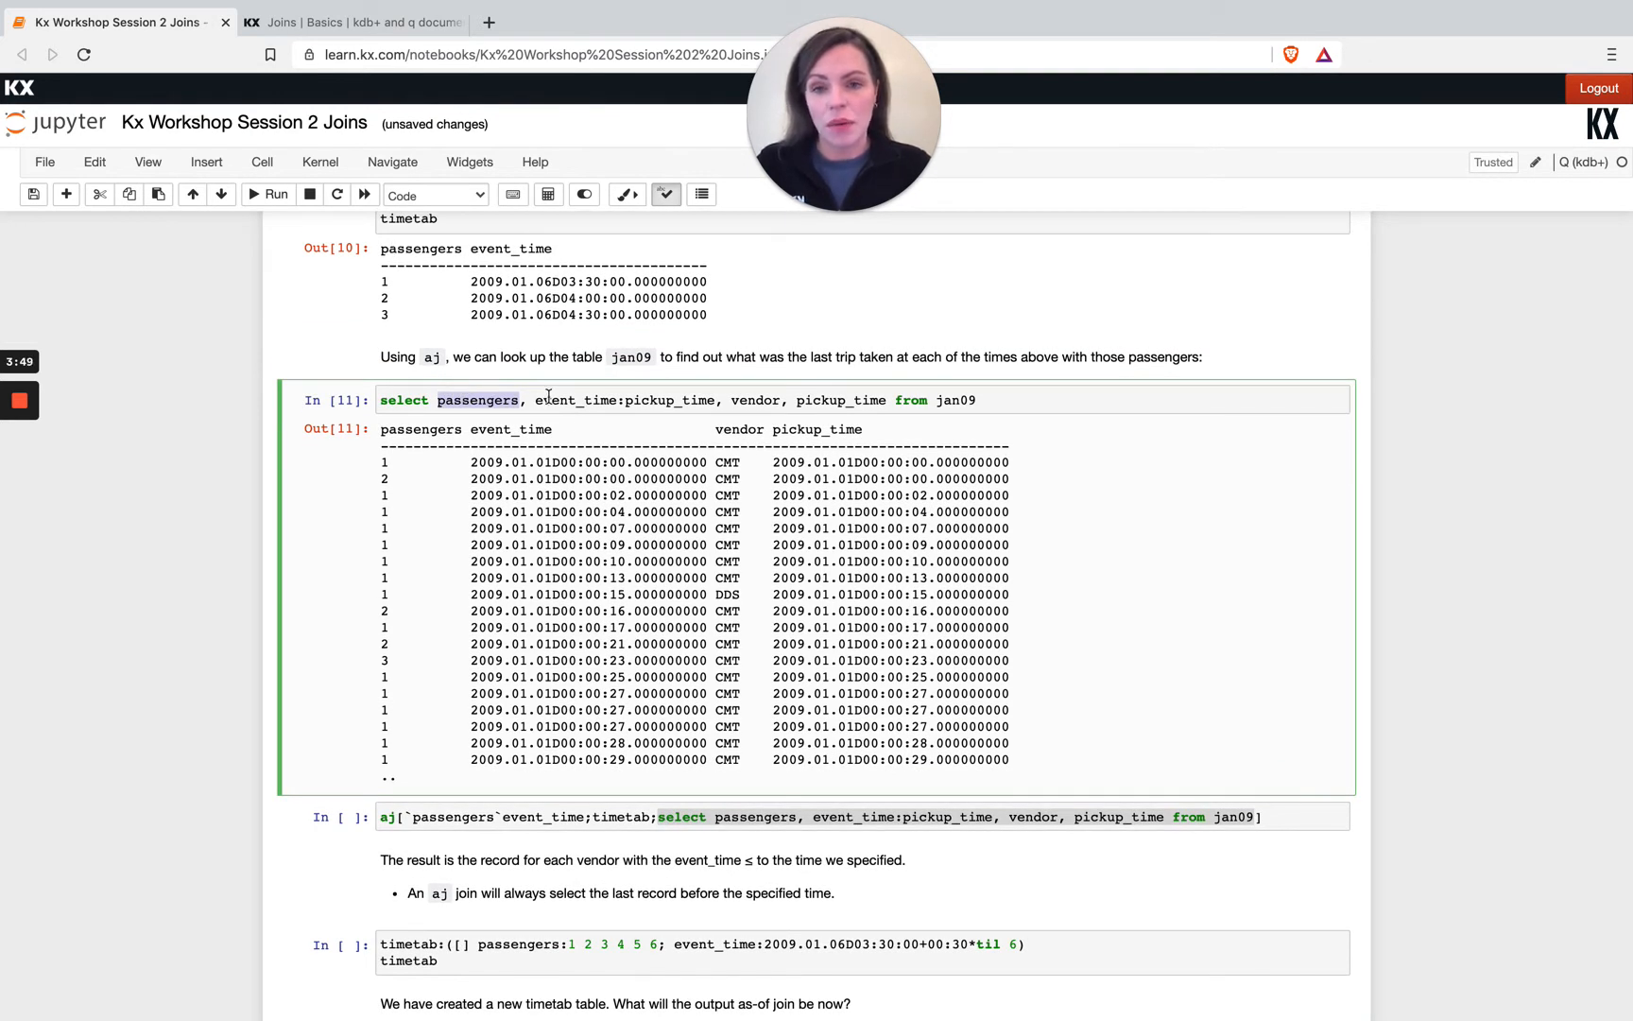
{"action": "left_click_drag", "start_coordinate": [534, 400], "coordinate": [715, 400]}
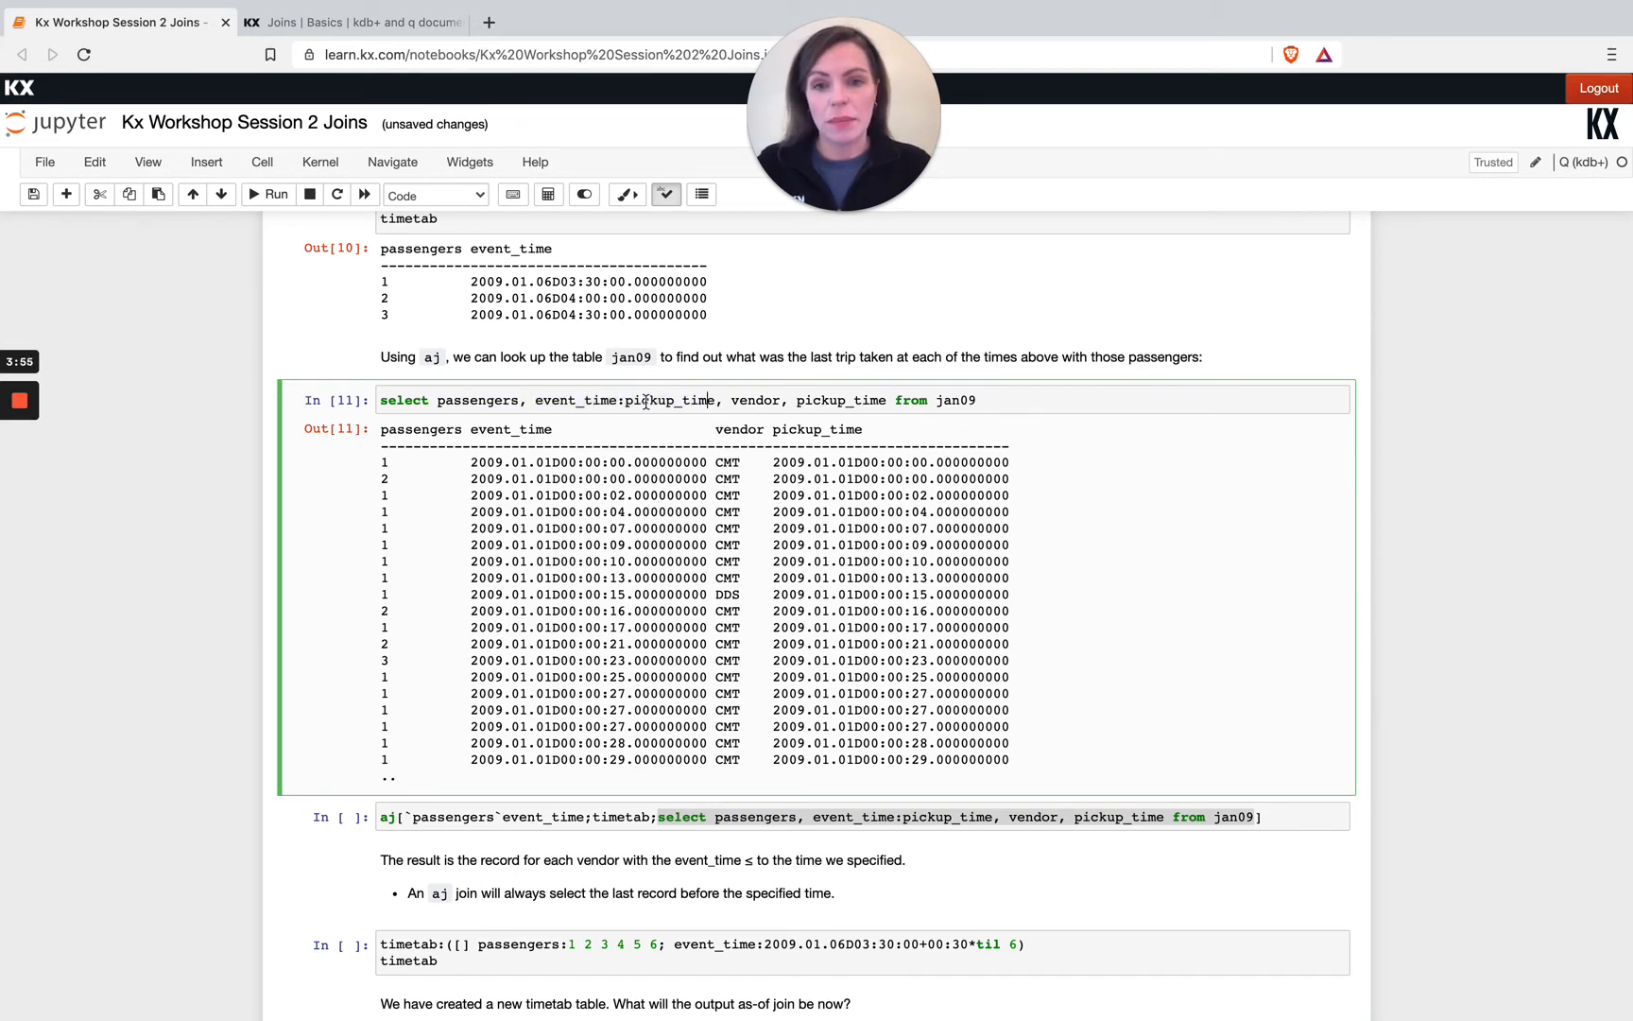
{"action": "scroll", "scroll_direction": "down", "scroll_amount": 3}
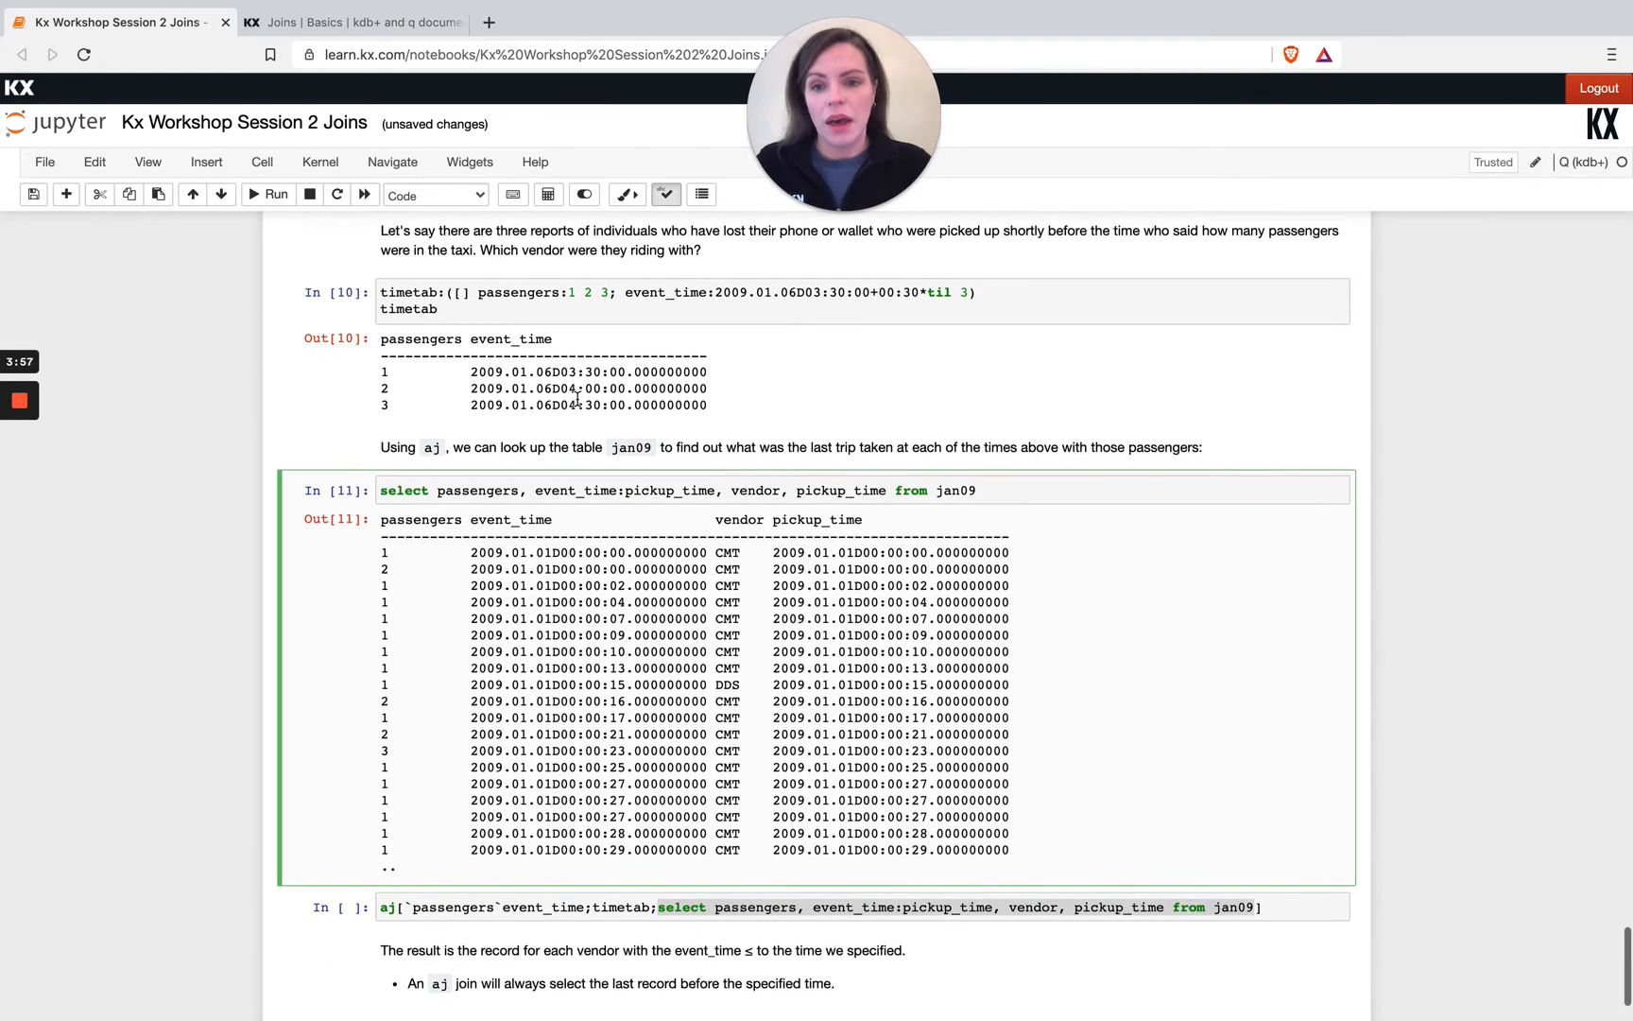
{"action": "scroll", "scroll_direction": "down", "scroll_amount": 3}
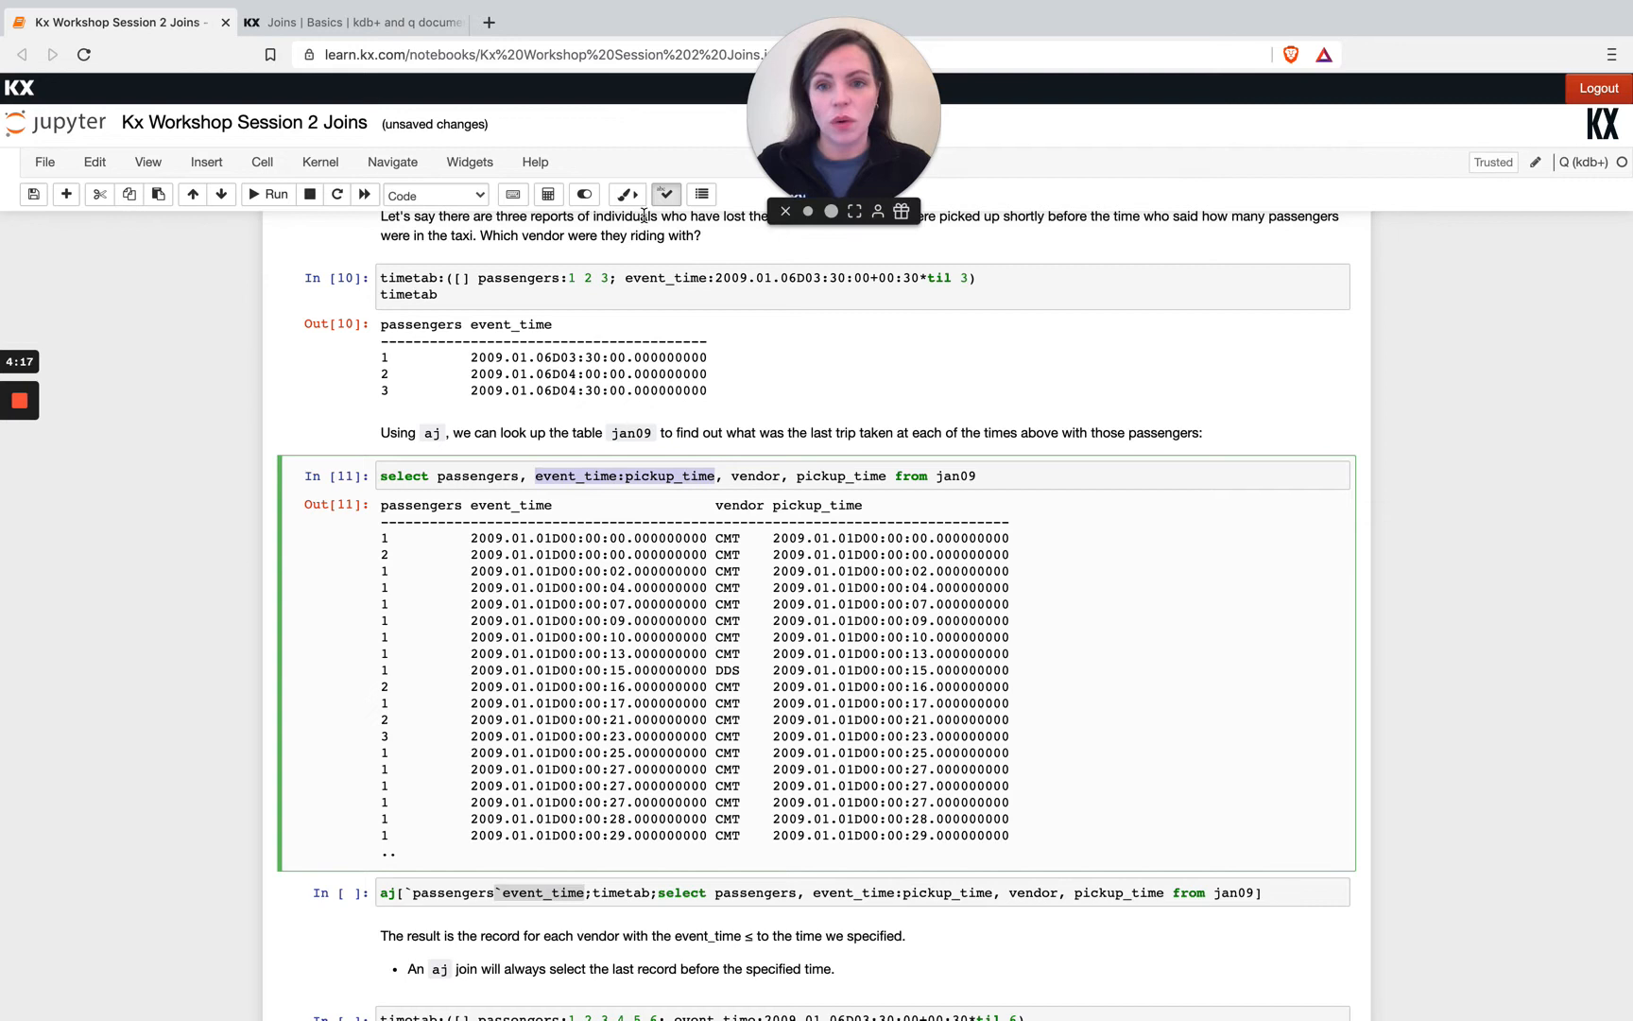
{"action": "mouse_move", "coordinate": [676, 249]}
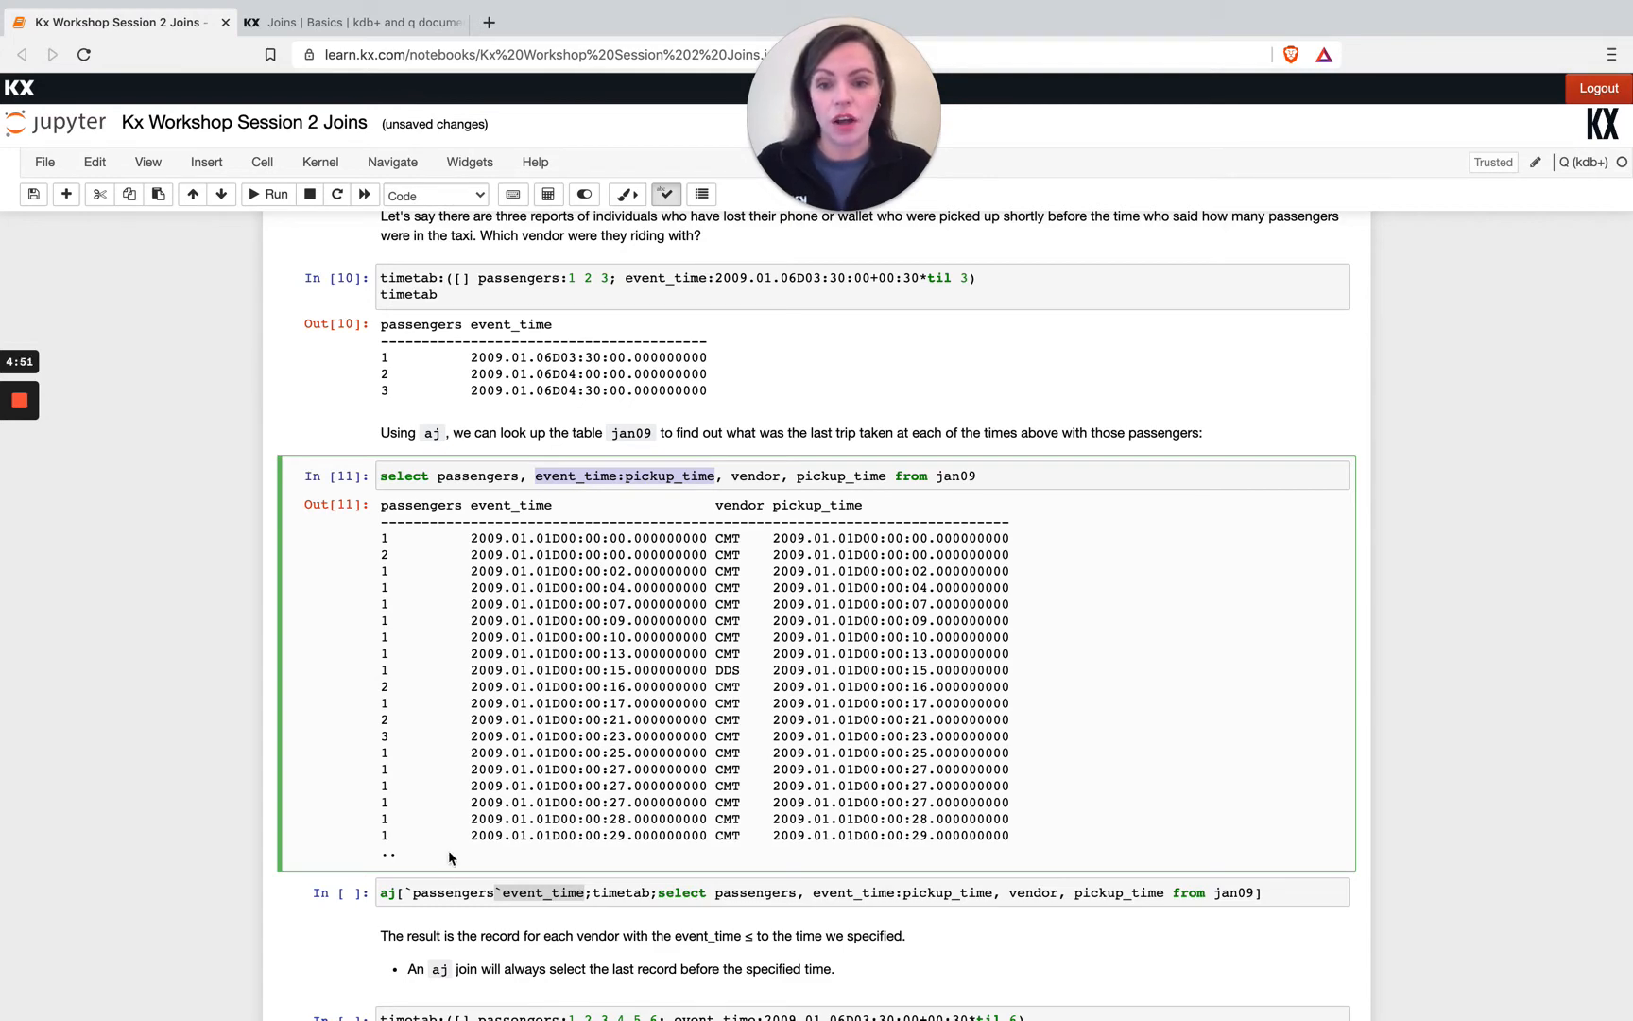
{"action": "scroll", "scroll_direction": "down", "scroll_amount": 3}
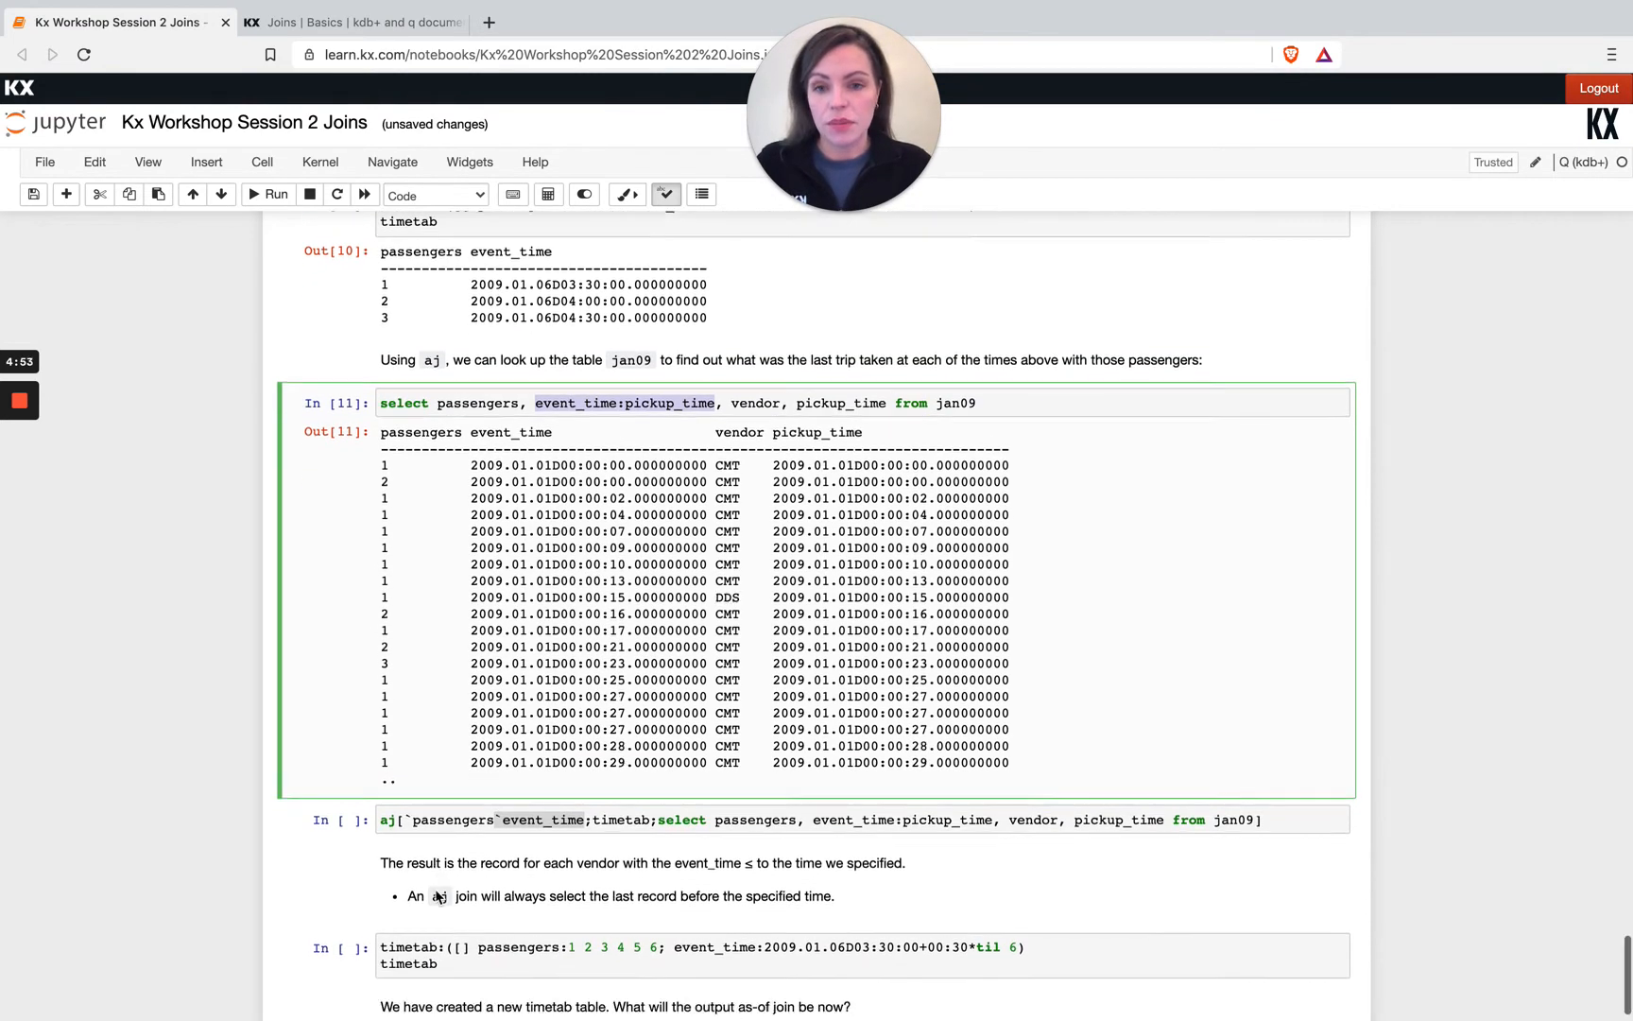
{"action": "scroll", "scroll_direction": "down", "scroll_amount": 3}
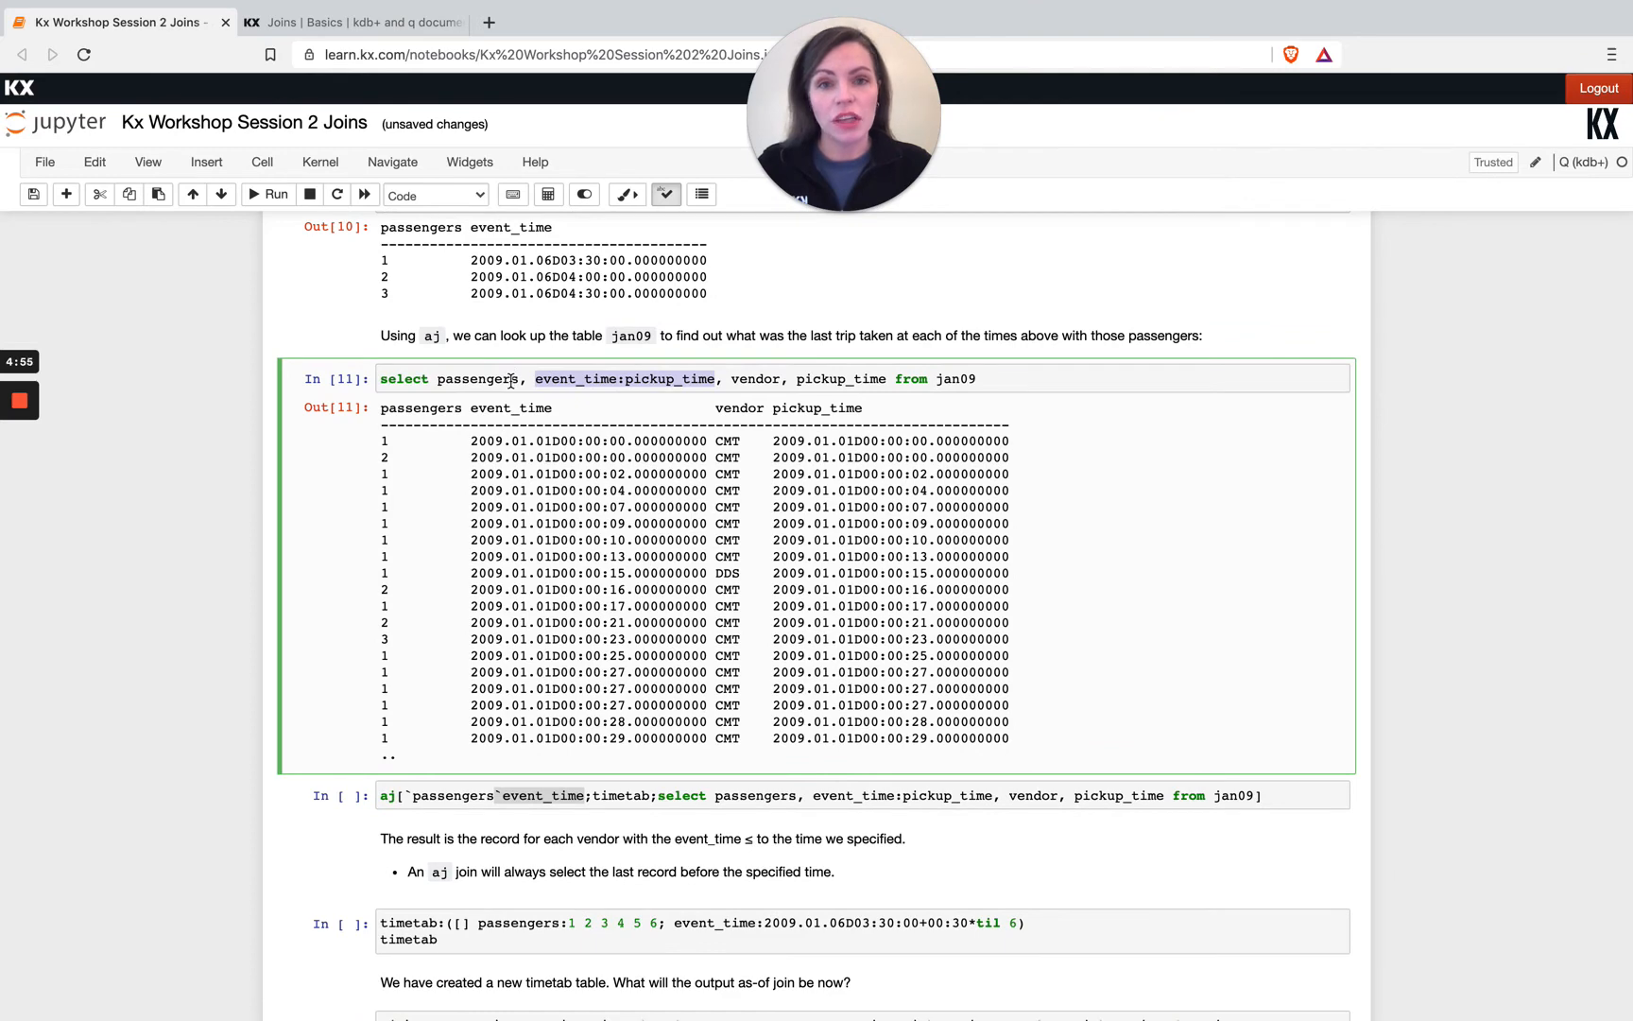
{"action": "scroll", "scroll_direction": "down", "scroll_amount": 3}
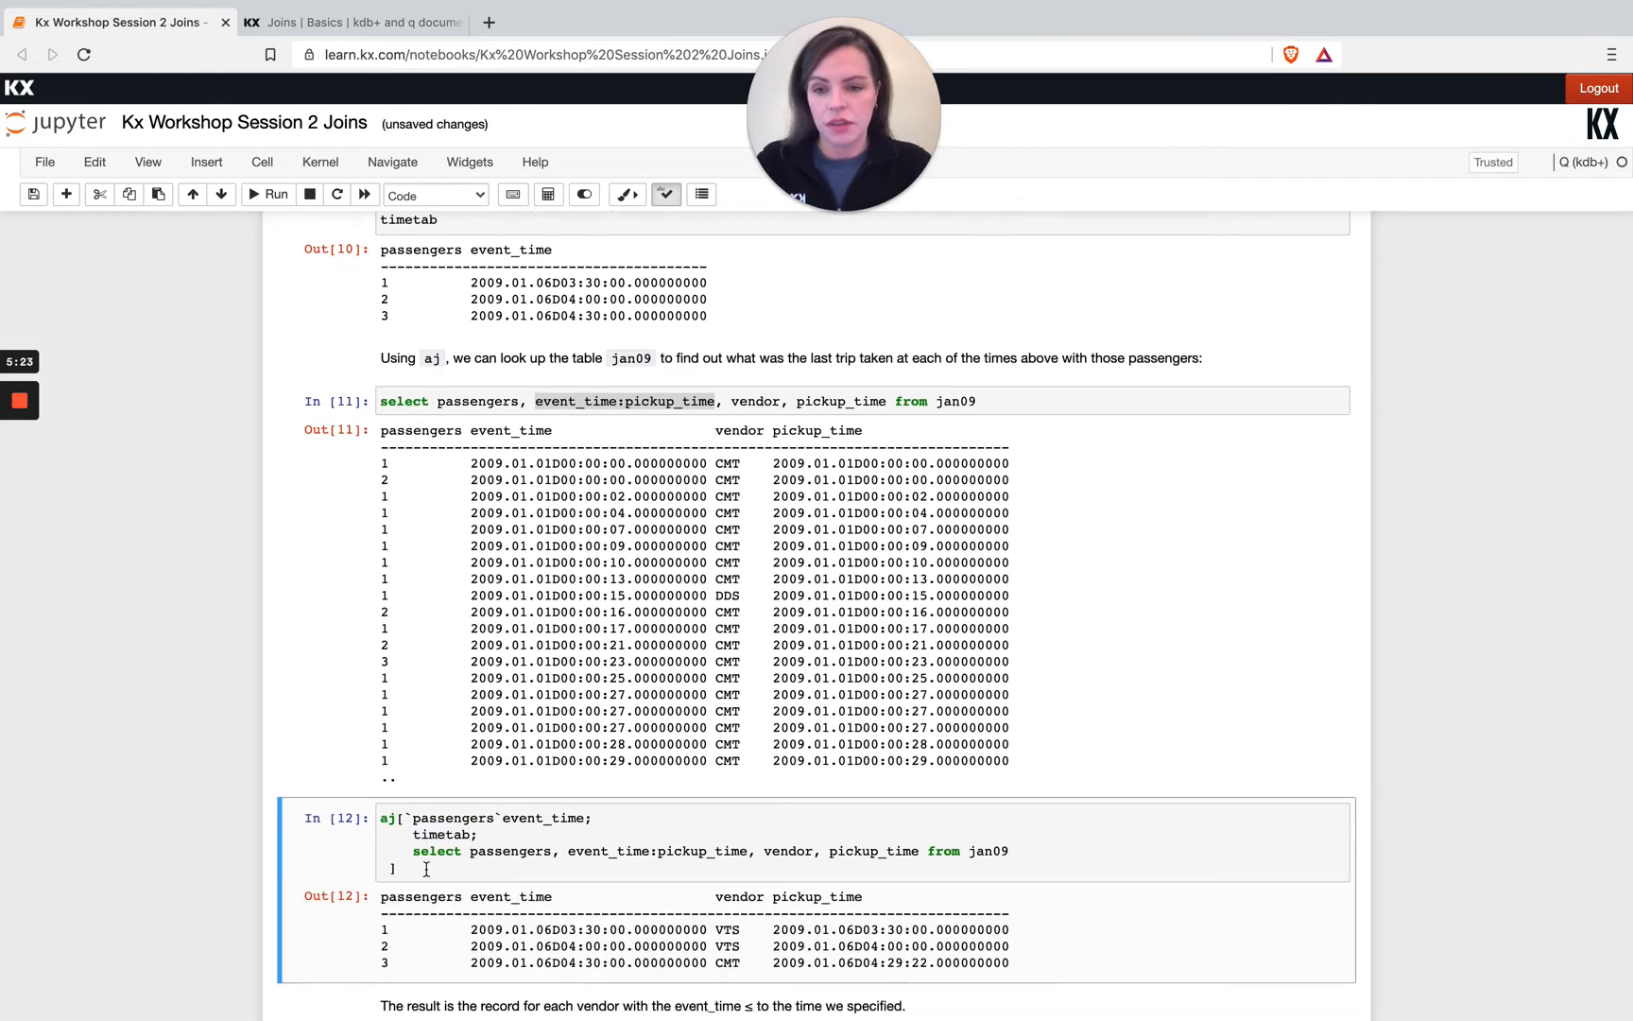
Scroll through the three-row aj result matching passengers to VTS, VTS and CMT
{"action": "scroll", "scroll_direction": "down", "scroll_amount": 3}
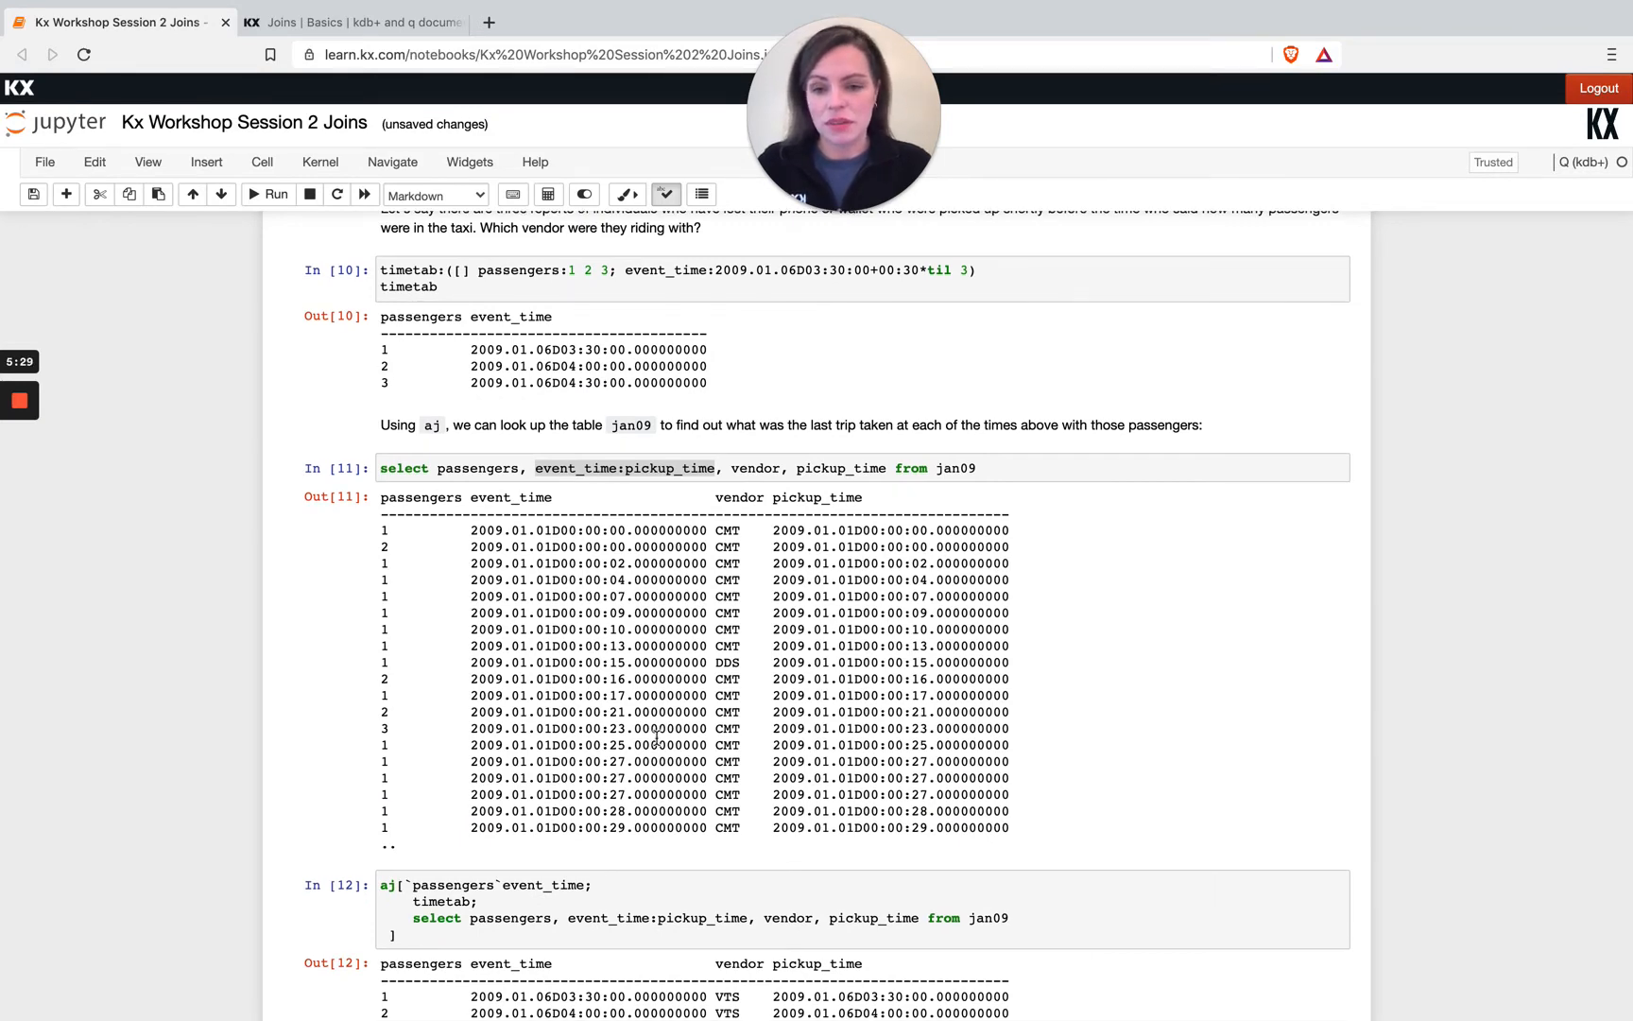
{"action": "scroll", "scroll_direction": "down", "scroll_amount": 3}
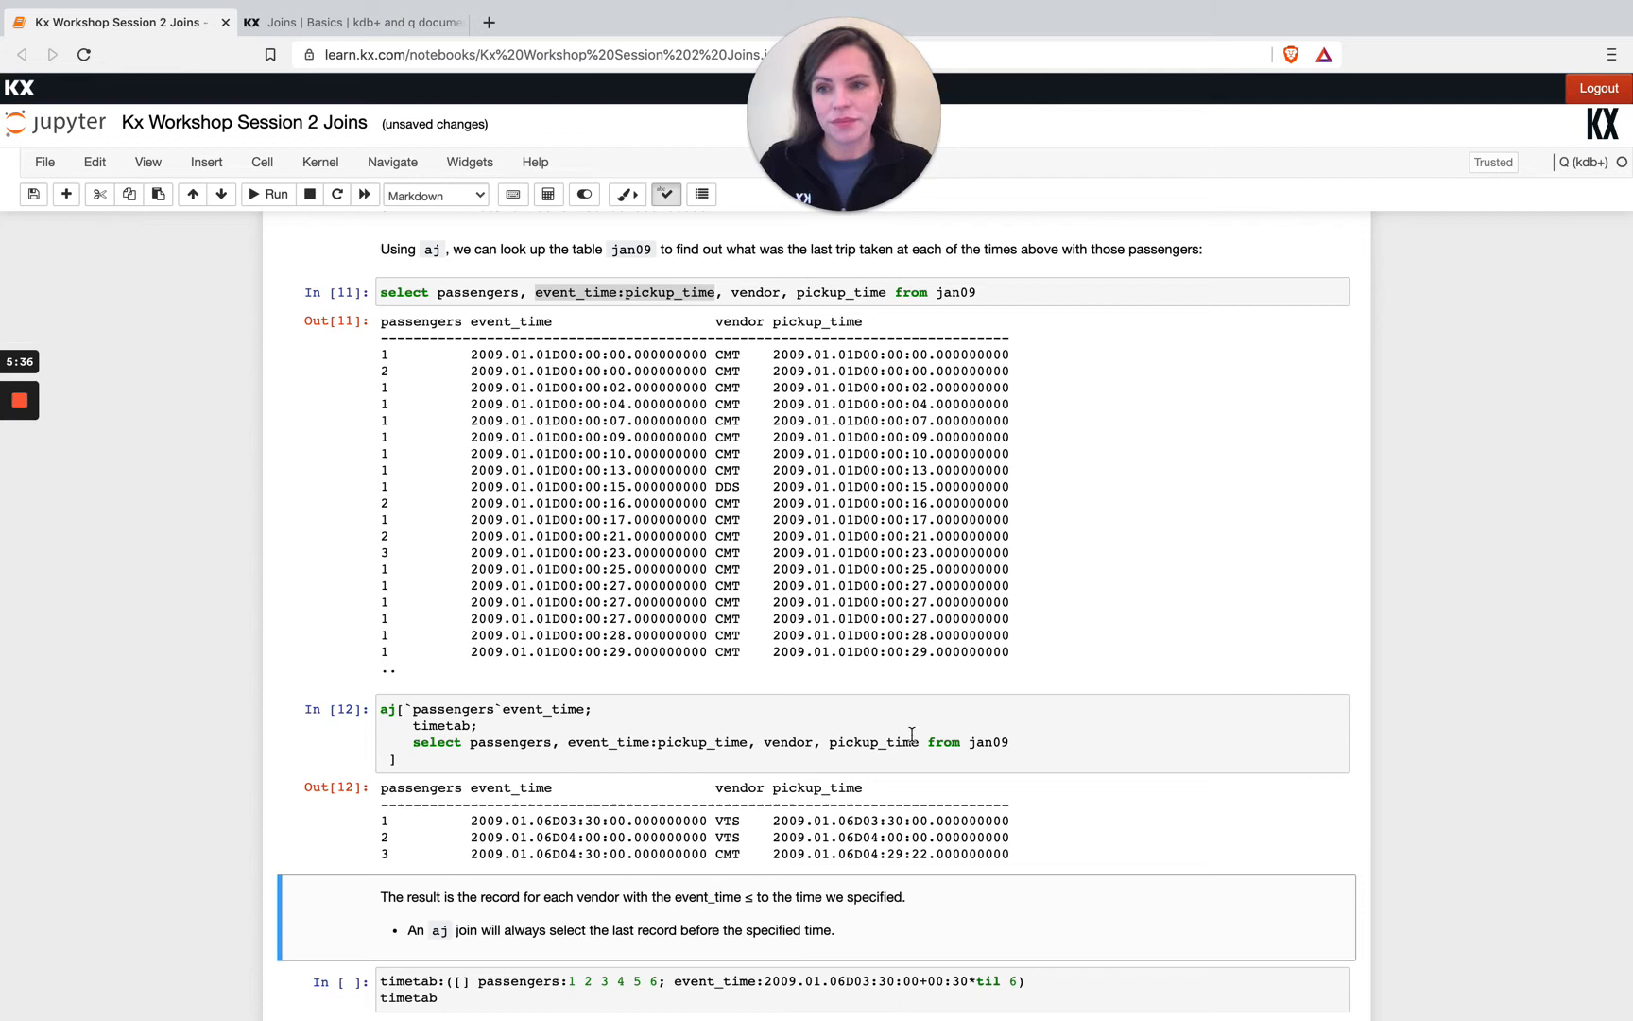
Split the jan09 query onto lines and add a where pickup_time> 2009.01.06D04:28 filter
{"action": "left_click", "coordinate": [728, 734]}
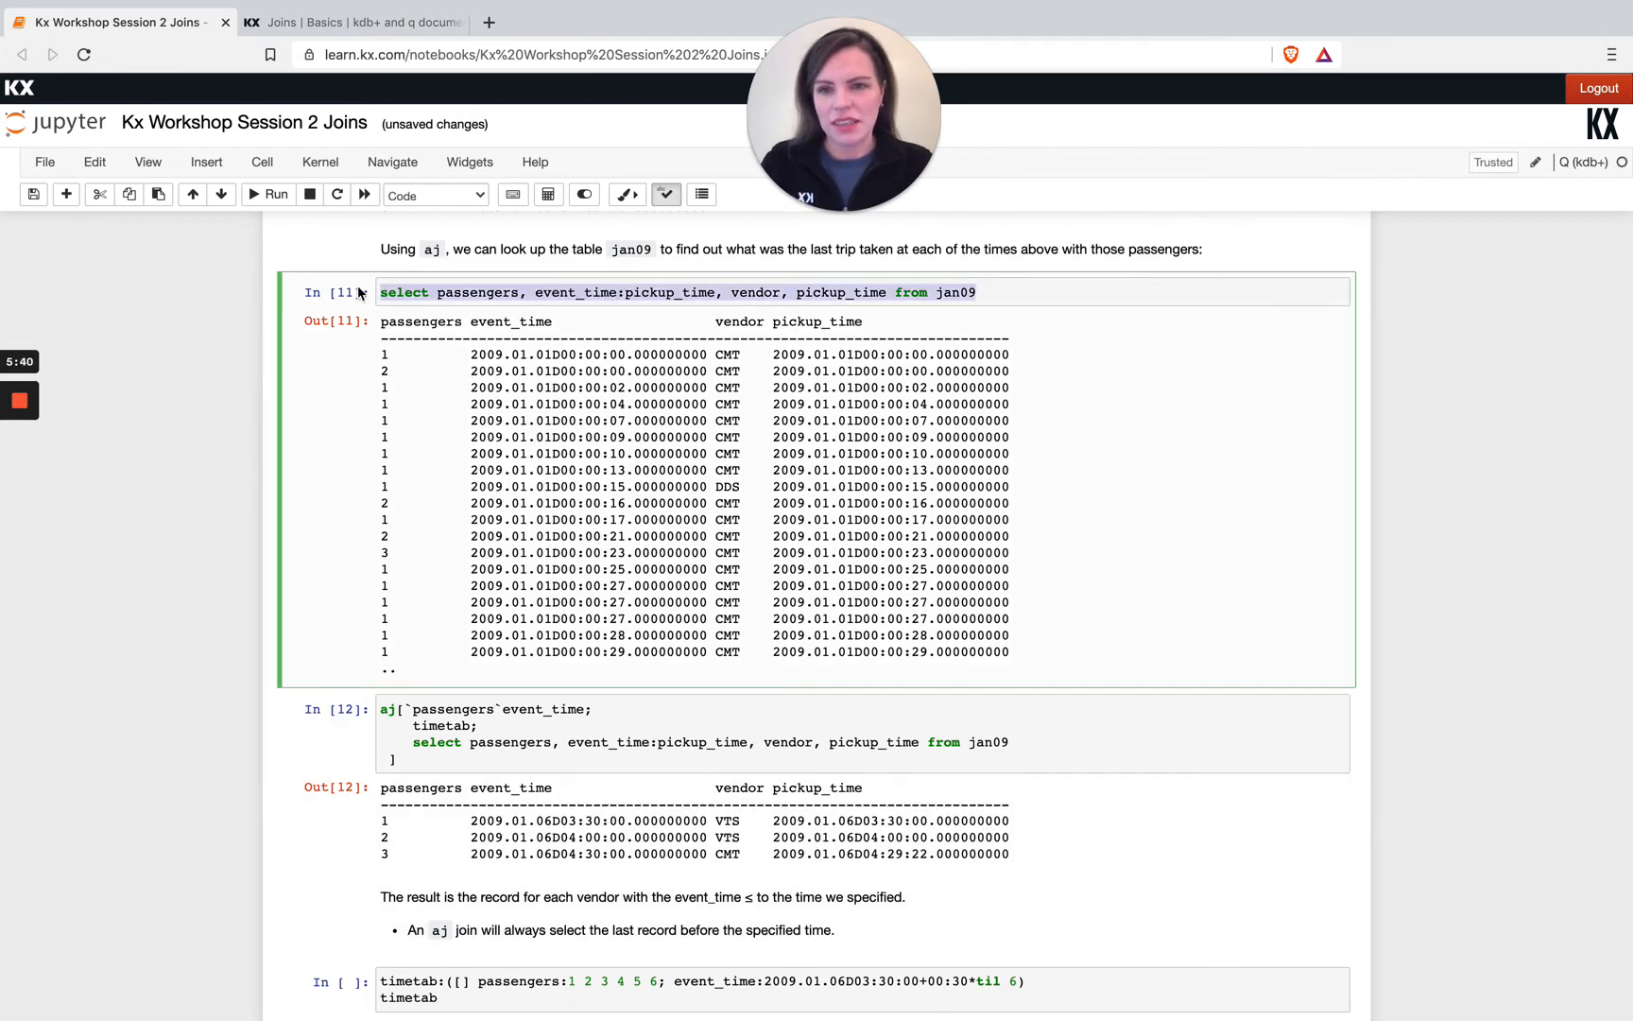
{"action": "left_click", "coordinate": [989, 293]}
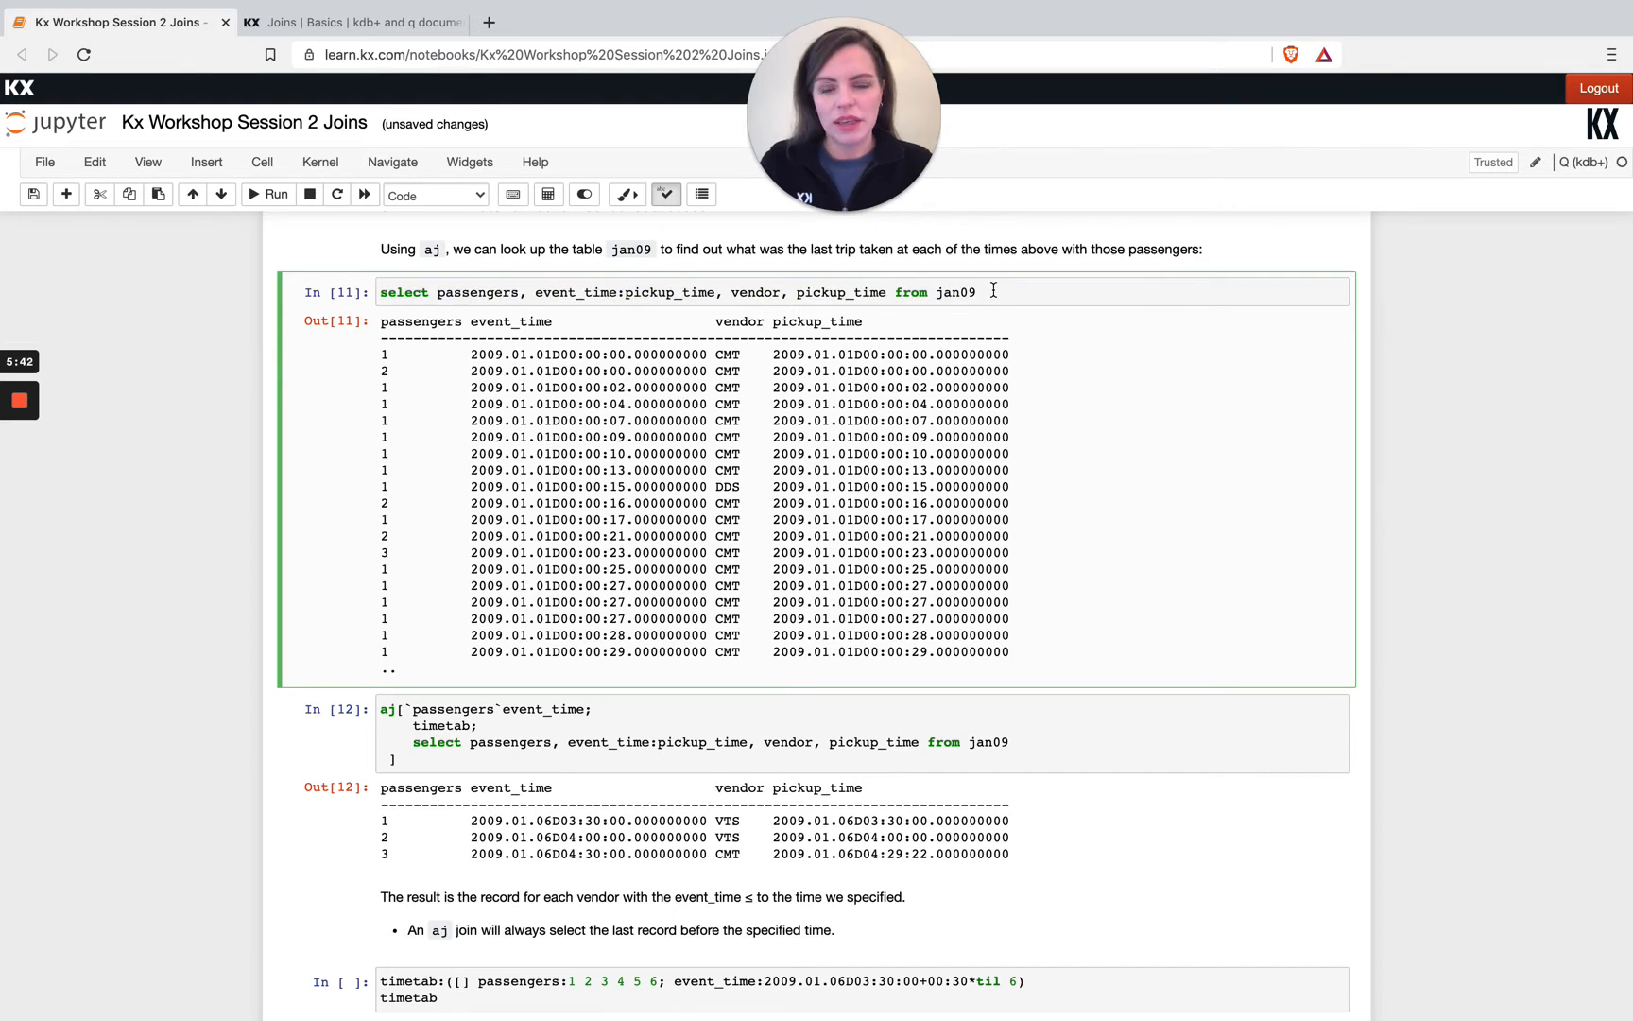
{"action": "mouse_move", "coordinate": [1076, 320]}
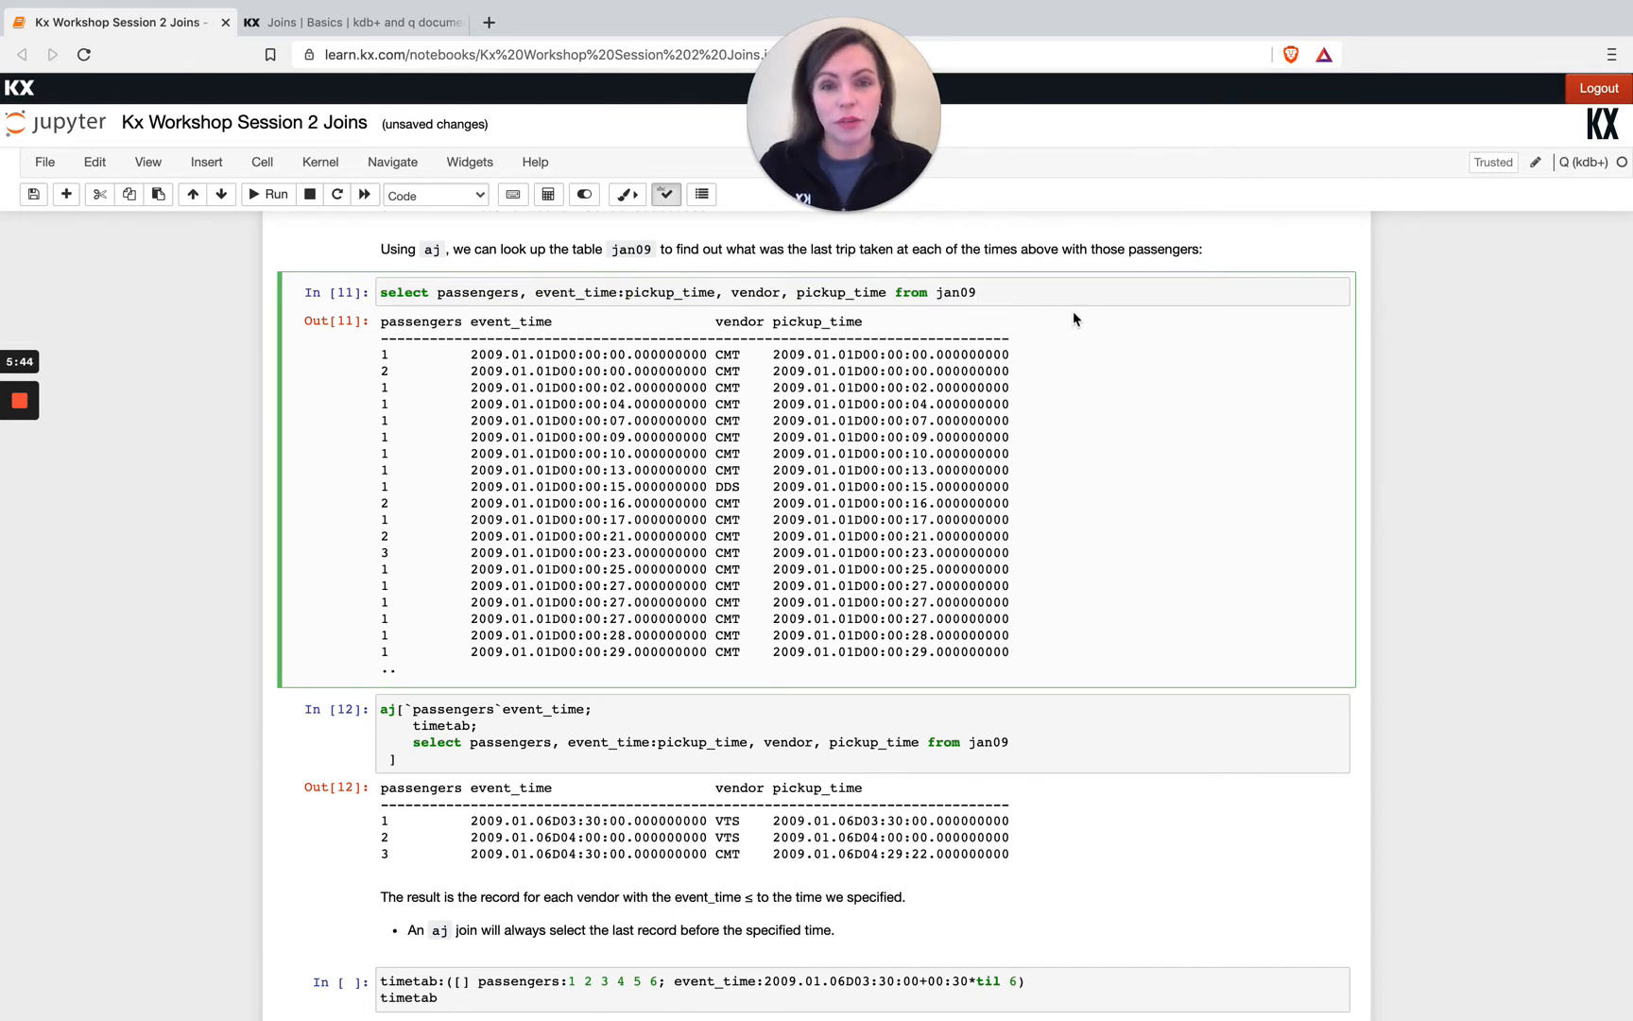
{"action": "left_click", "coordinate": [974, 293]}
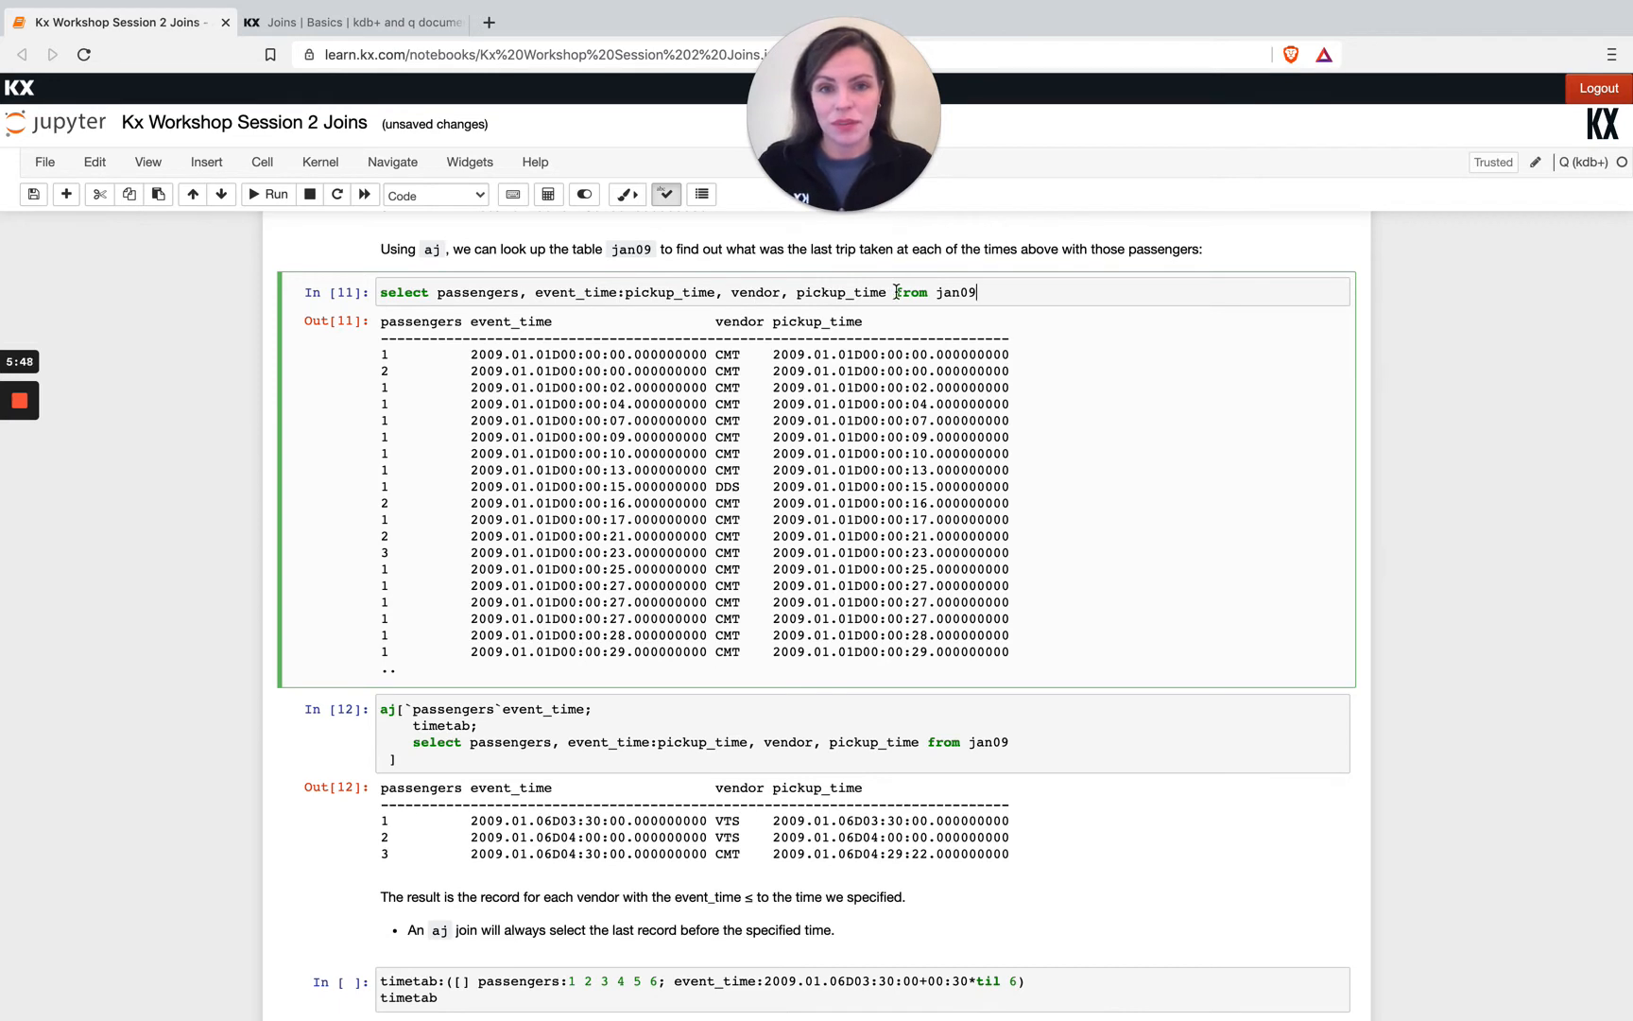
{"action": "key", "text": "Enter"}
{"action": "type", "text": "where"}
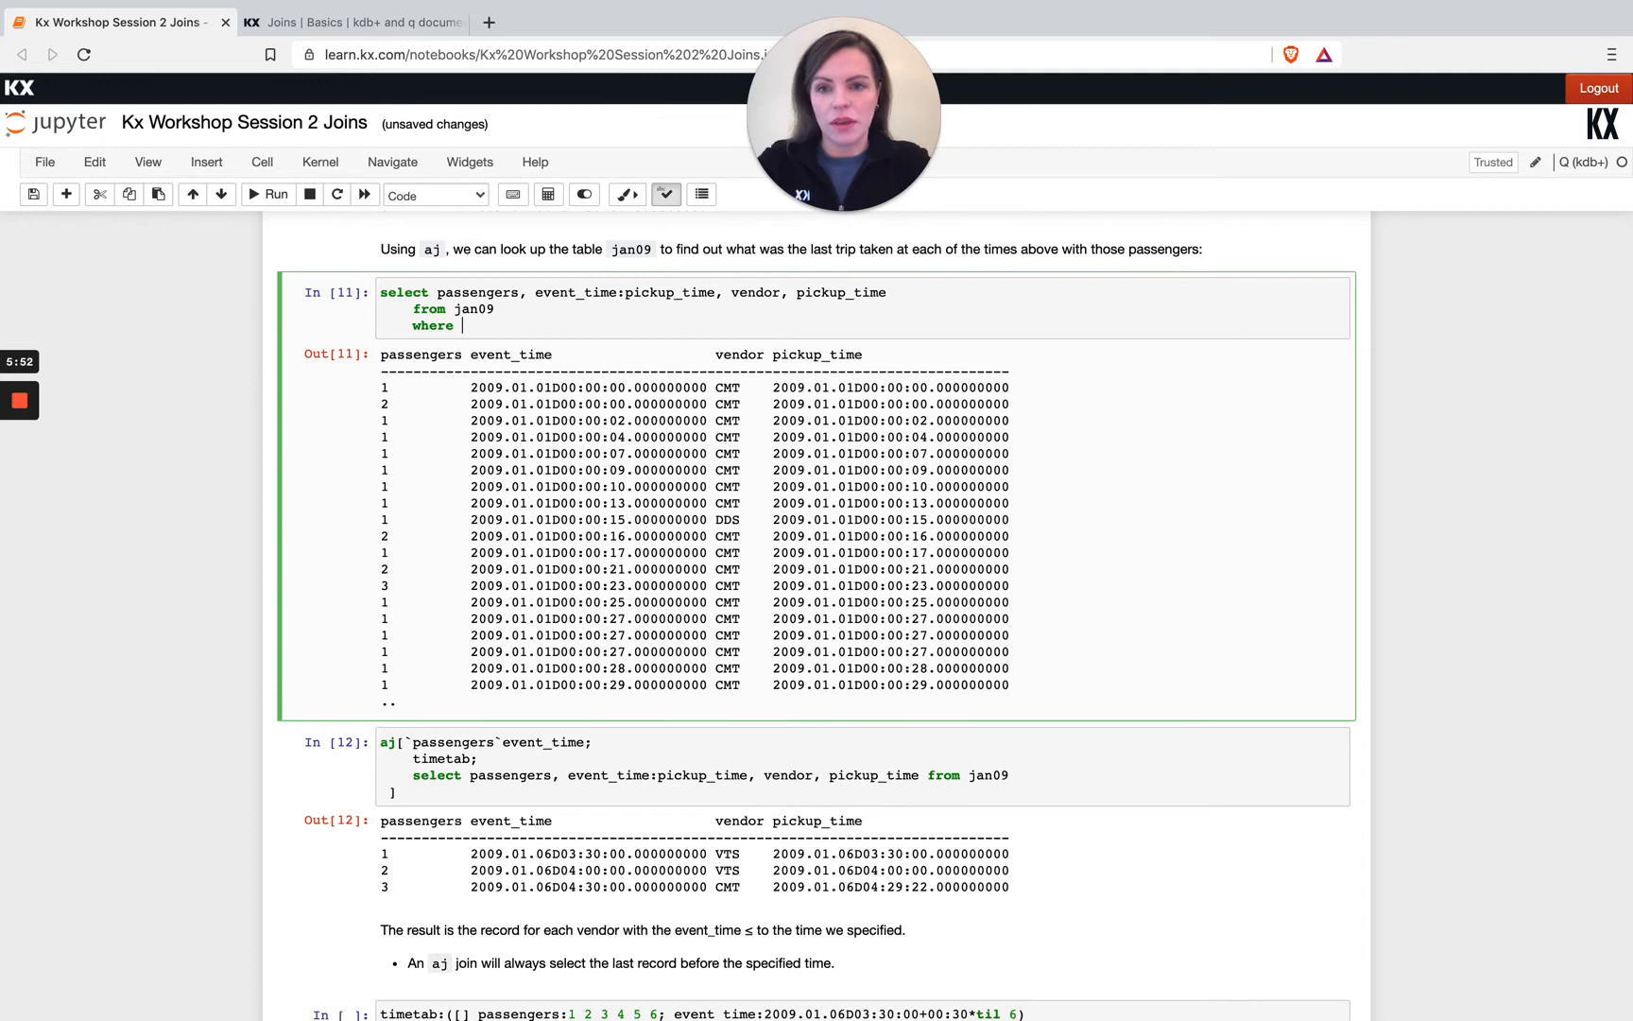
{"action": "type", "text": "pickup"}
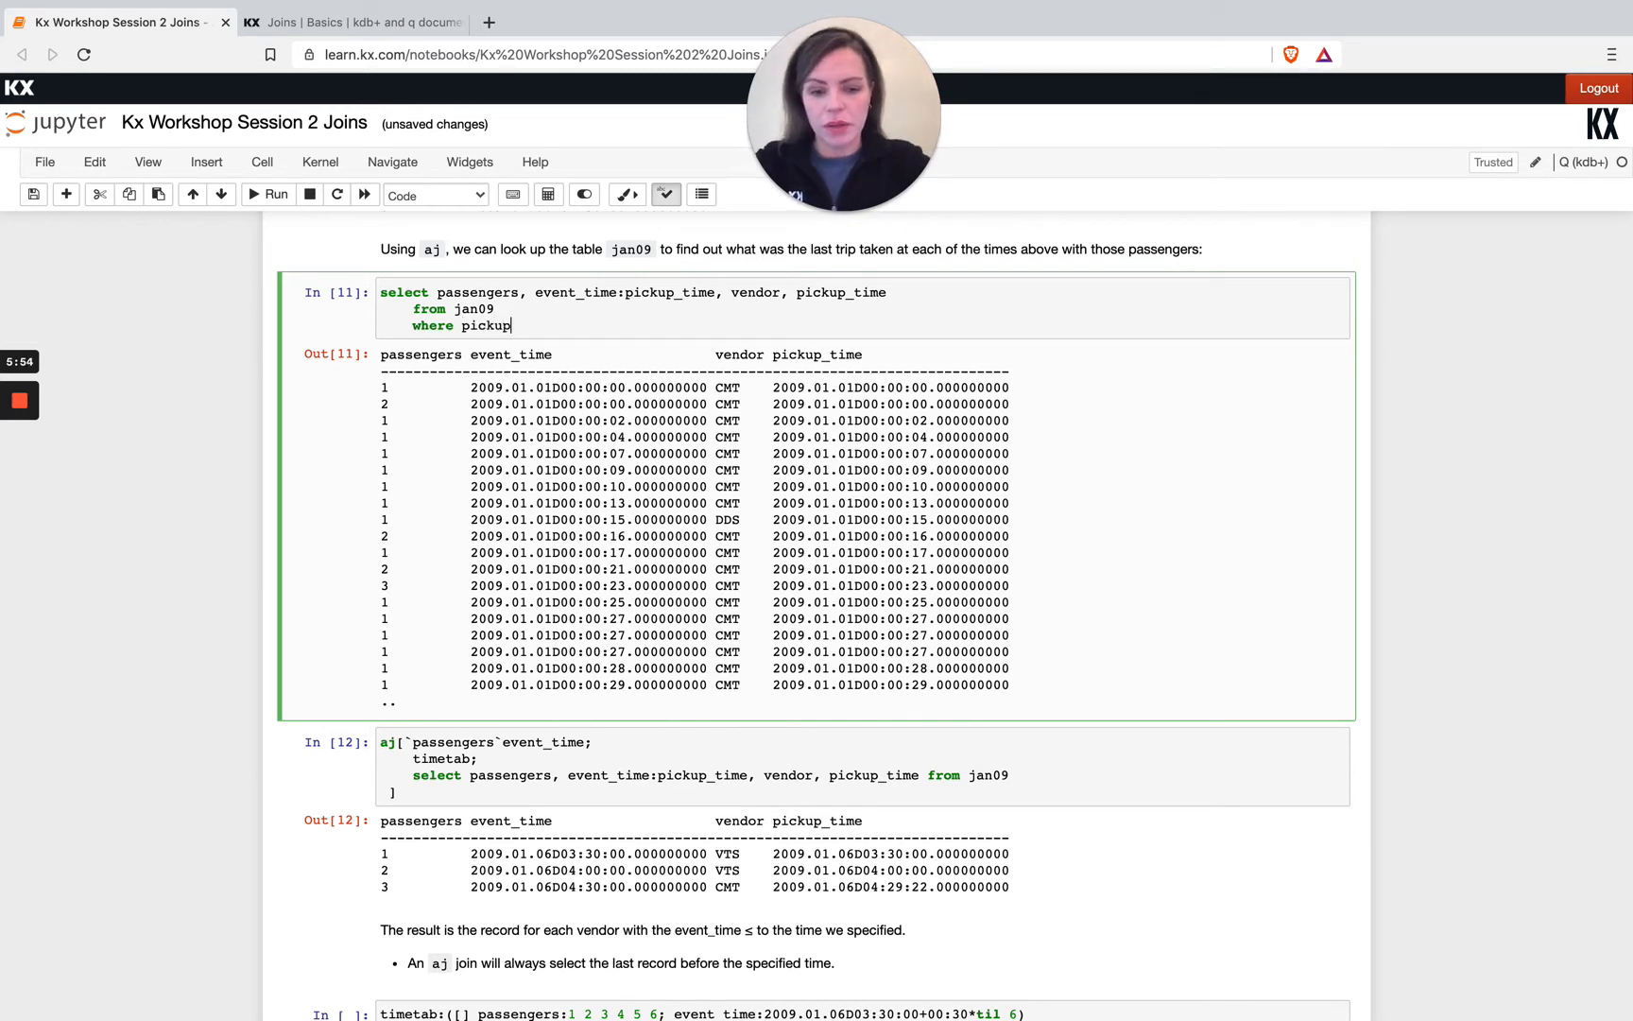
{"action": "type", "text": "_time"}
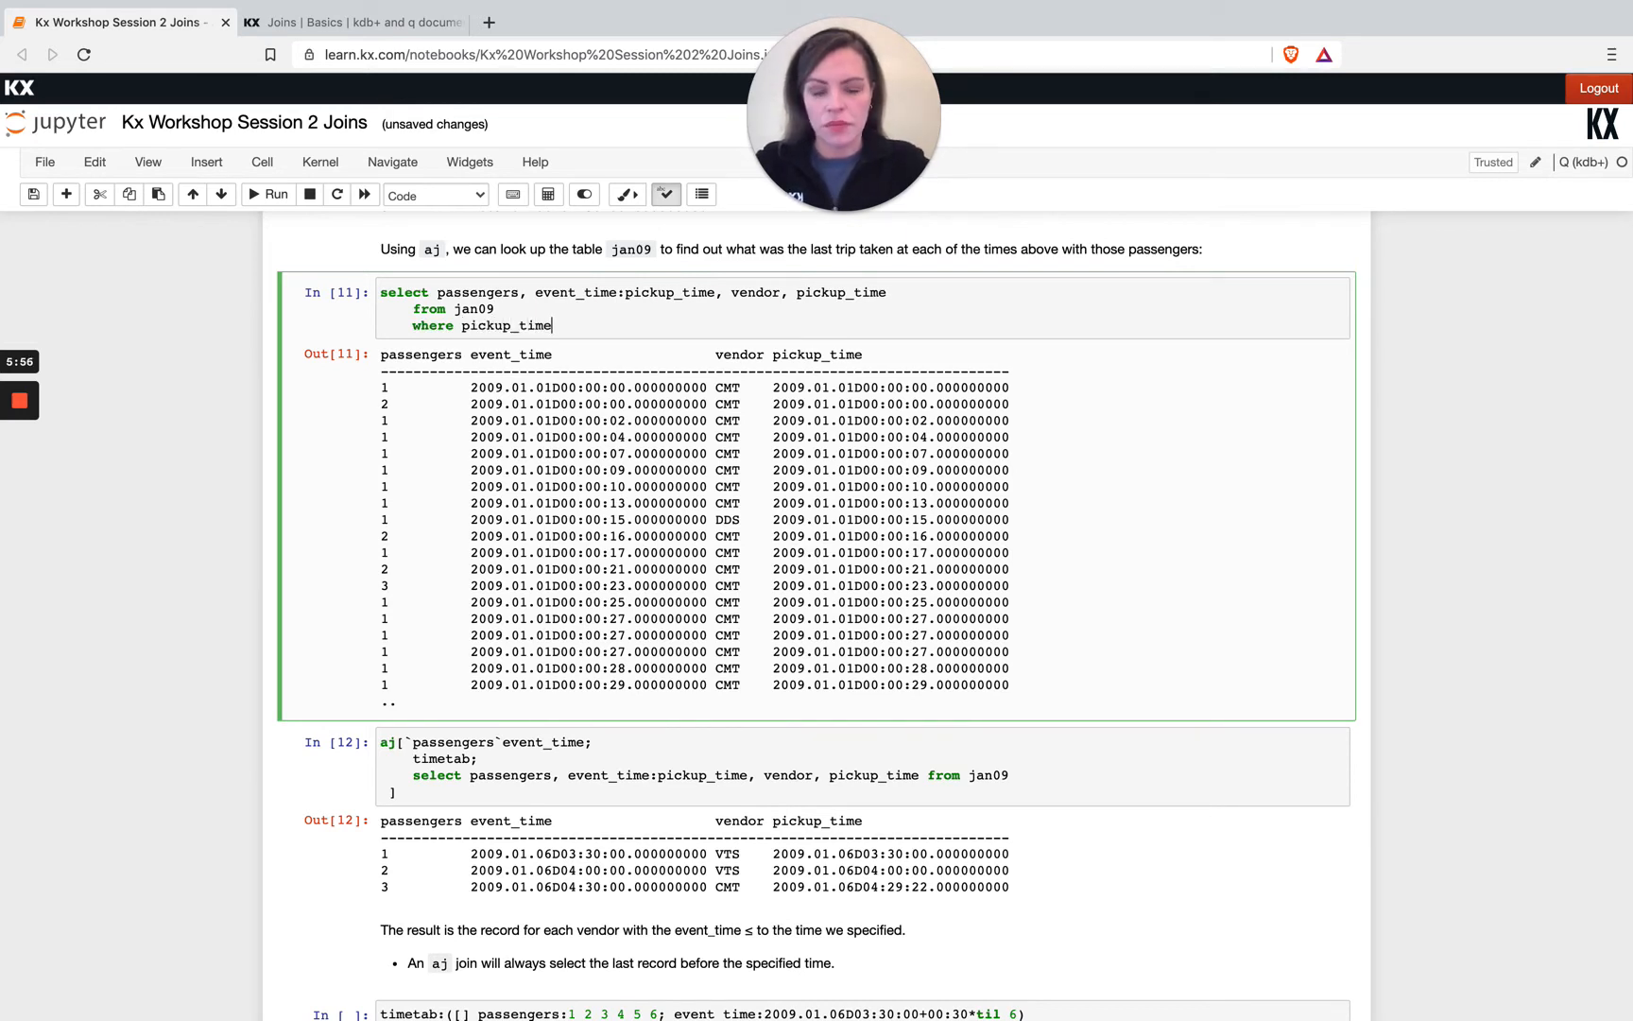
{"action": "type", "text": ">"}
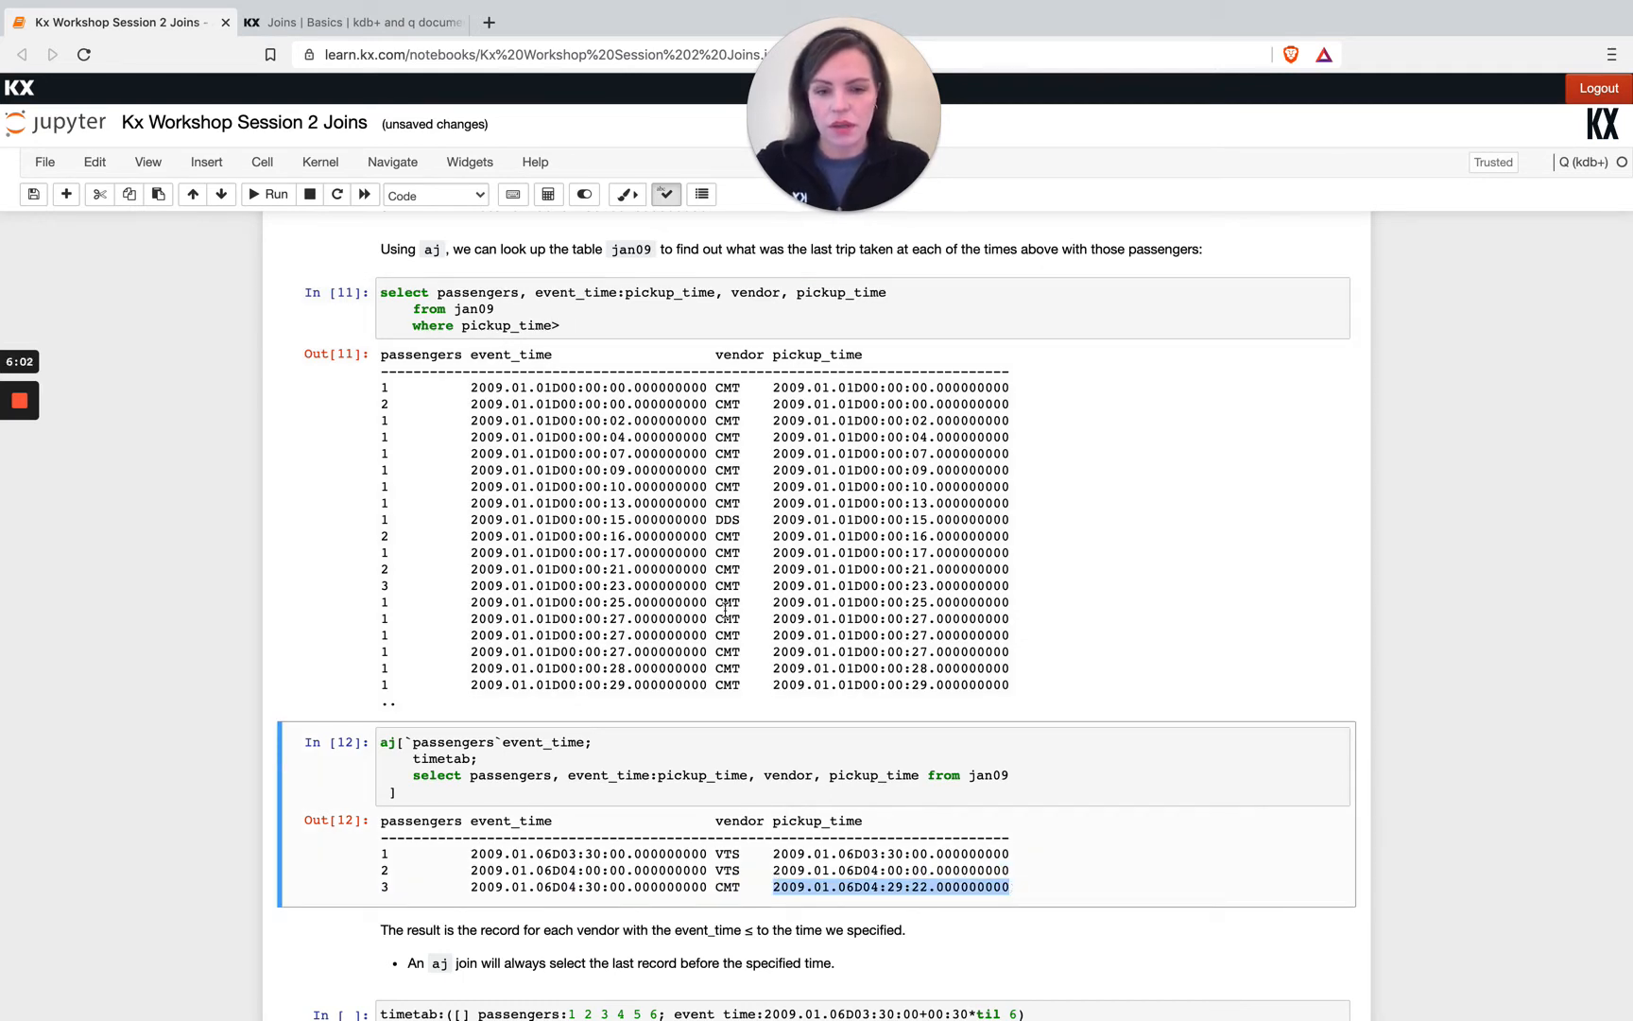
{"action": "type", "text": "2009.01.06D04:29:22.000000000"}
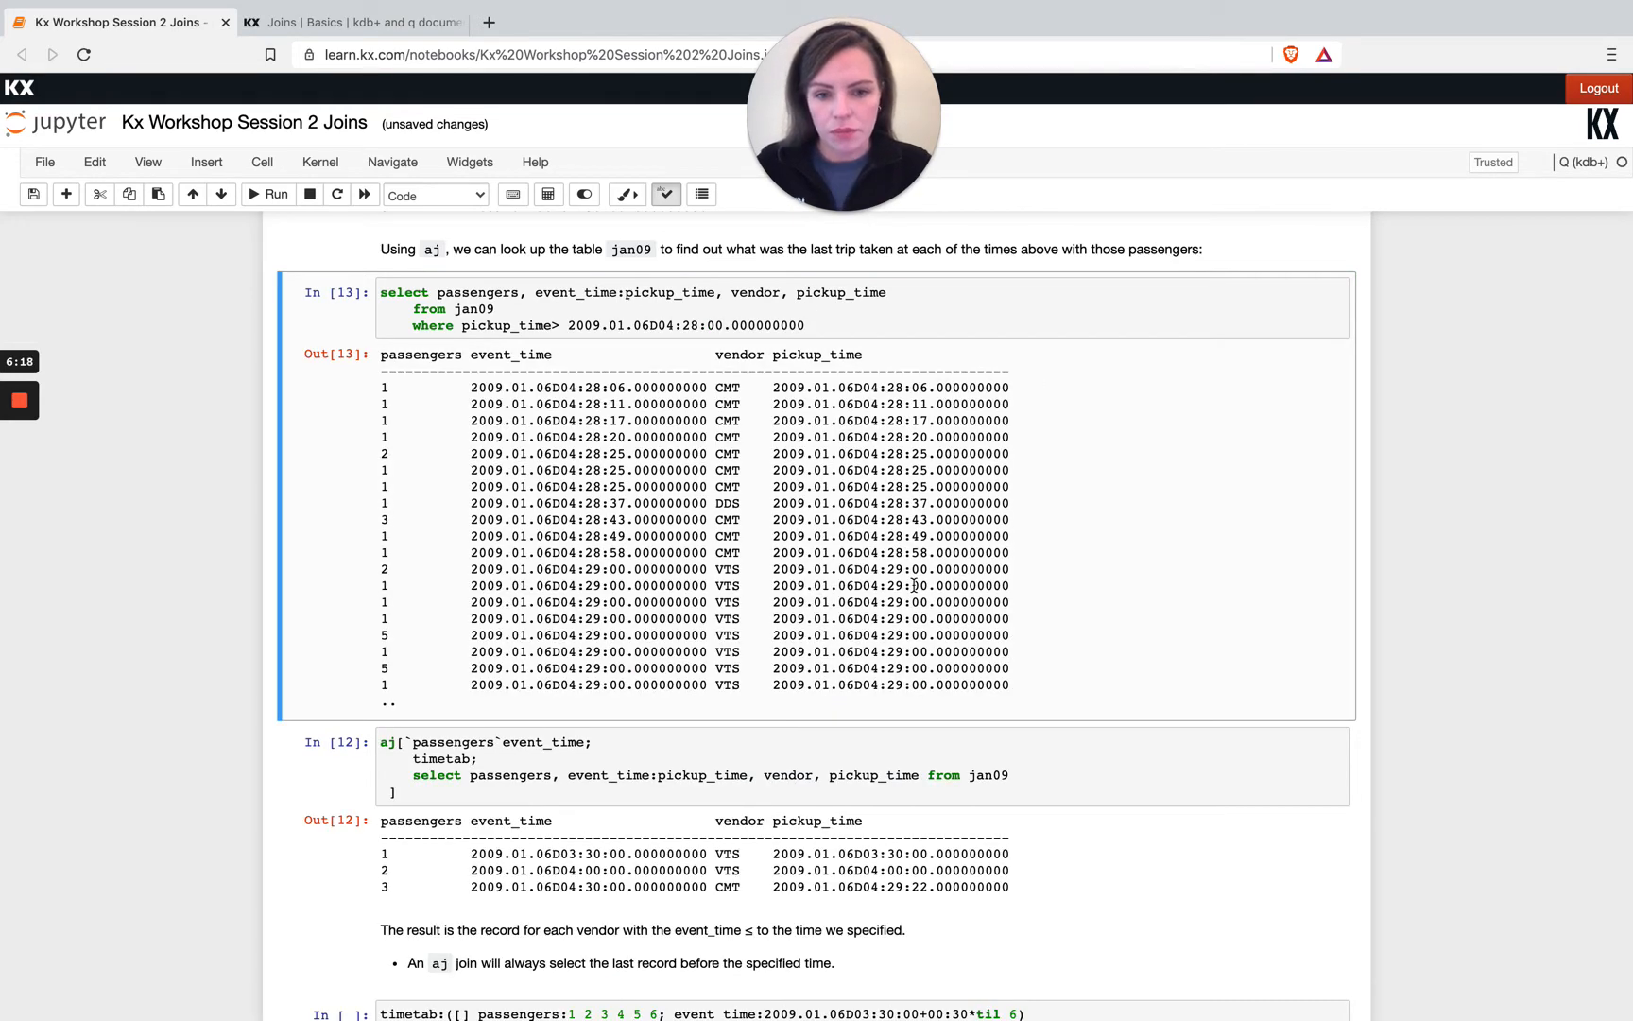
Raise the pickup threshold to 04:29:00 and highlight the 3-passenger CMT trip at 04:29:22
{"action": "left_click", "coordinate": [697, 325]}
{"action": "type", "text": "9"}
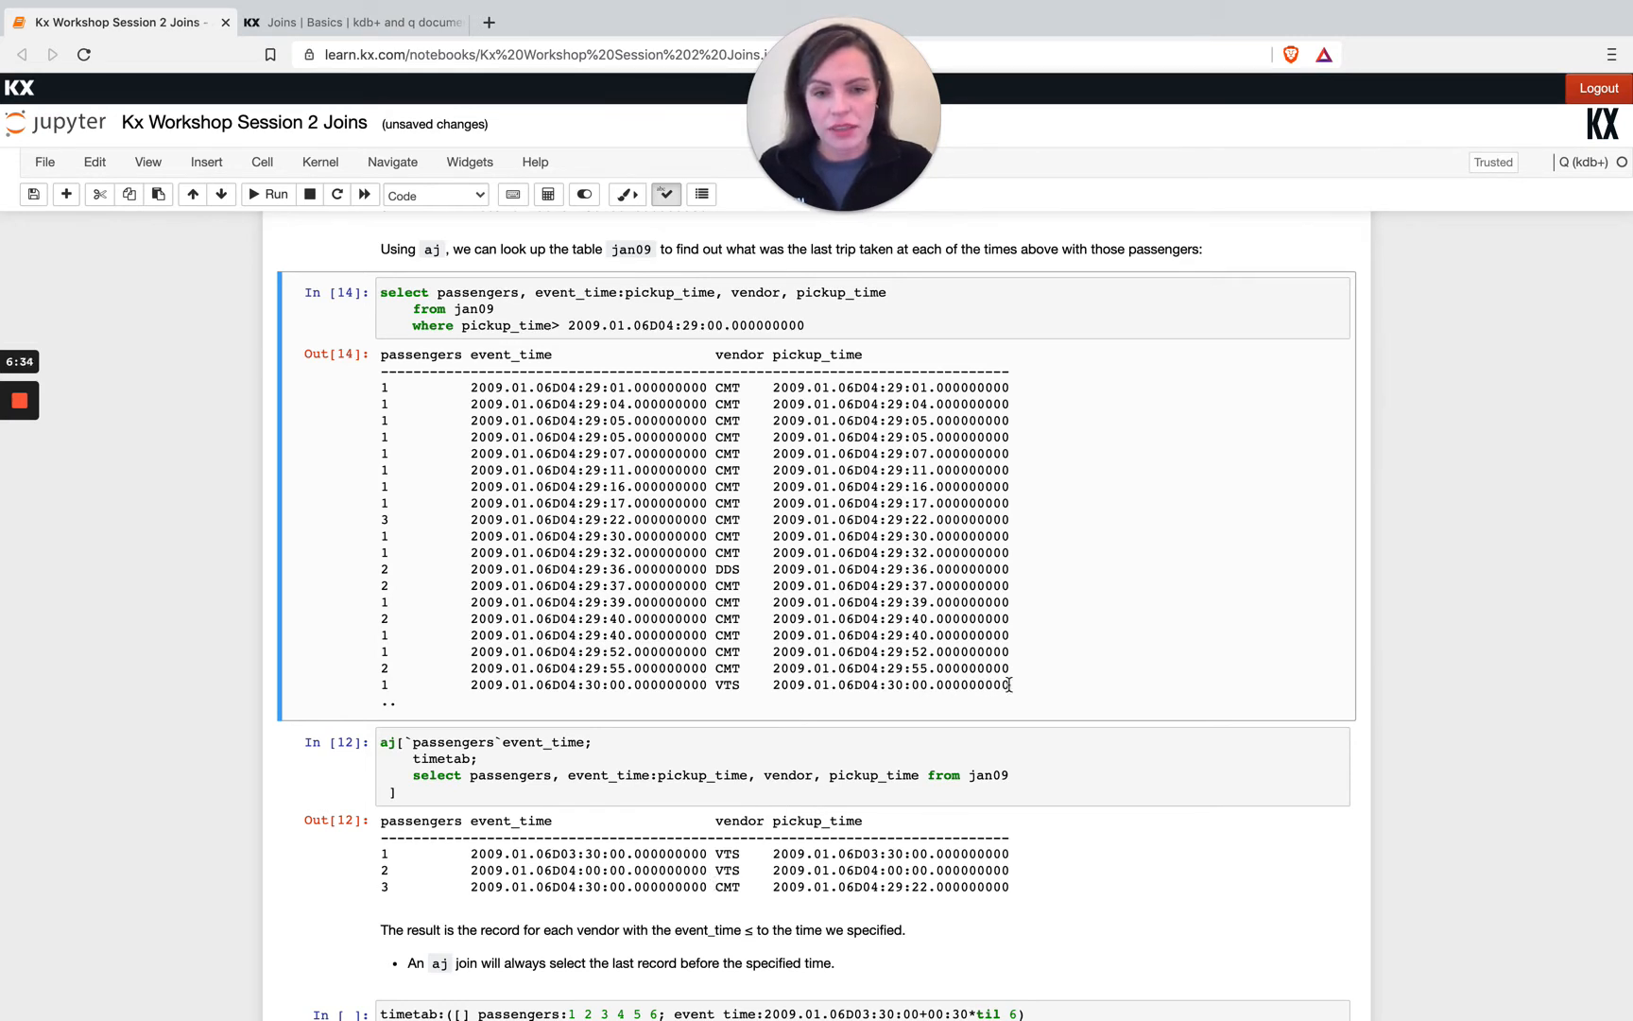
{"action": "left_click_drag", "start_coordinate": [646, 685], "coordinate": [1009, 684]}
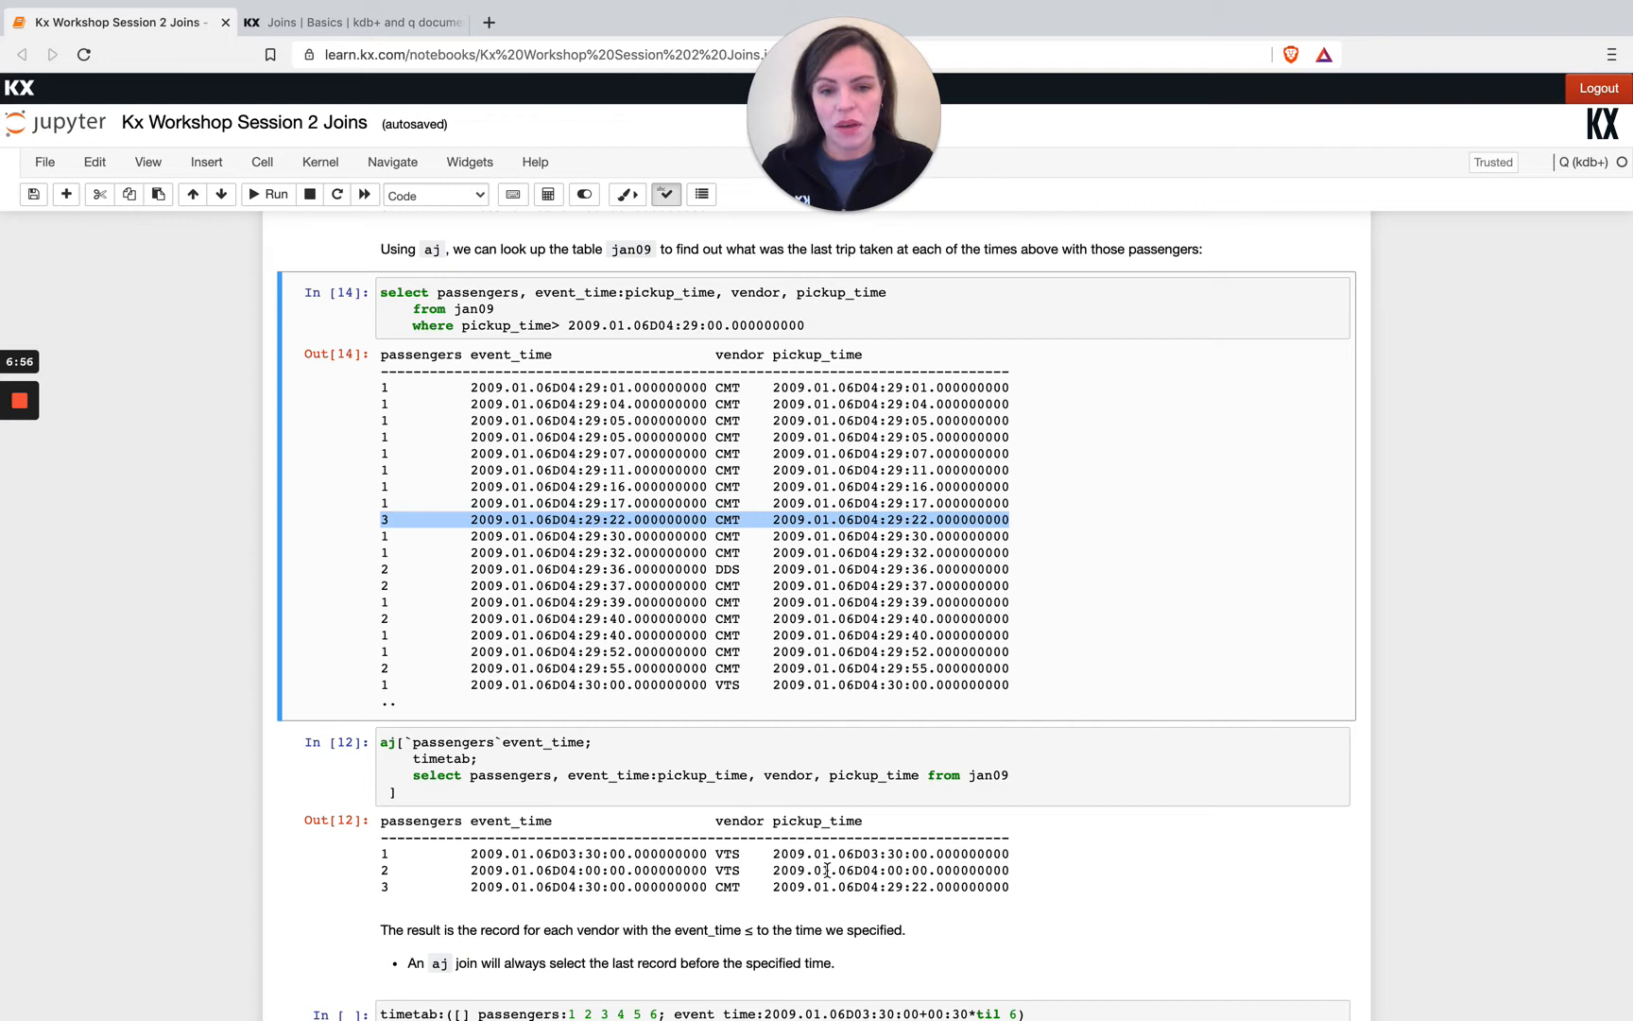
{"action": "mouse_move", "coordinate": [542, 865]}
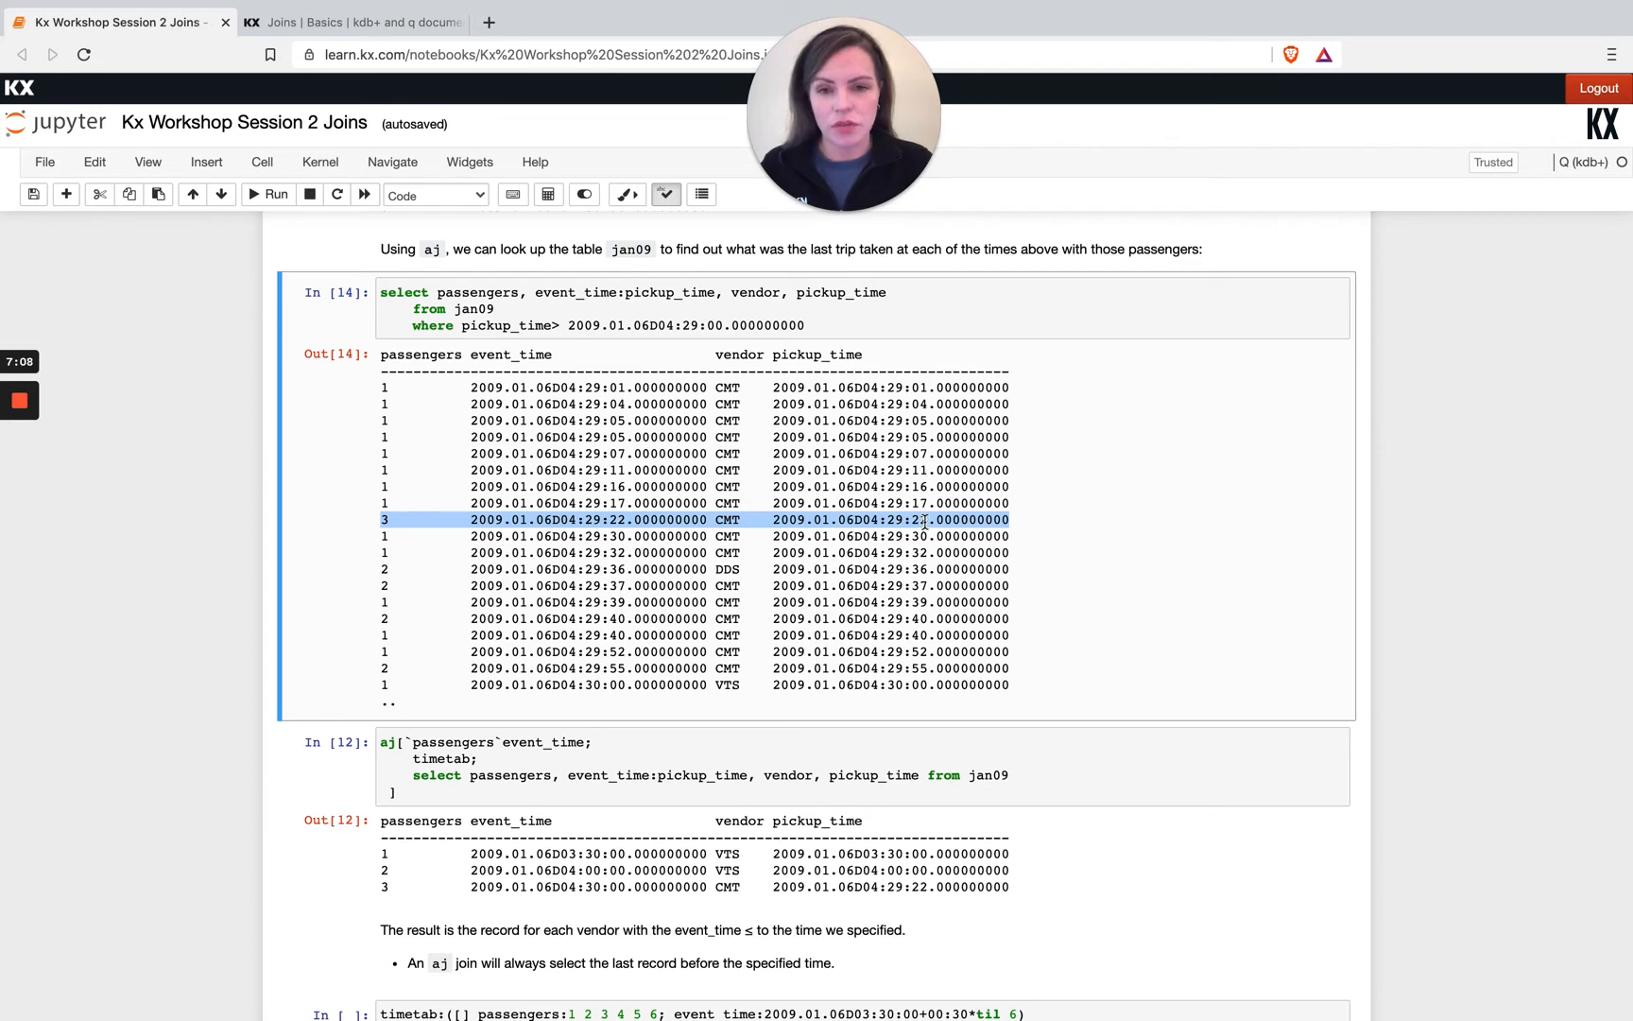
{"action": "mouse_move", "coordinate": [807, 724]}
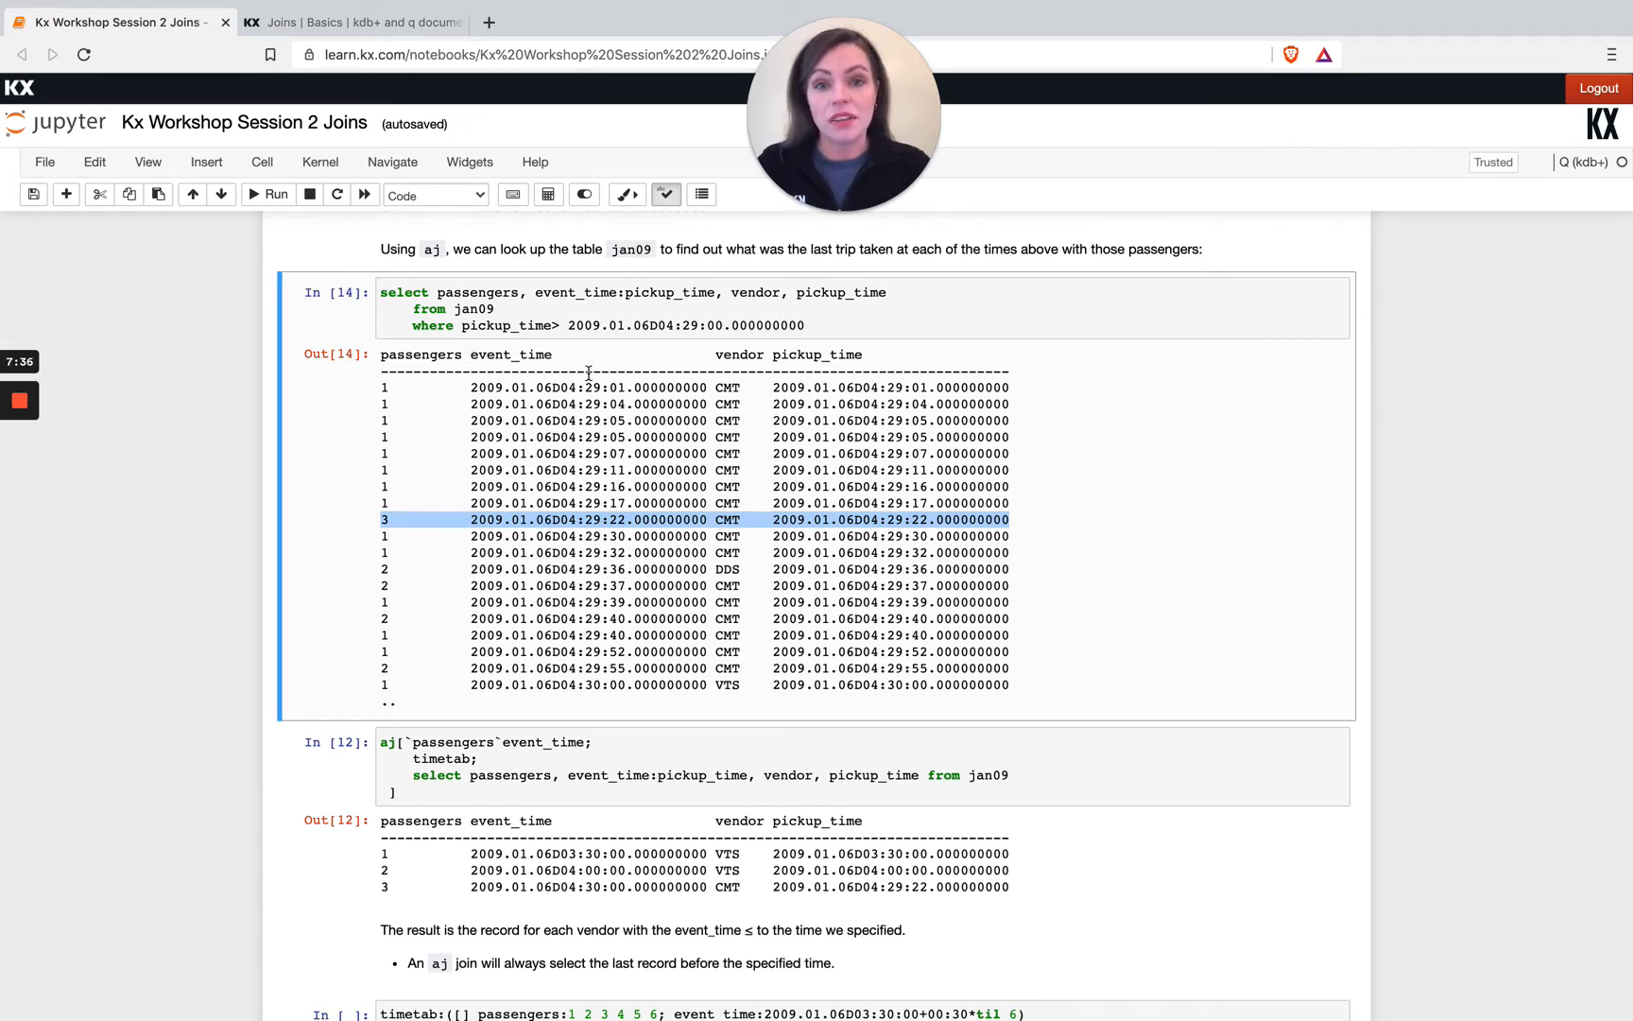
Scroll to the six-row timetab cell (passengers 1–6, 03:30–06:00) and begin editing it
{"action": "scroll", "scroll_direction": "down", "scroll_amount": 3}
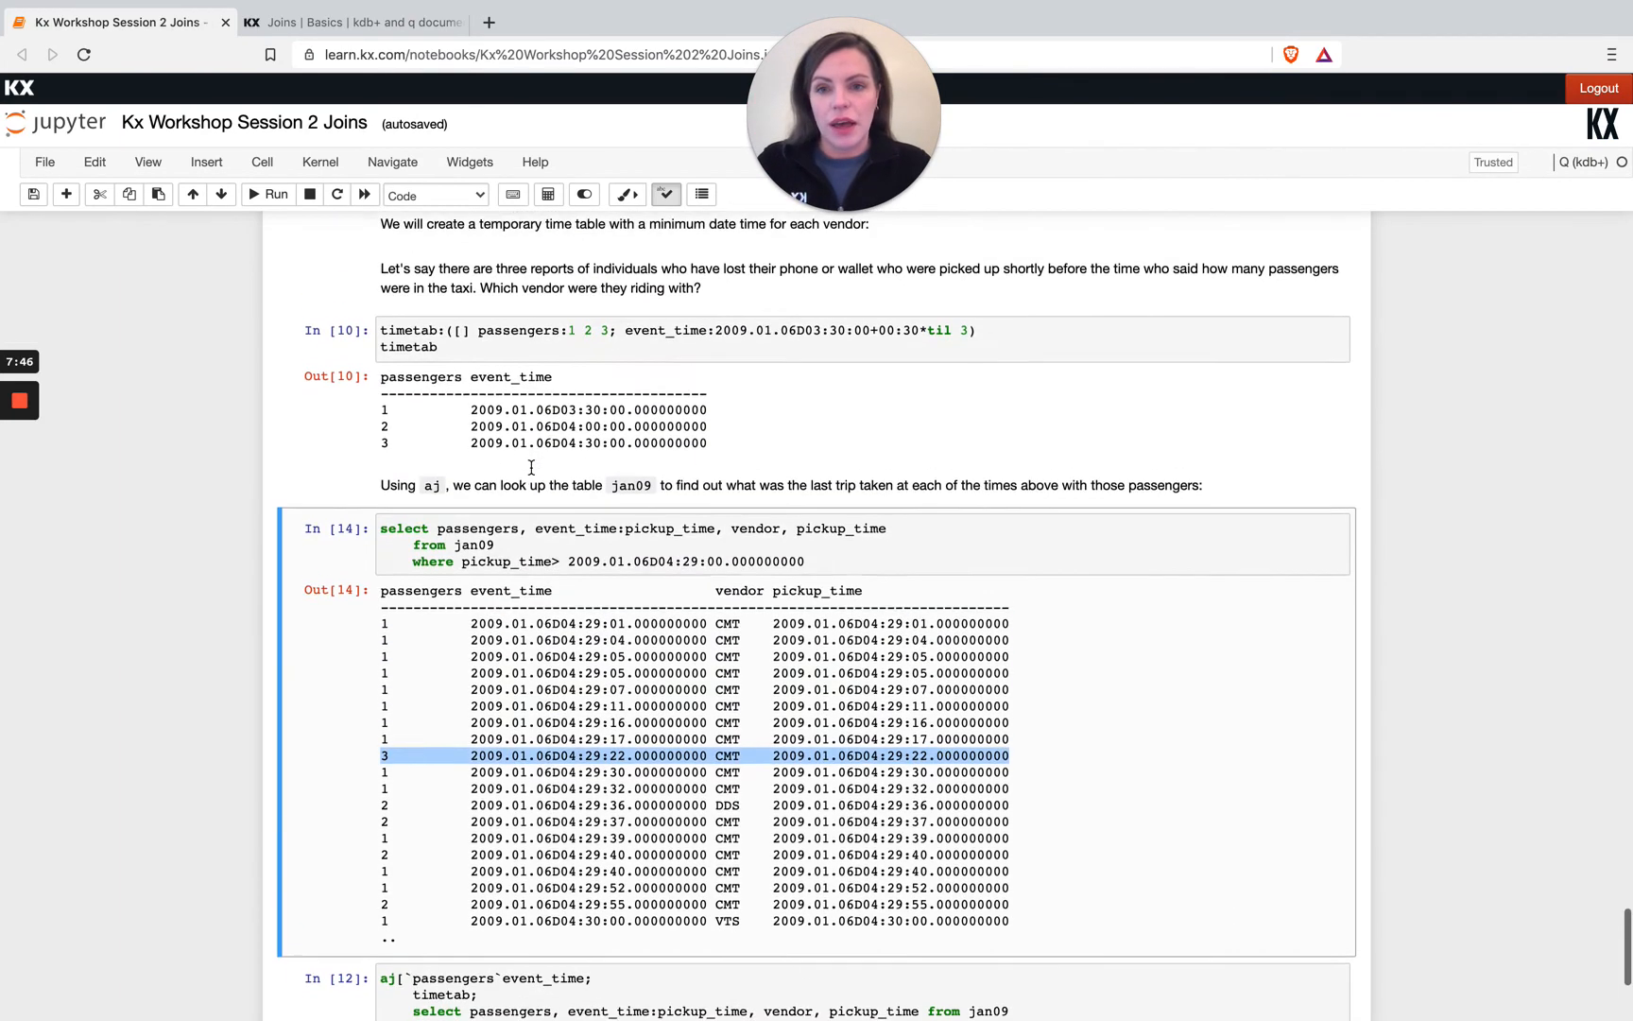
{"action": "scroll", "scroll_direction": "down", "scroll_amount": 3}
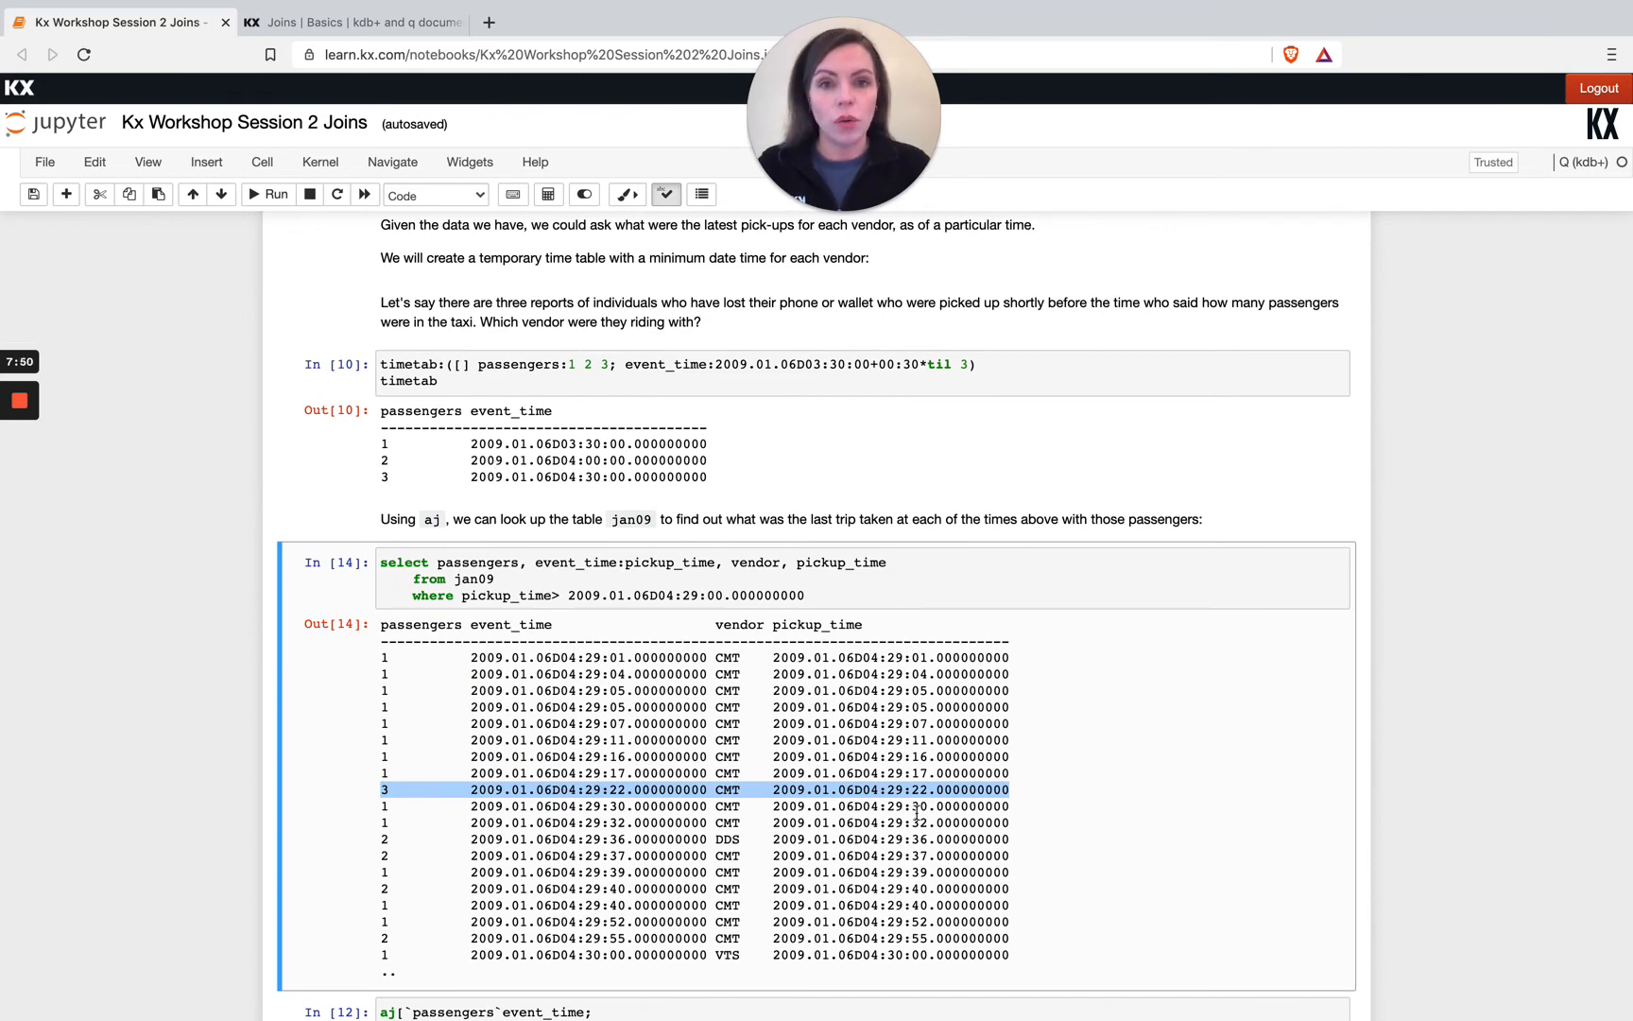
{"action": "scroll", "scroll_direction": "down", "scroll_amount": 3}
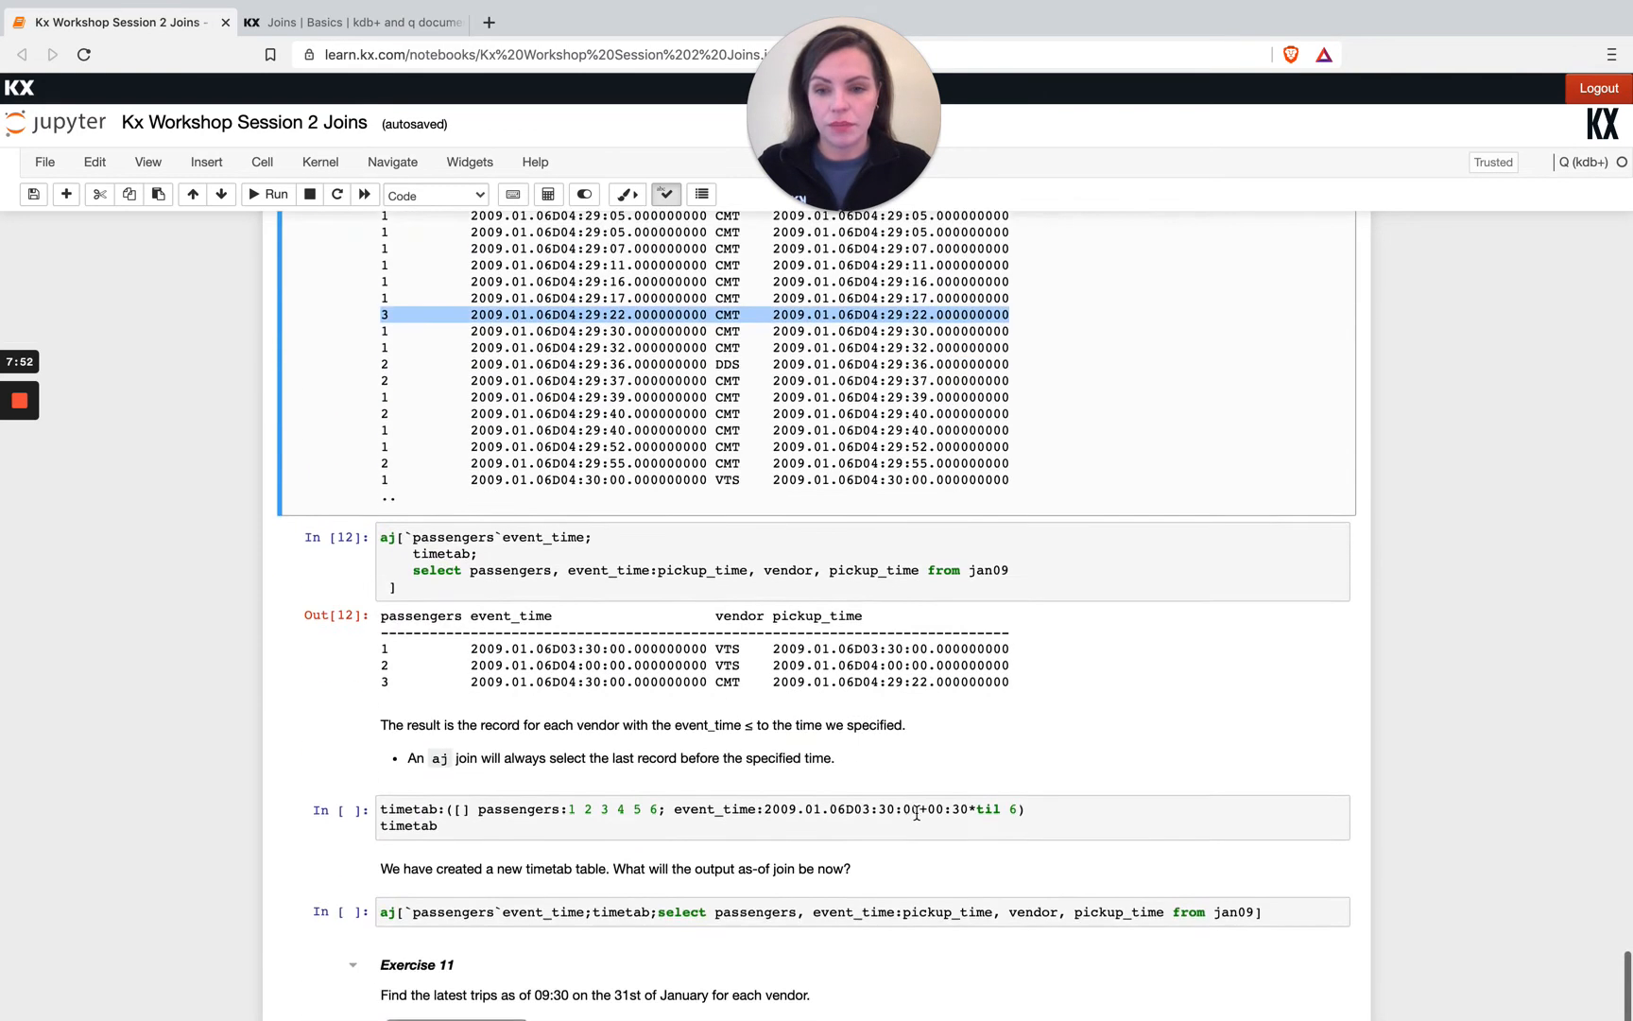
{"action": "scroll", "scroll_direction": "down", "scroll_amount": 3}
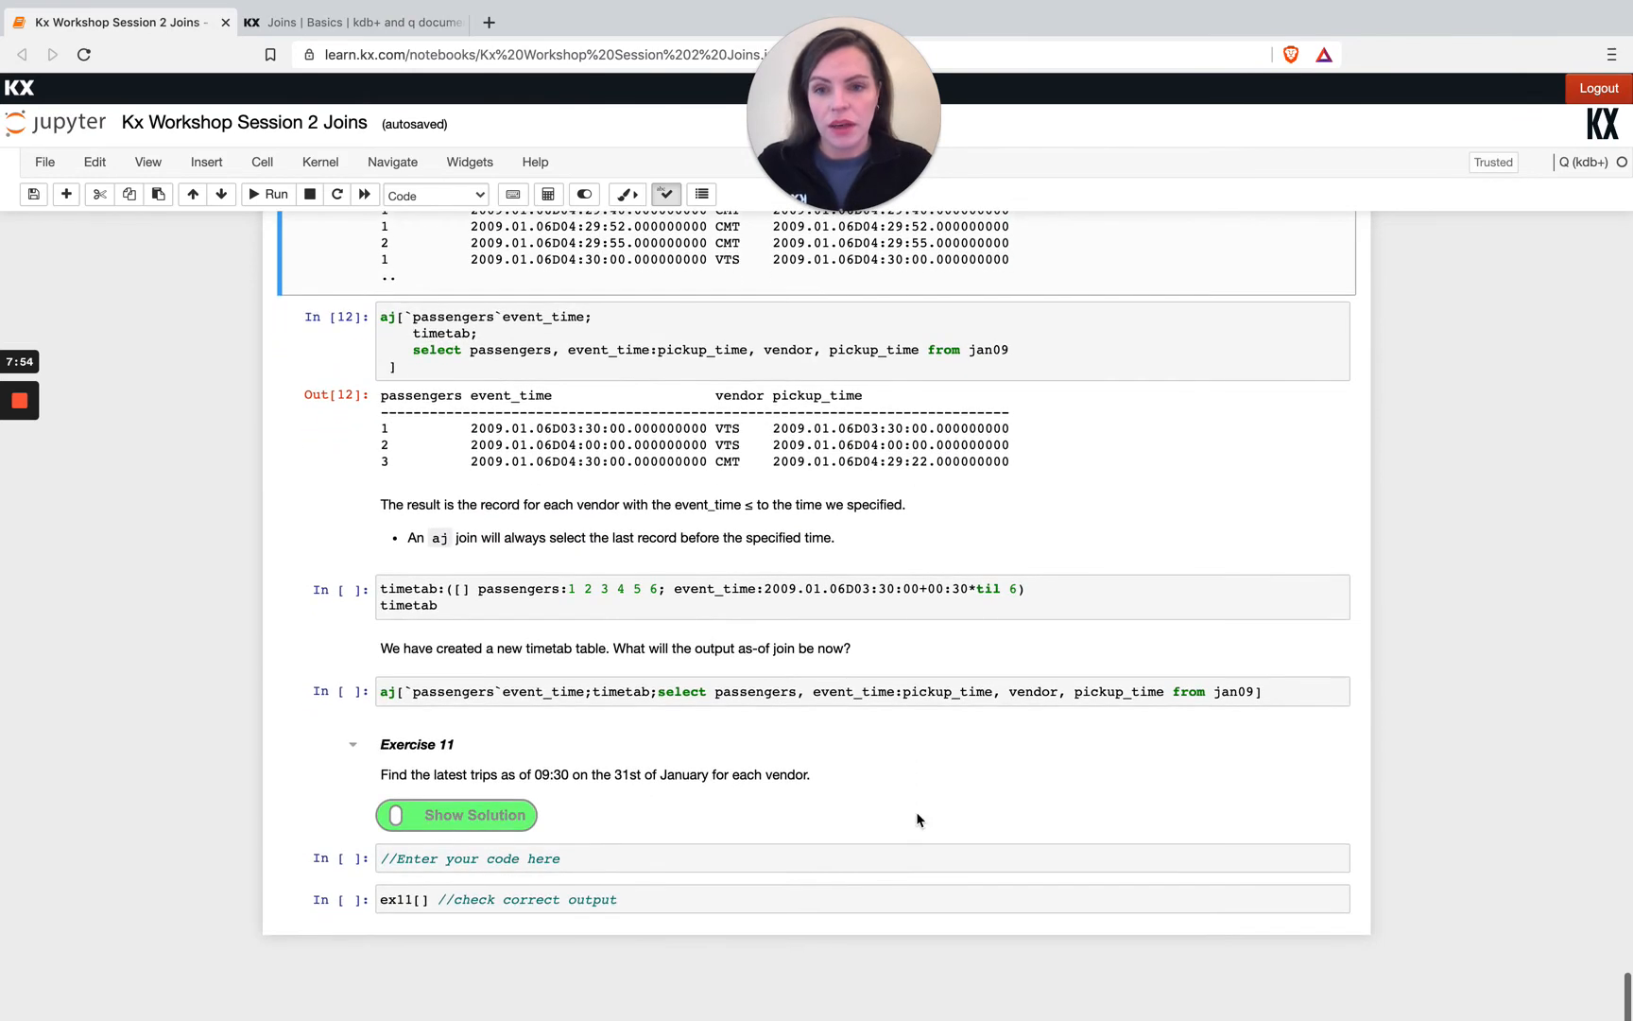
{"action": "scroll", "scroll_direction": "down", "scroll_amount": 3}
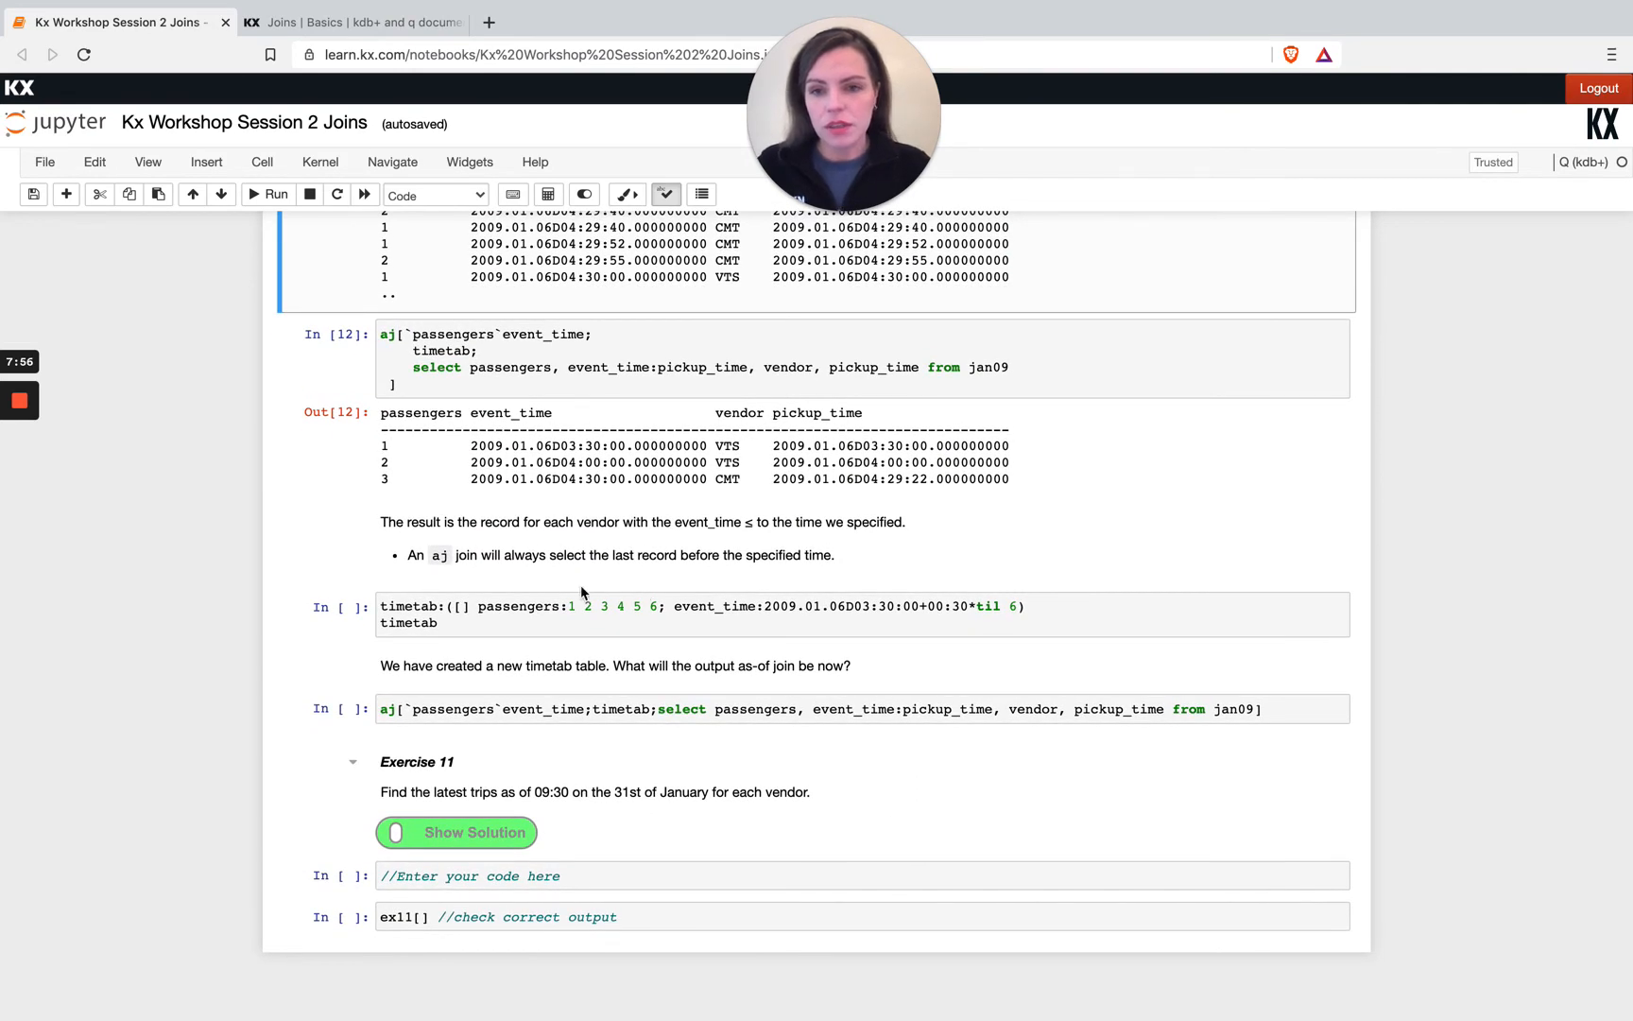
{"action": "left_click", "coordinate": [625, 615]}
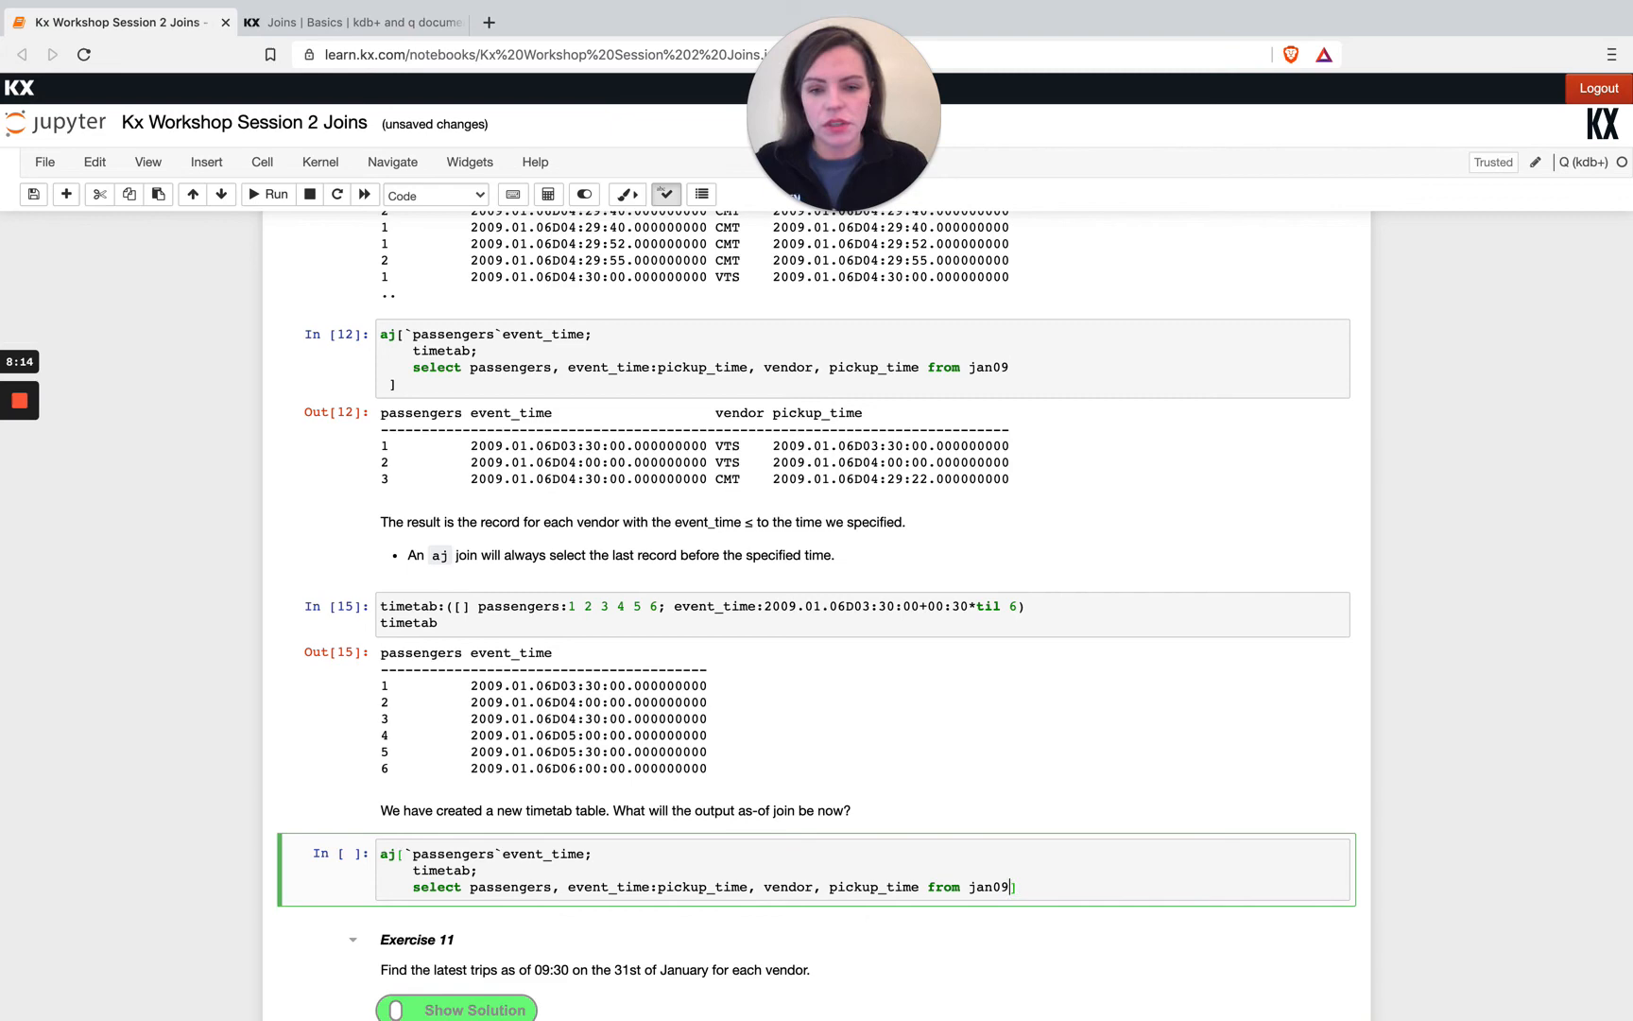
Run the aj cell and review six matches: VTS, VTS, CMT, CMT, VTS, VTS
{"action": "left_click", "coordinate": [276, 194]}
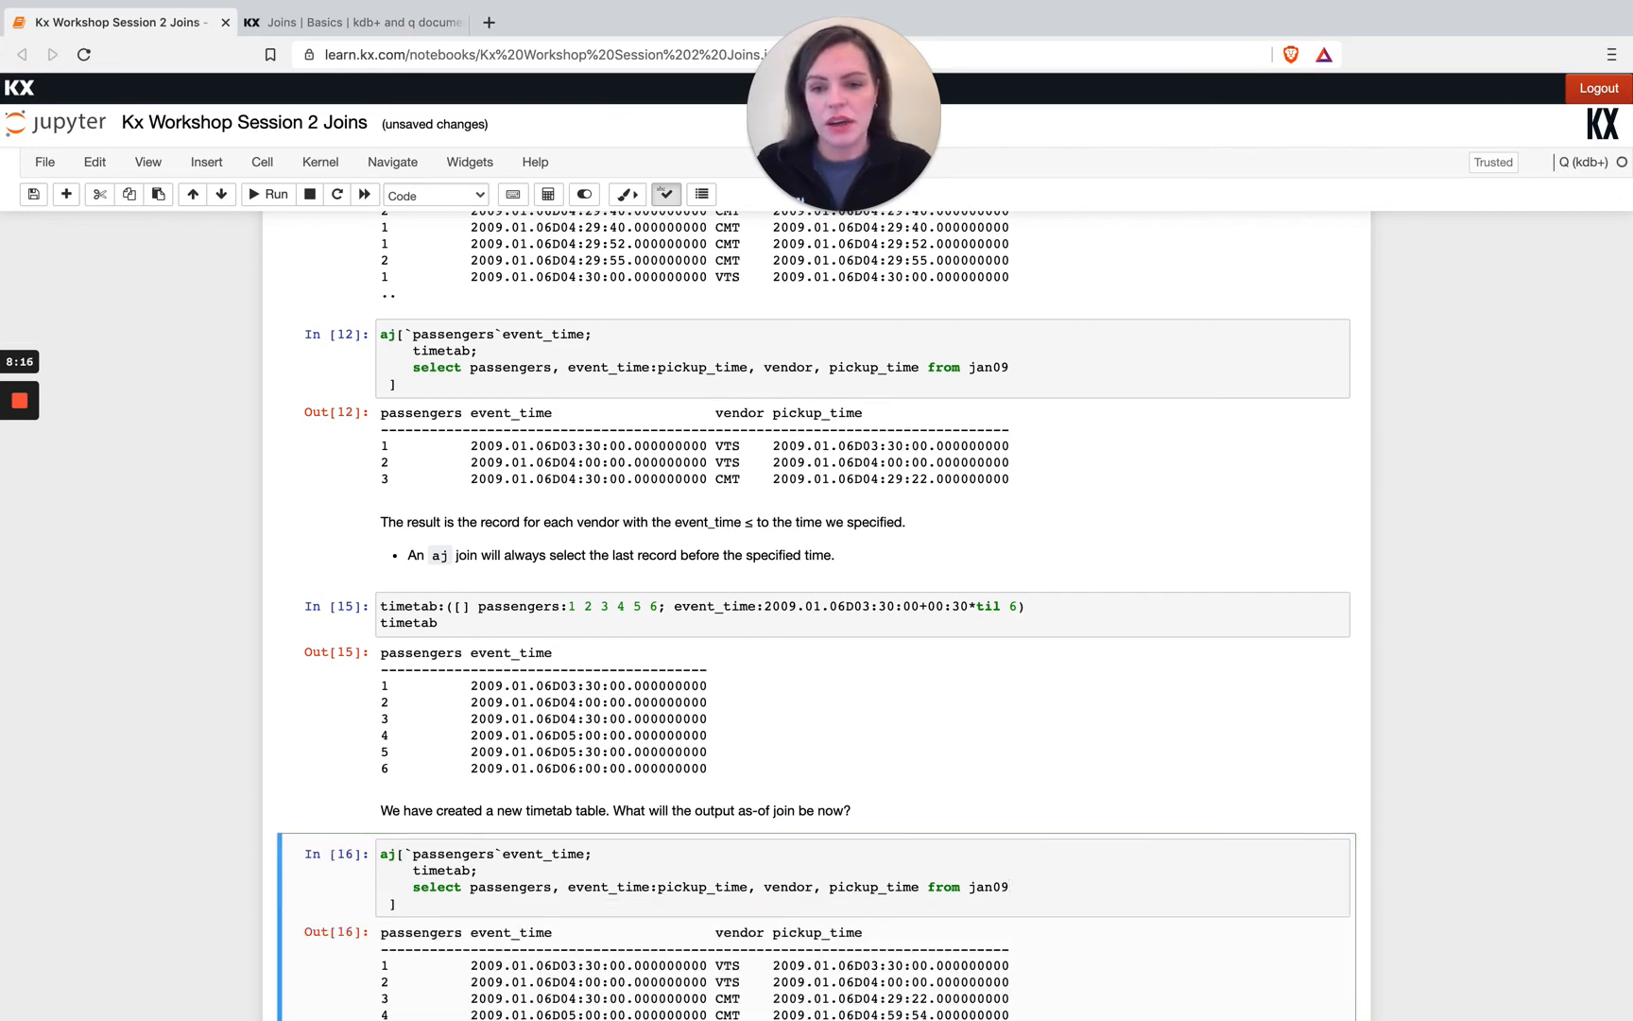
{"action": "scroll", "scroll_direction": "down", "scroll_amount": 3}
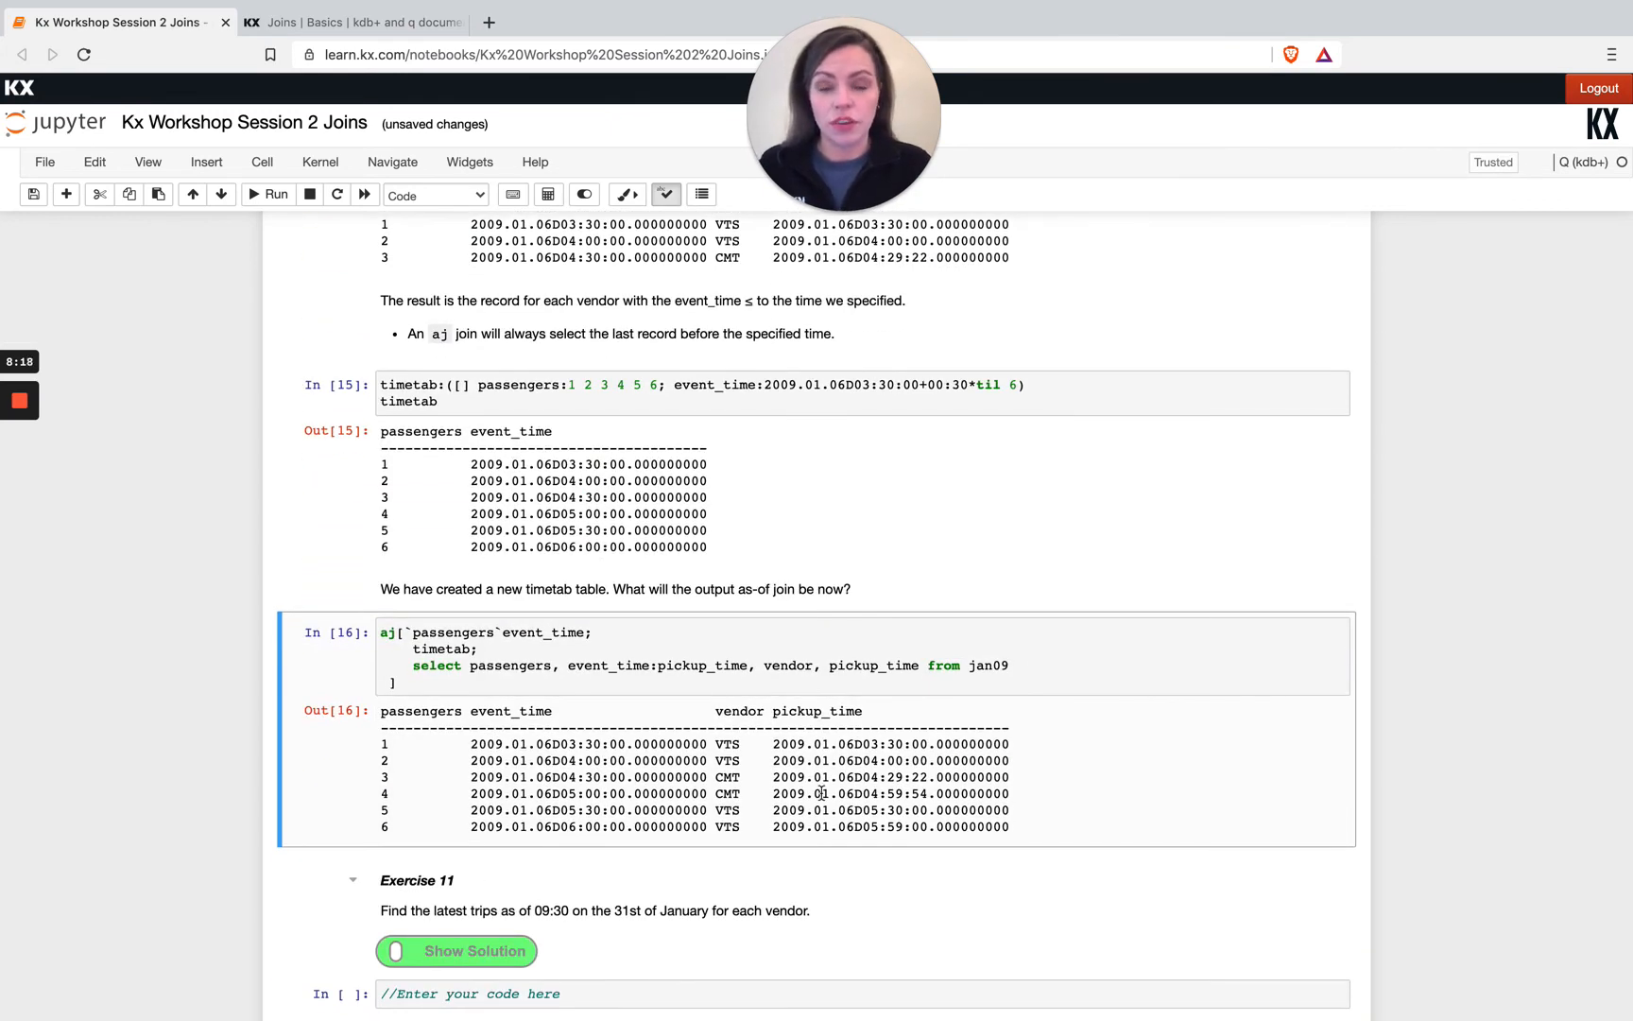
{"action": "scroll", "scroll_direction": "down", "scroll_amount": 3}
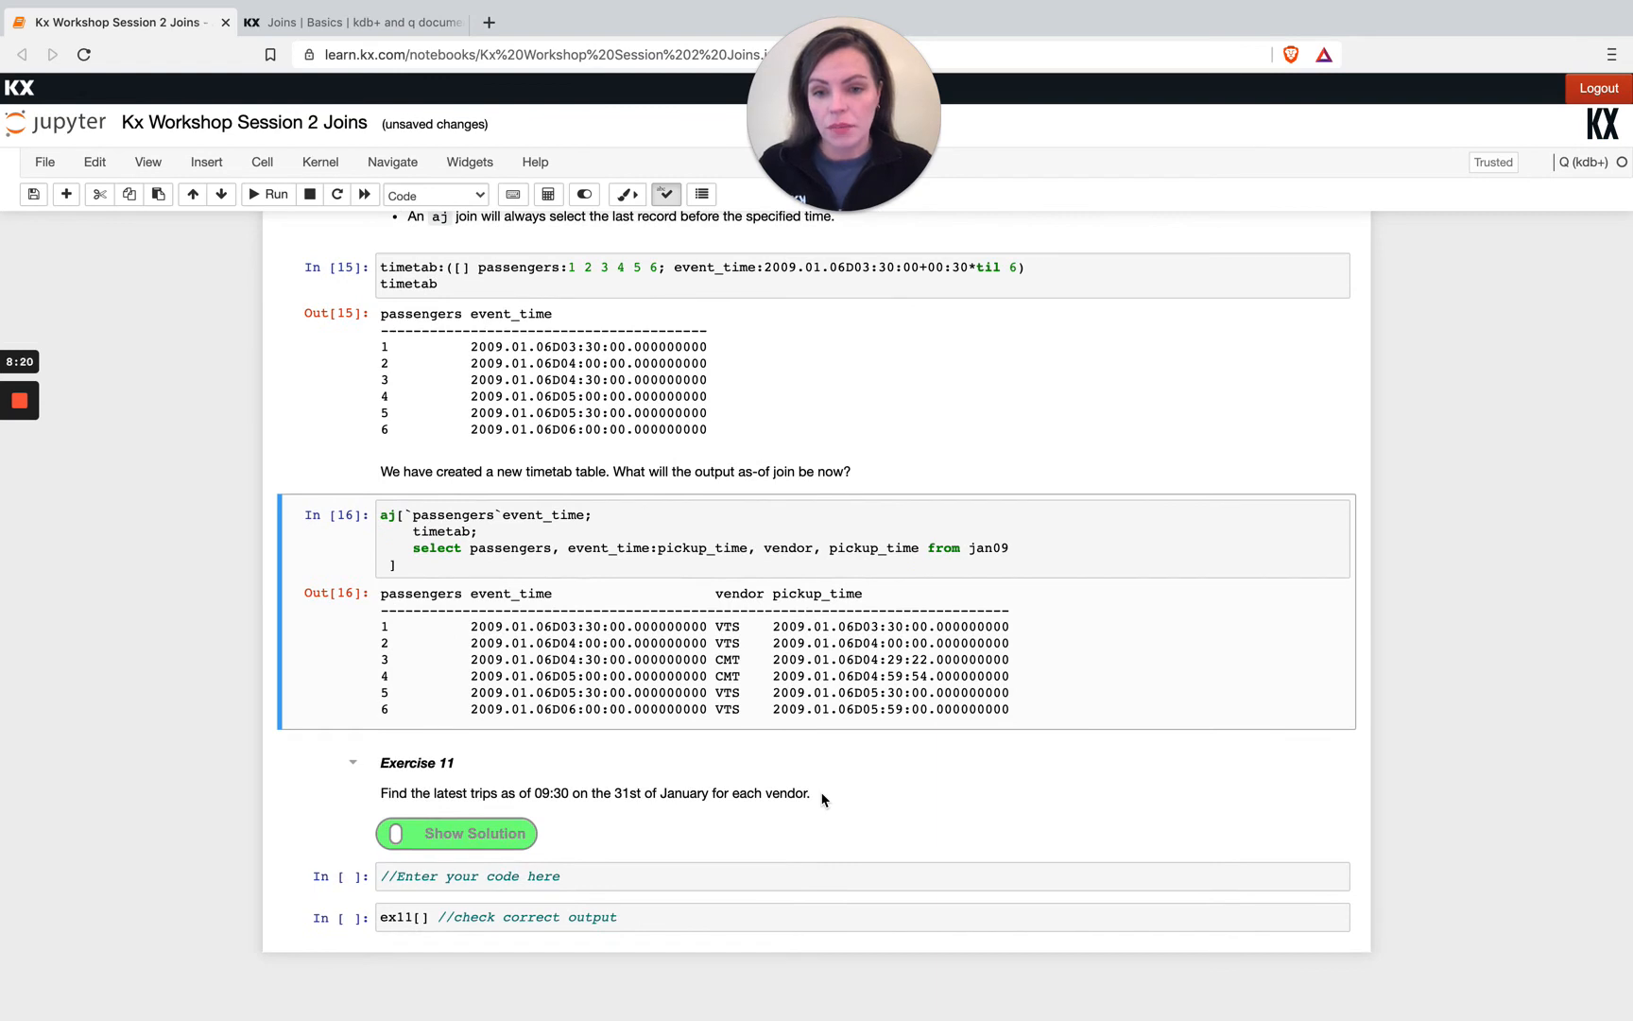
{"action": "mouse_move", "coordinate": [165, 744]}
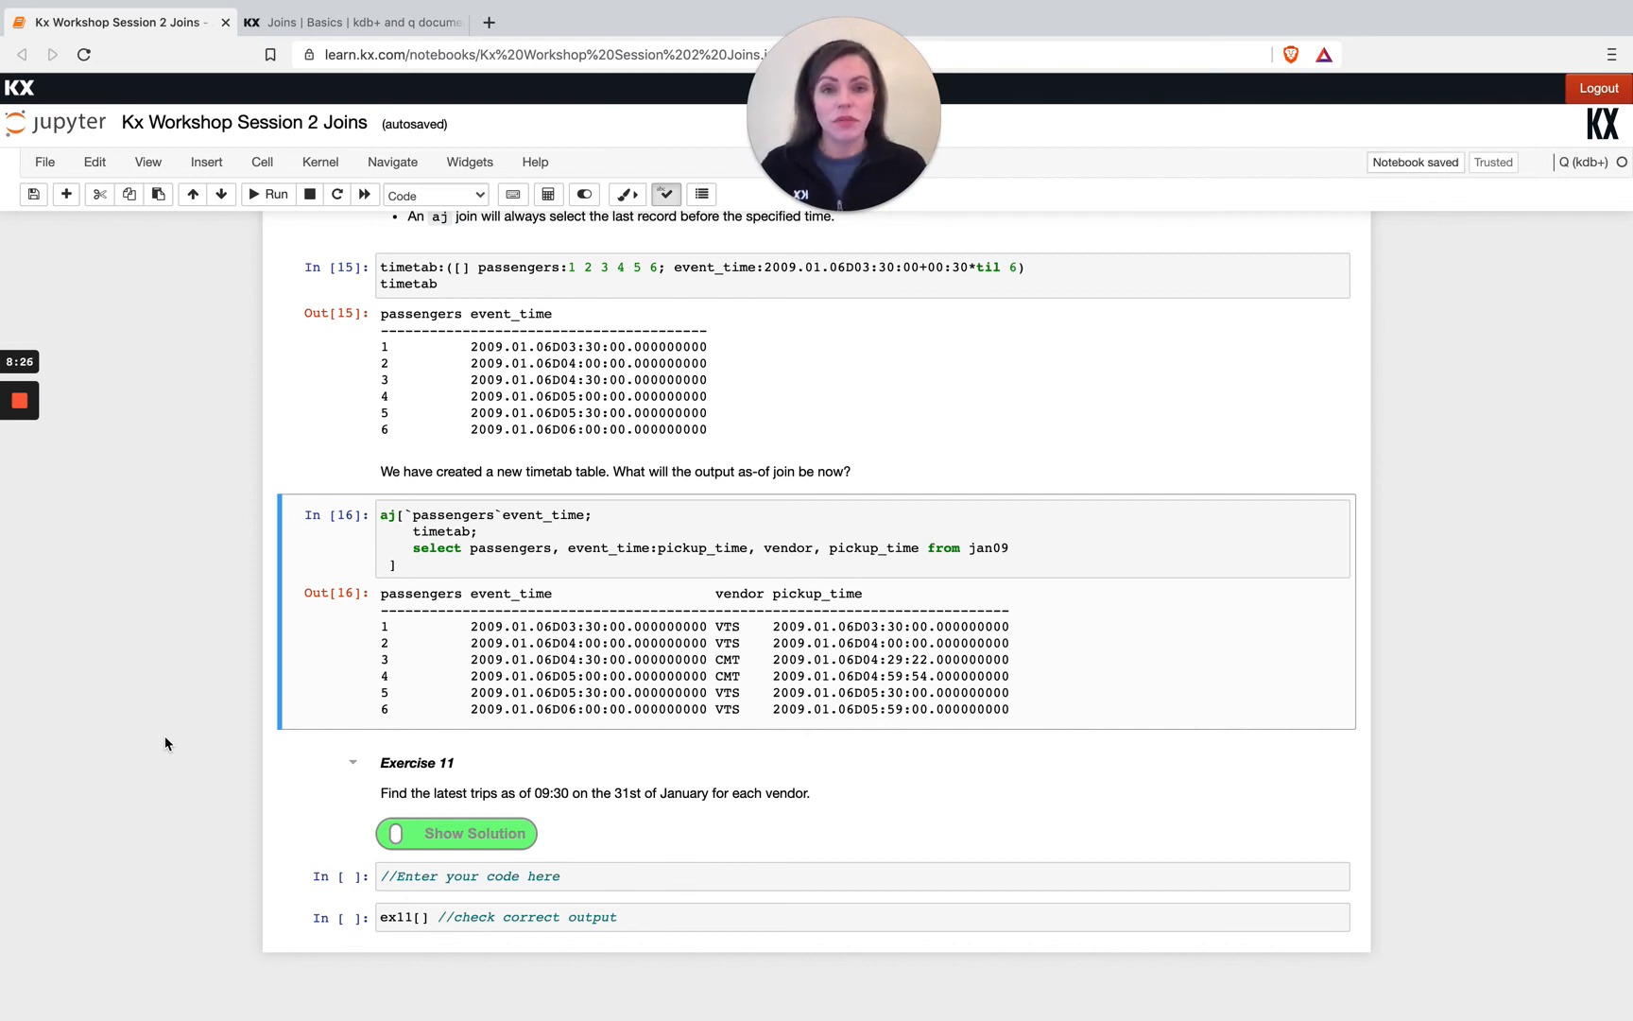
{"action": "left_click", "coordinate": [349, 22]}
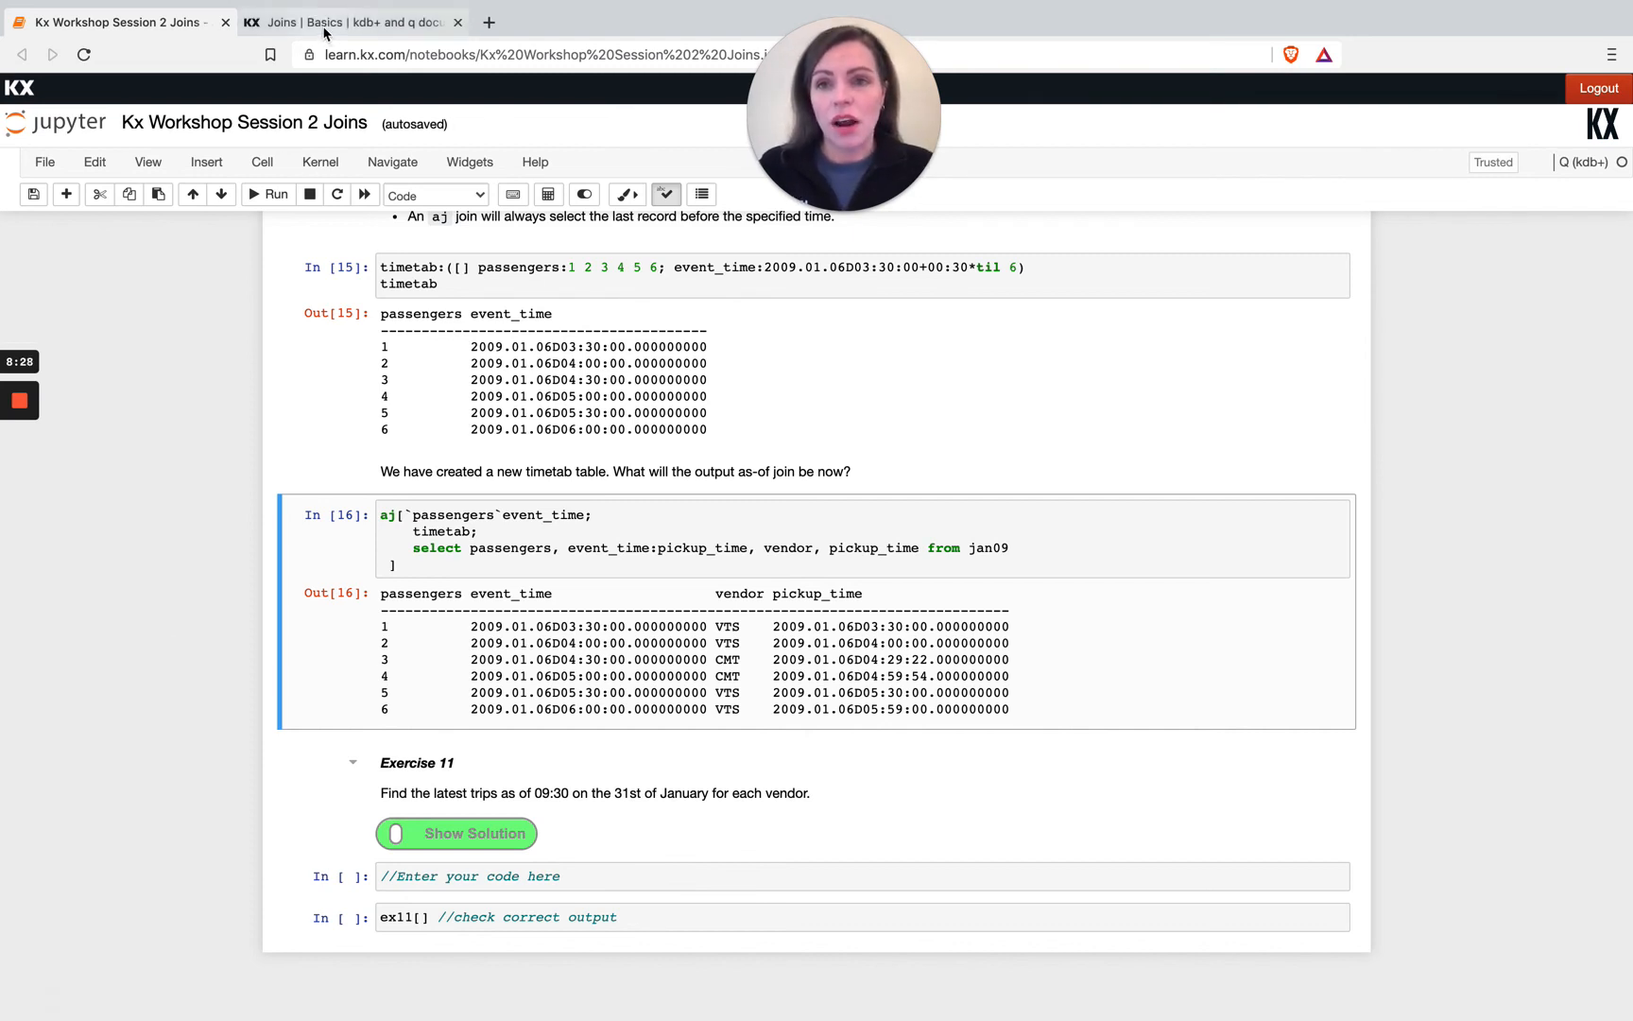
{"action": "left_click", "coordinate": [348, 22]}
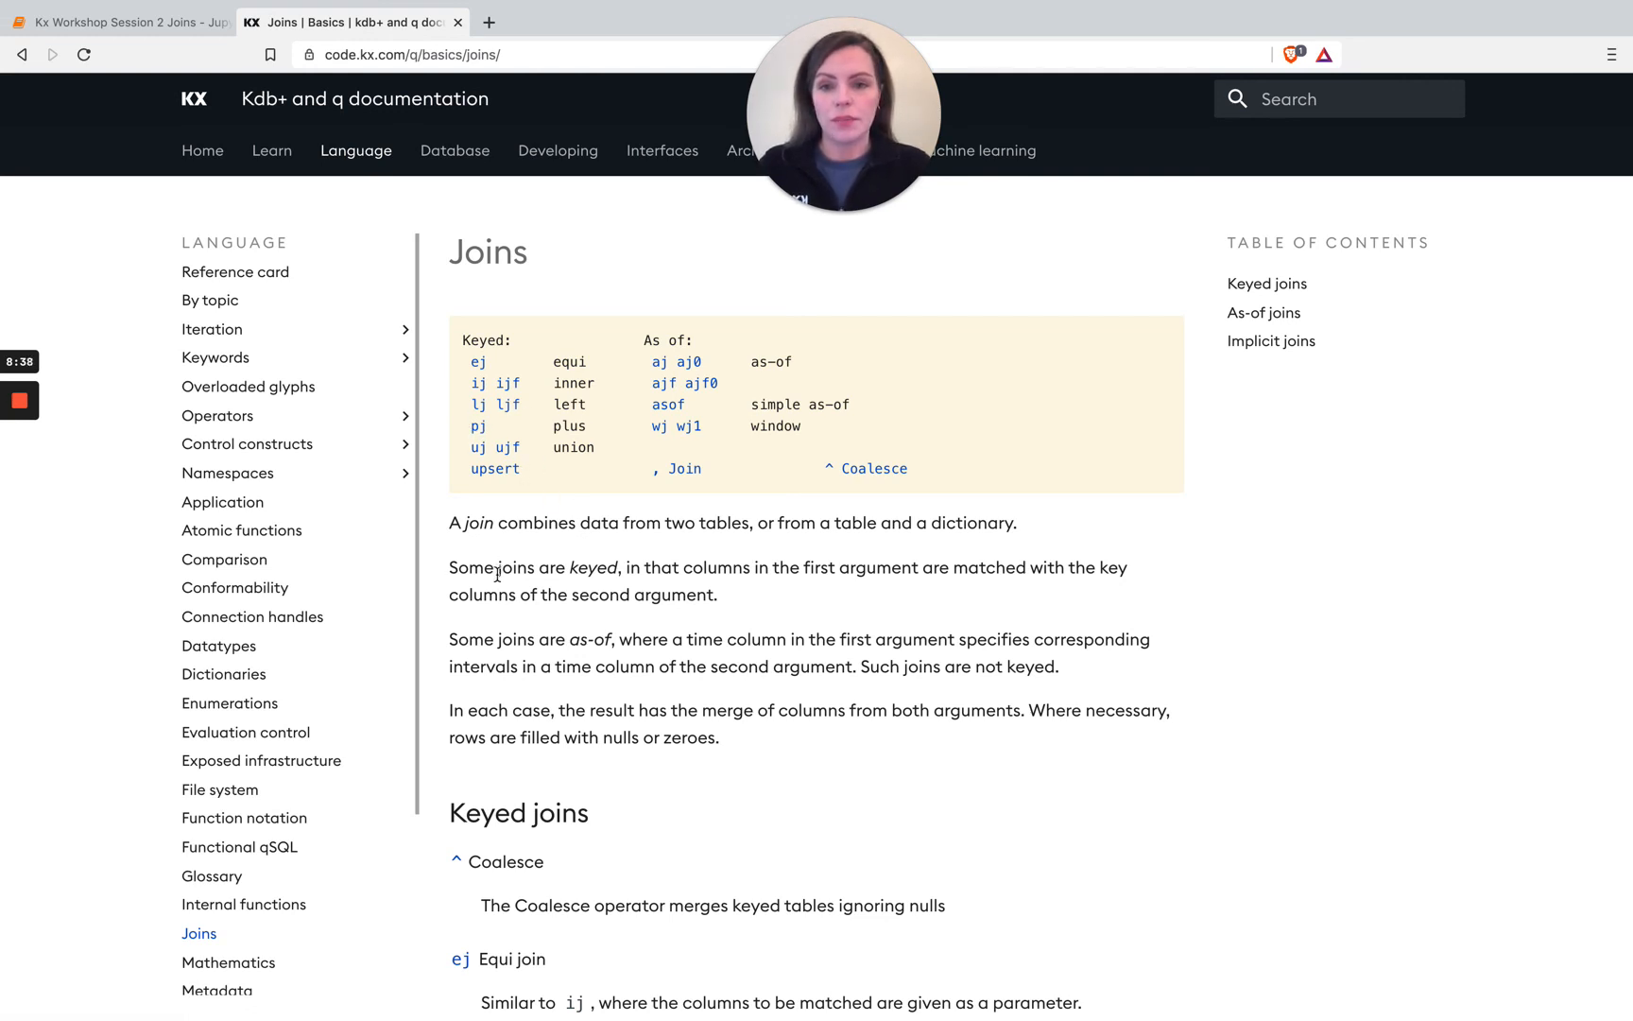
{"action": "mouse_move", "coordinate": [565, 484]}
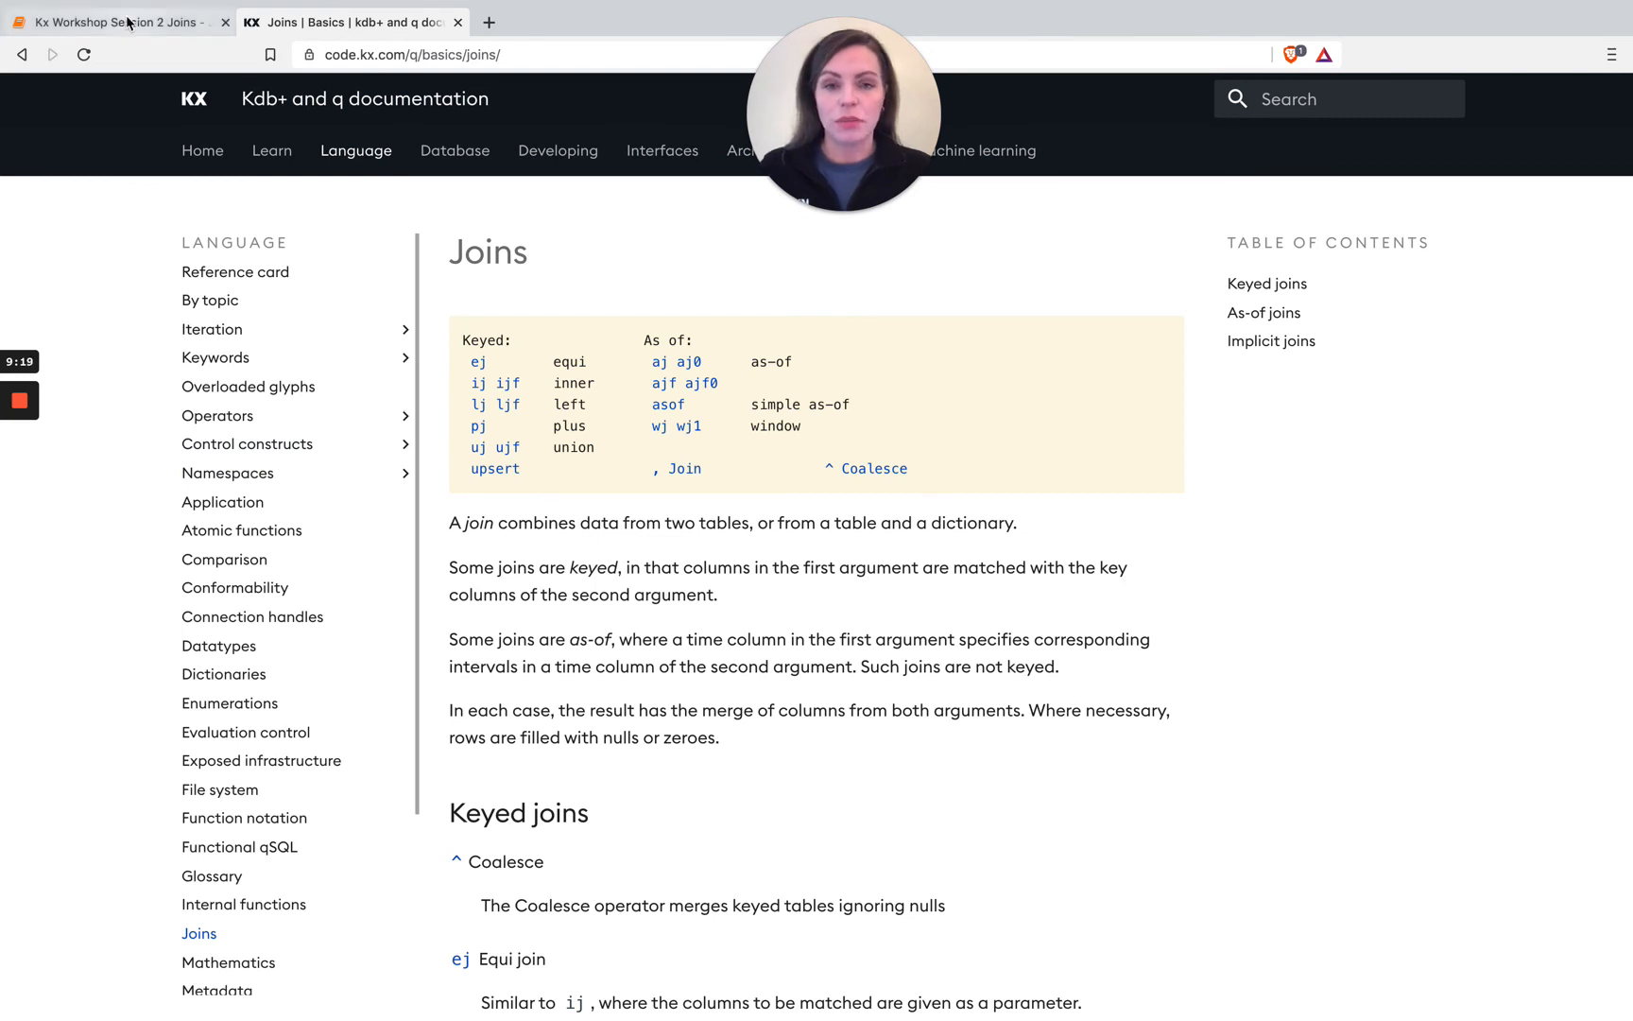
{"action": "mouse_move", "coordinate": [114, 21]}
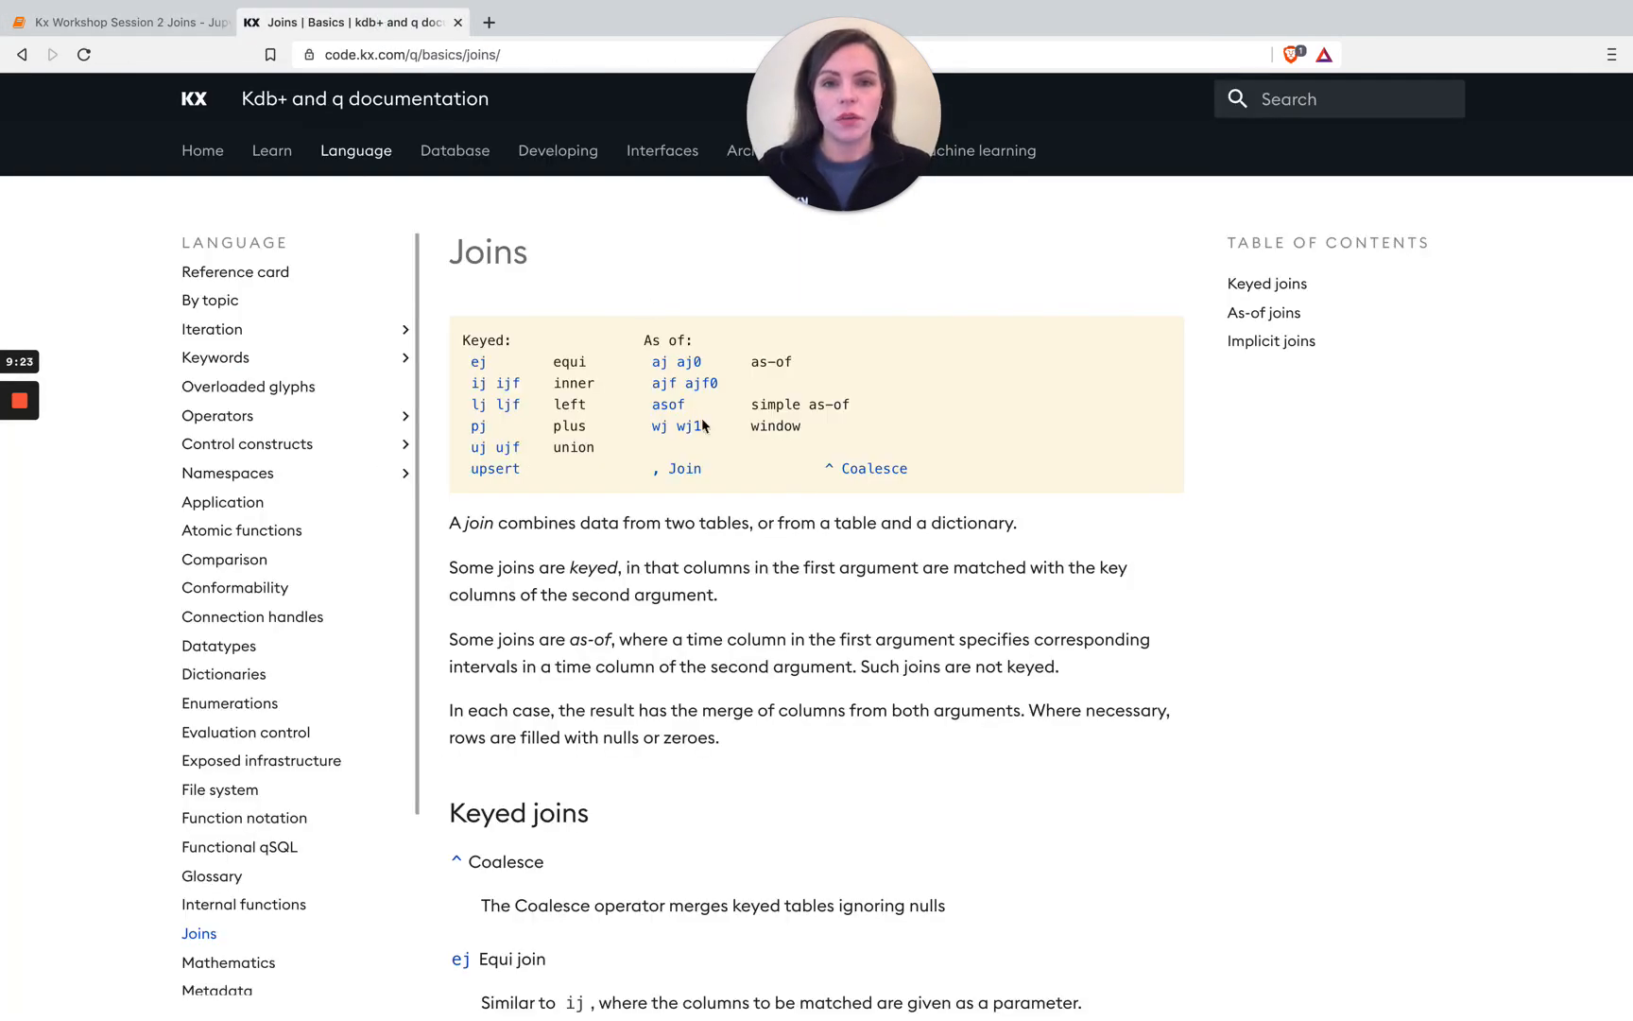
{"action": "left_click", "coordinate": [115, 22]}
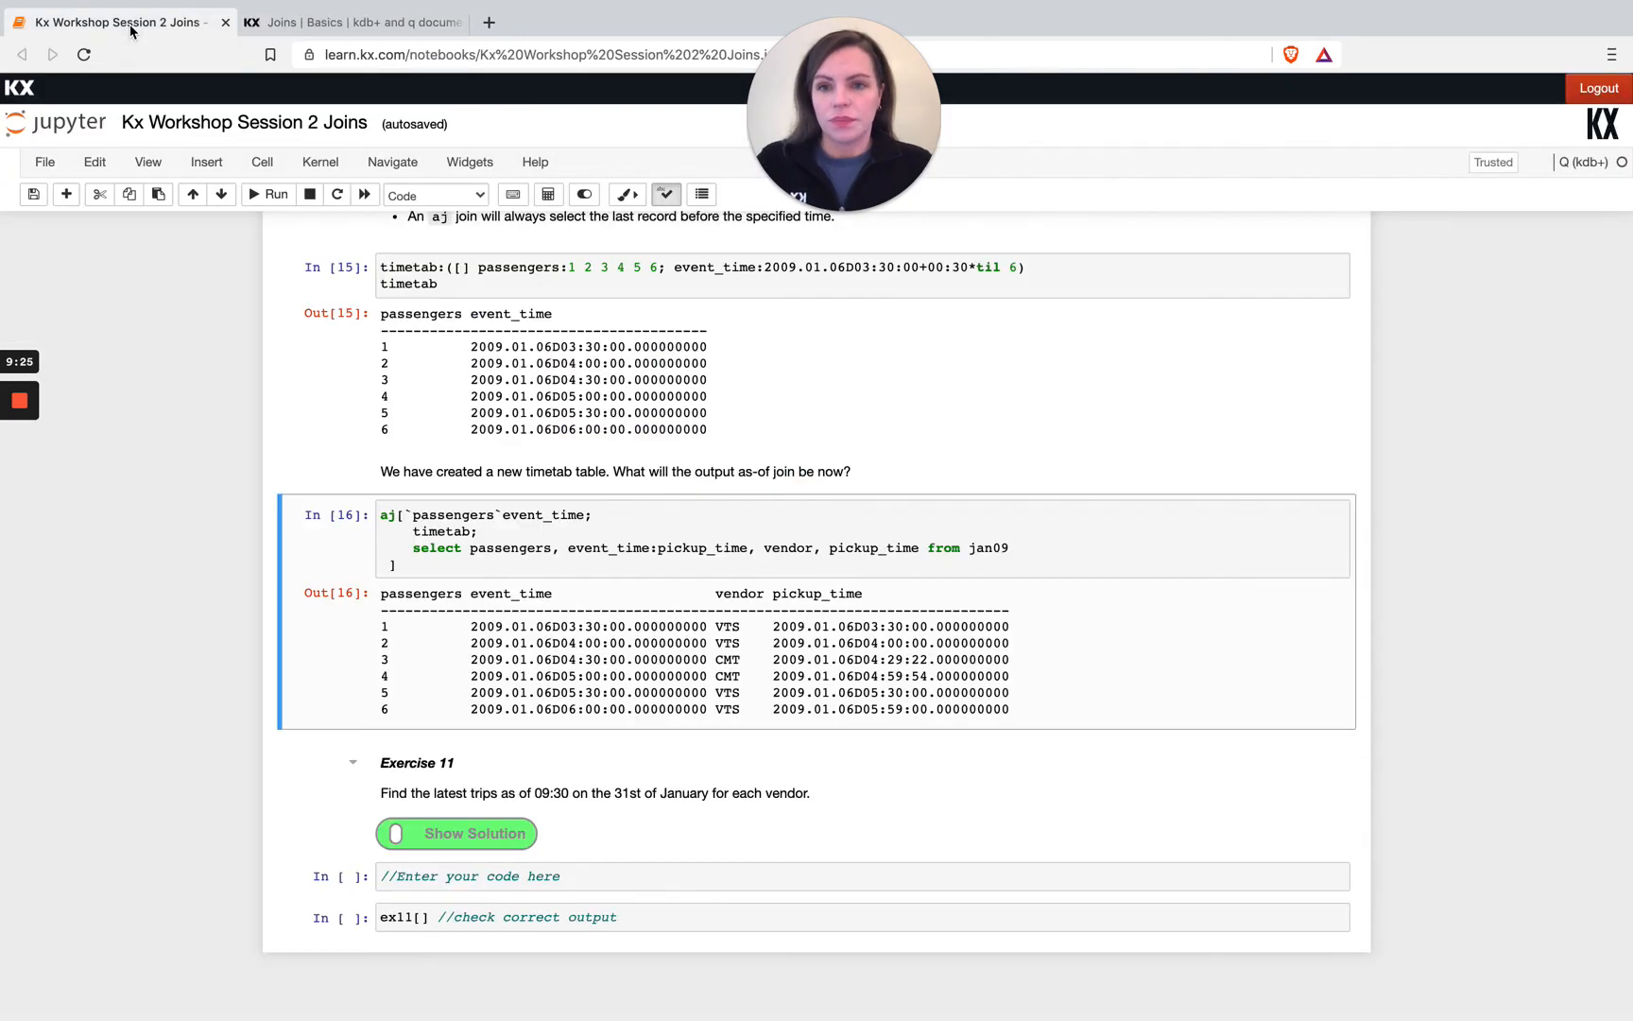